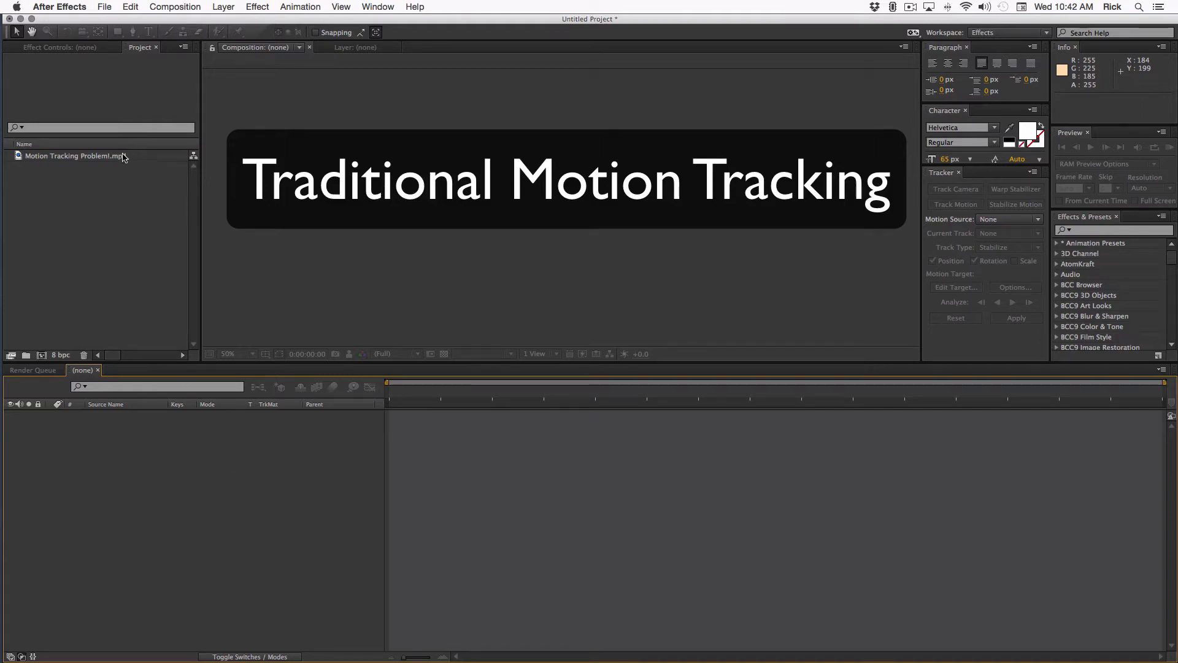
Step: Make a composition from the Motion Tracking Problem clip and scrub to a hedge frame near 9 seconds
left_click(74, 156)
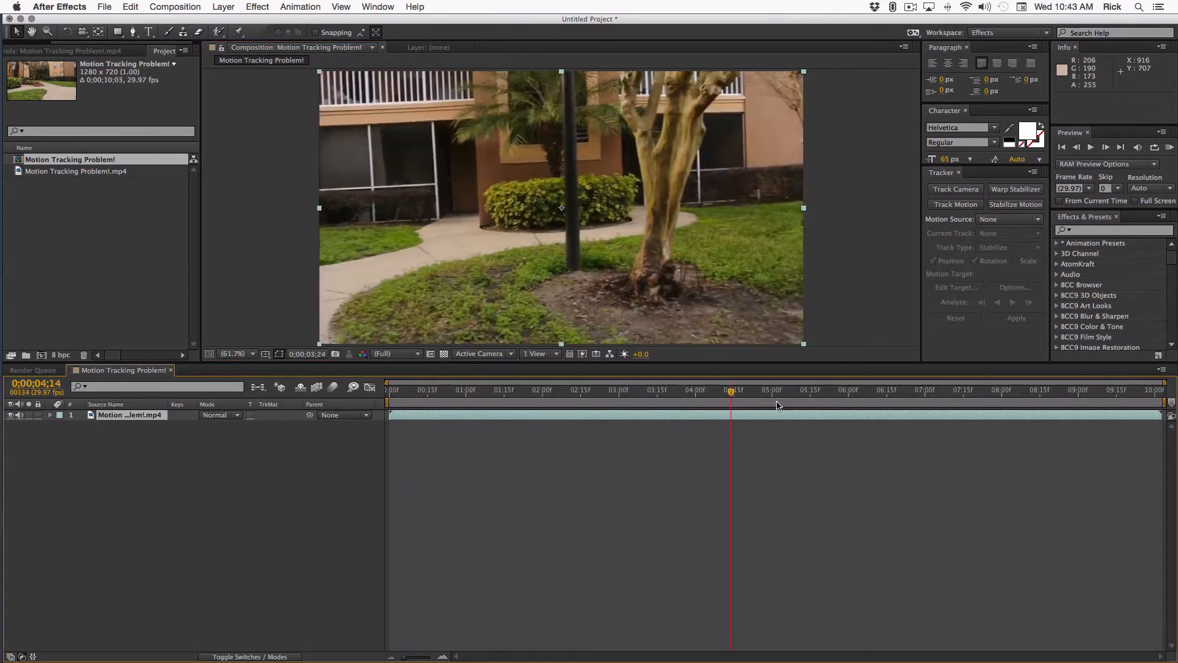
left_click(1107, 390)
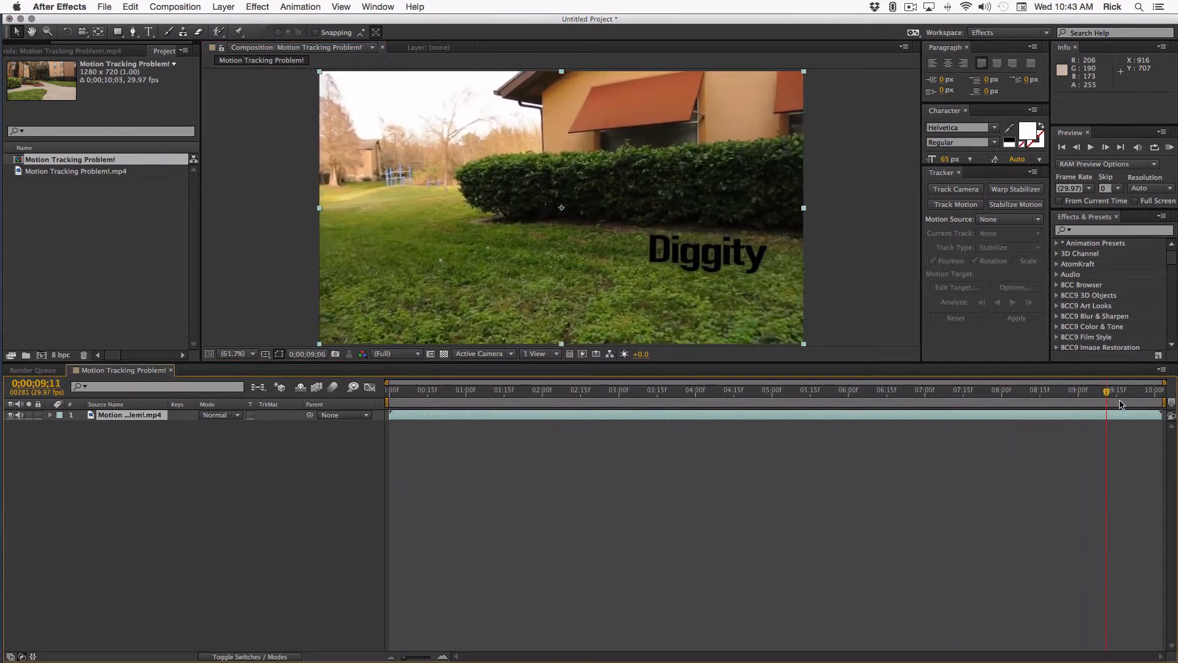
left_click_drag(1111, 391, 1086, 391)
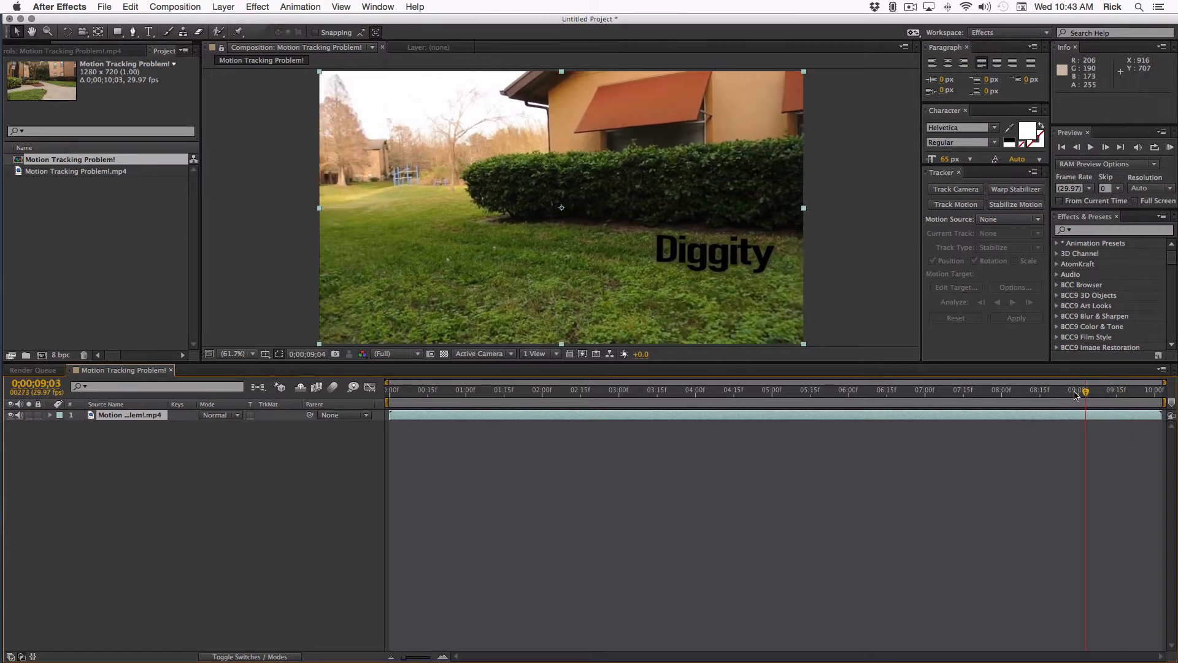
left_click_drag(1077, 390, 991, 390)
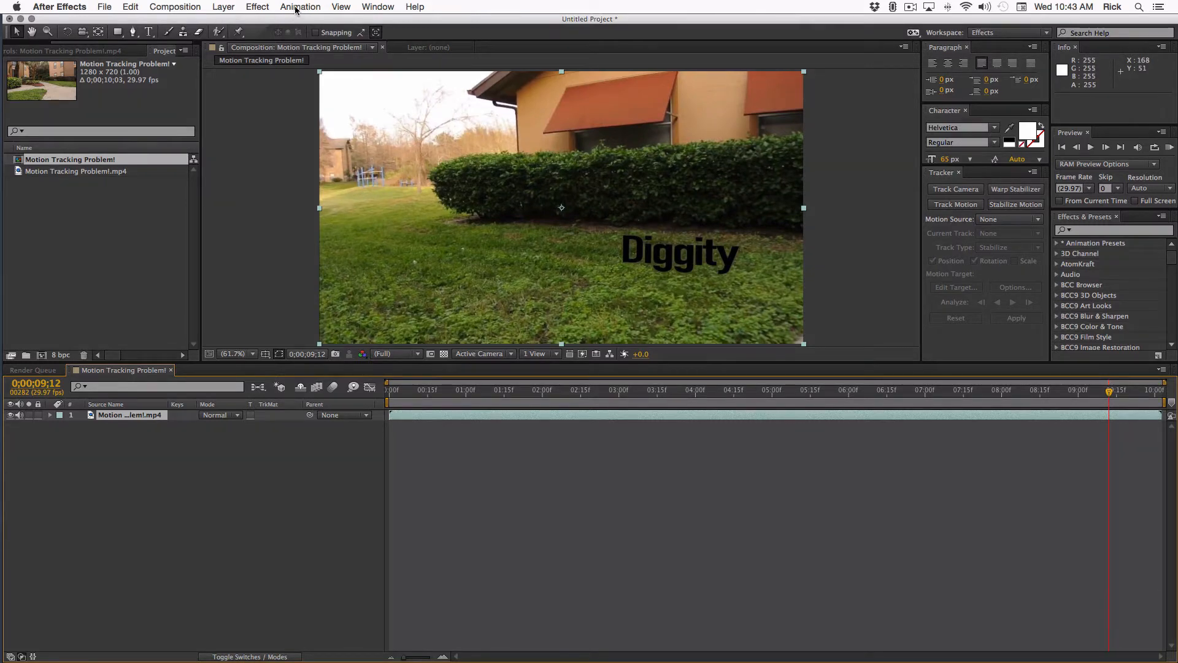
Step: Show the Animation menu's tracking commands (Track Camera, Track in mocha AE, Track Motion)
left_click(299, 7)
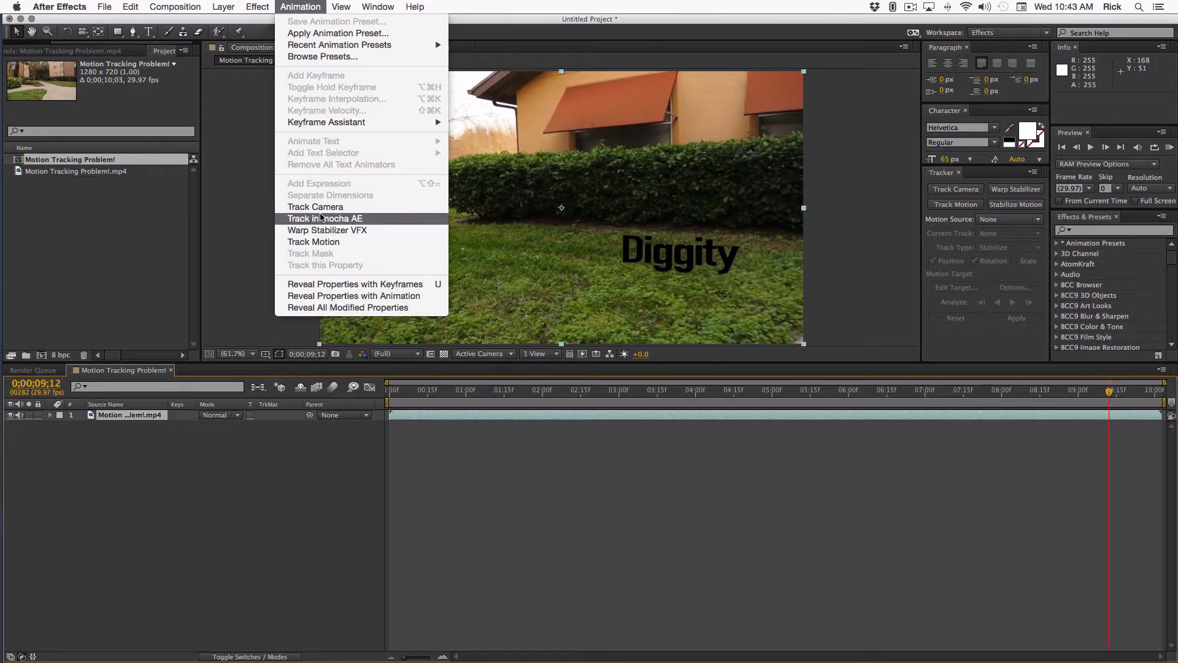
mouse_move(321, 207)
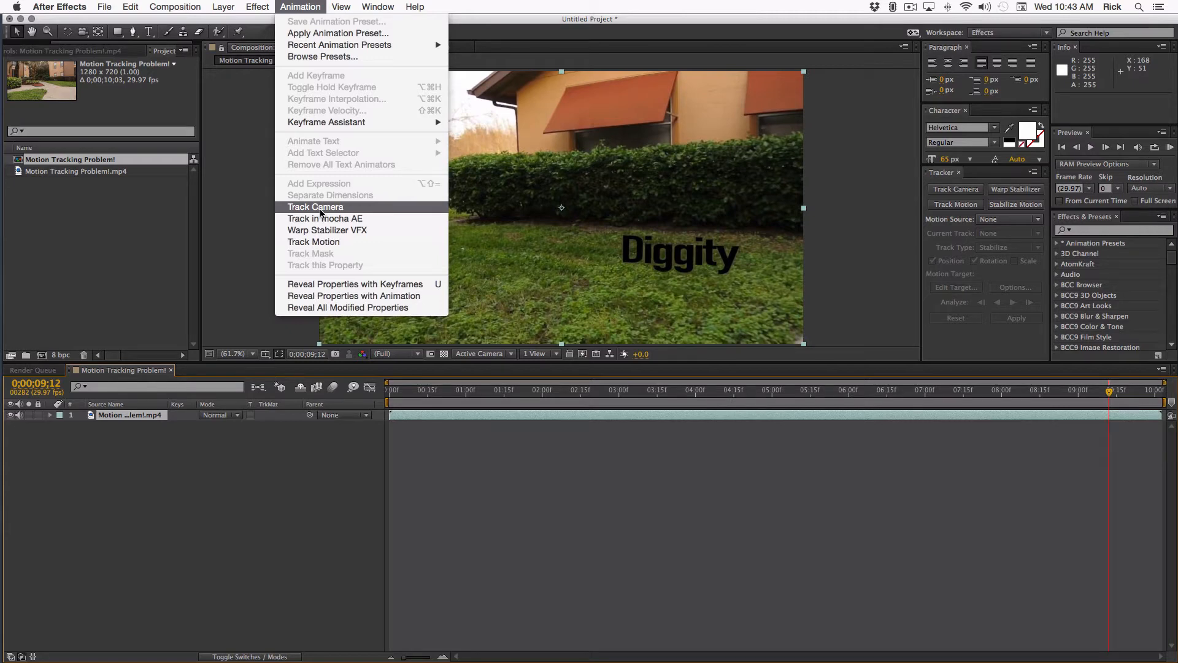
mouse_move(783, 296)
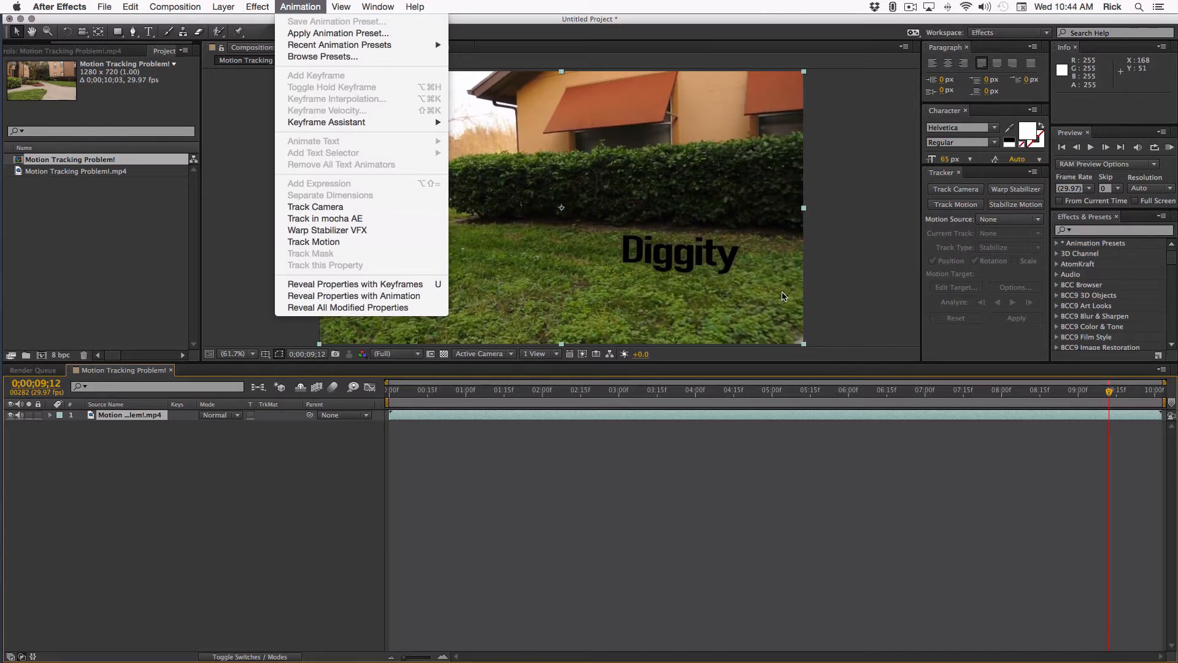
mouse_move(684, 258)
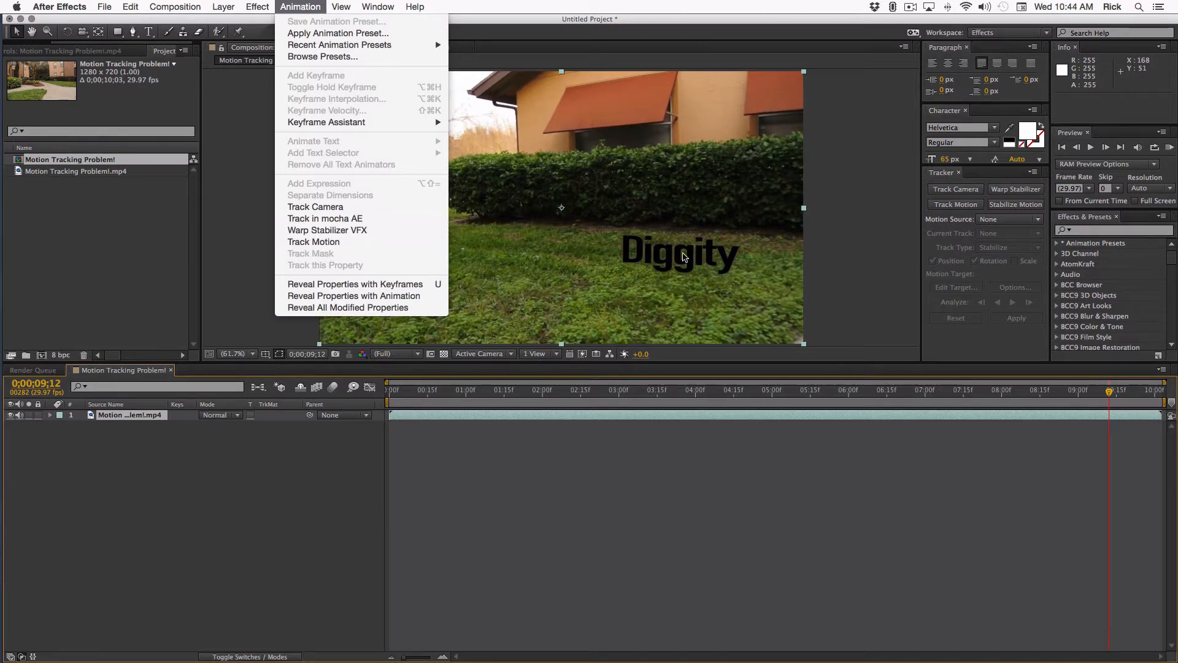
mouse_move(798, 232)
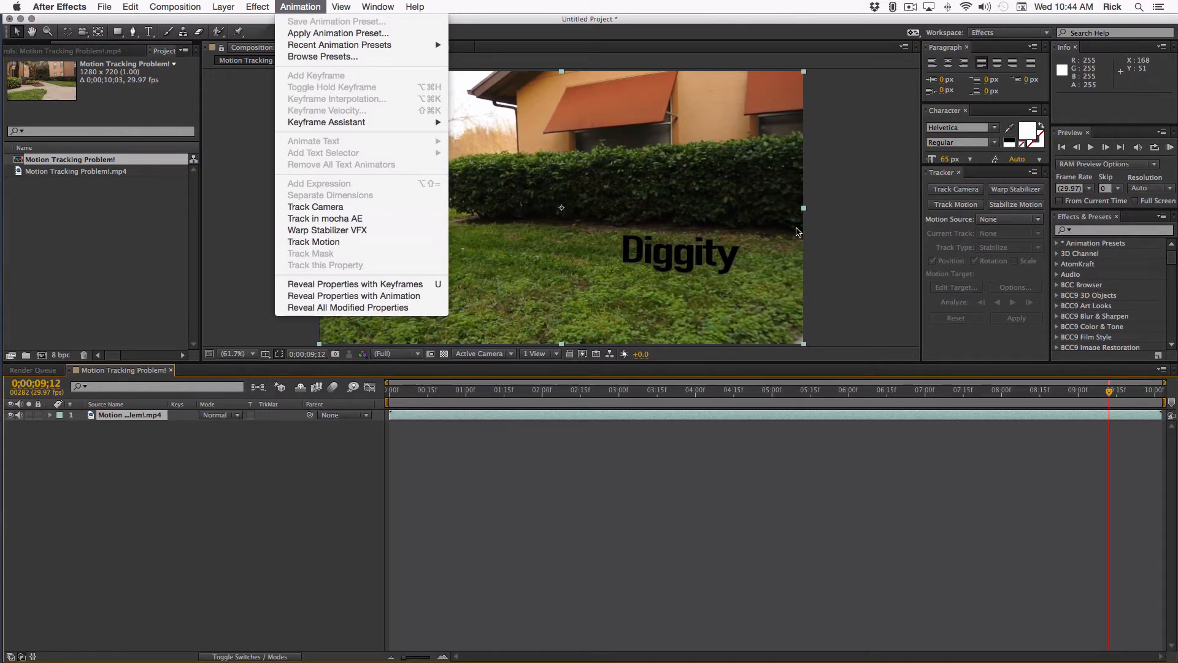
mouse_move(313, 242)
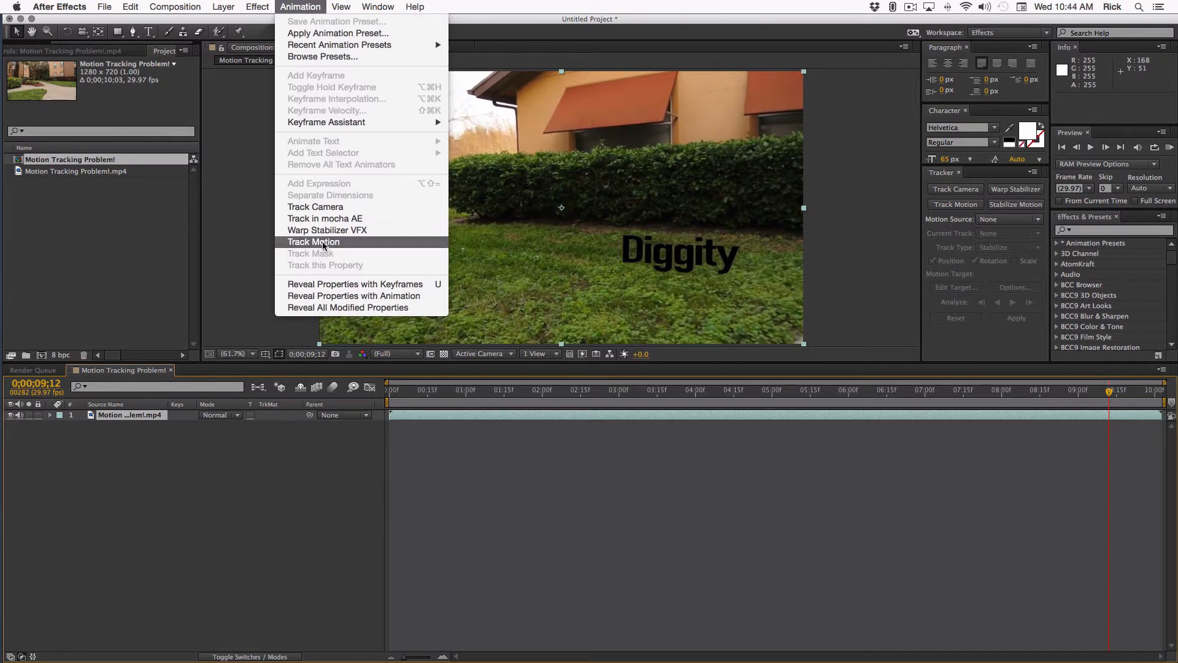
Step: Start Track Motion on the footage as a Stabilize Motion track for Position only
left_click(313, 242)
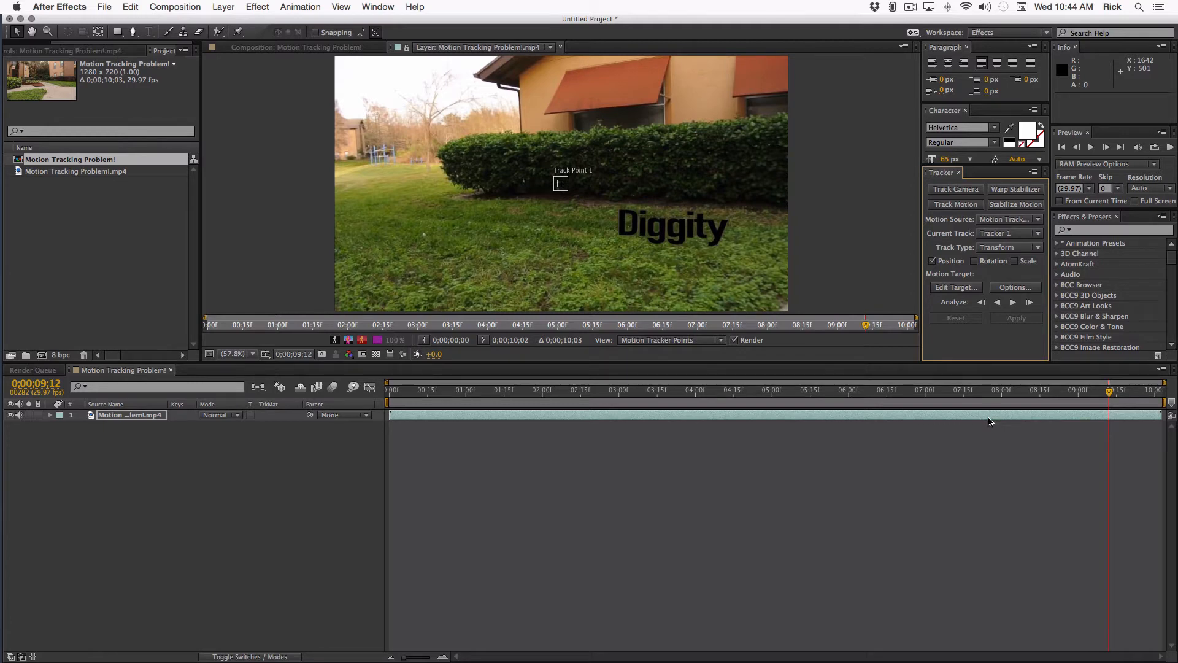
left_click(1016, 204)
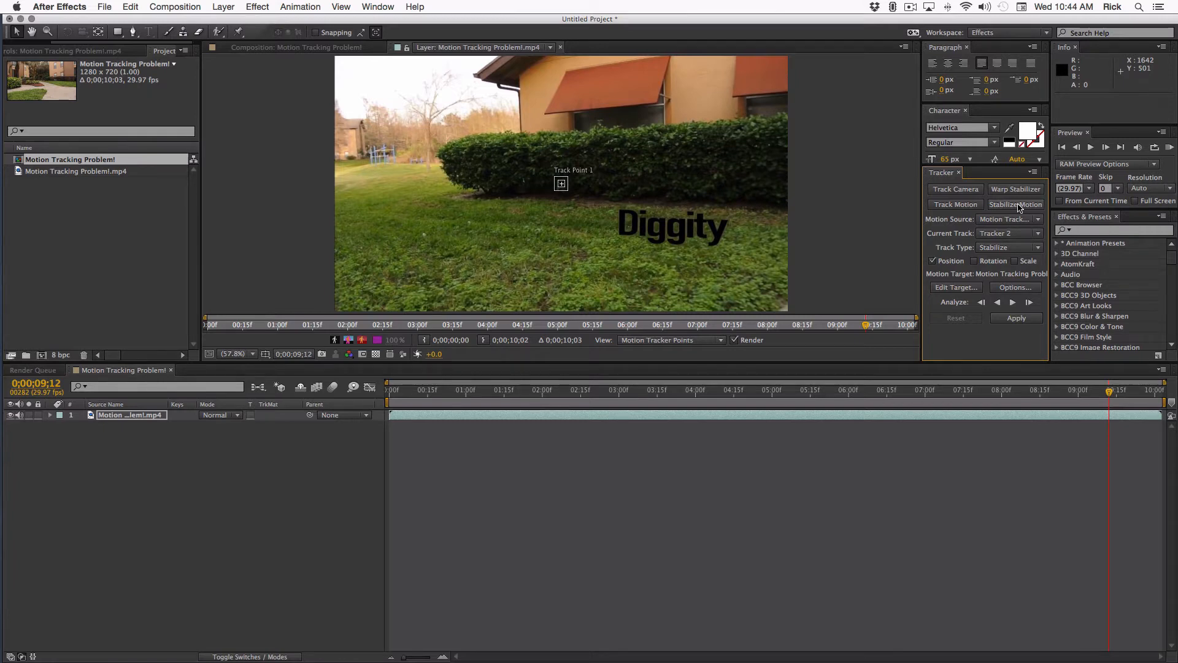
mouse_move(802, 390)
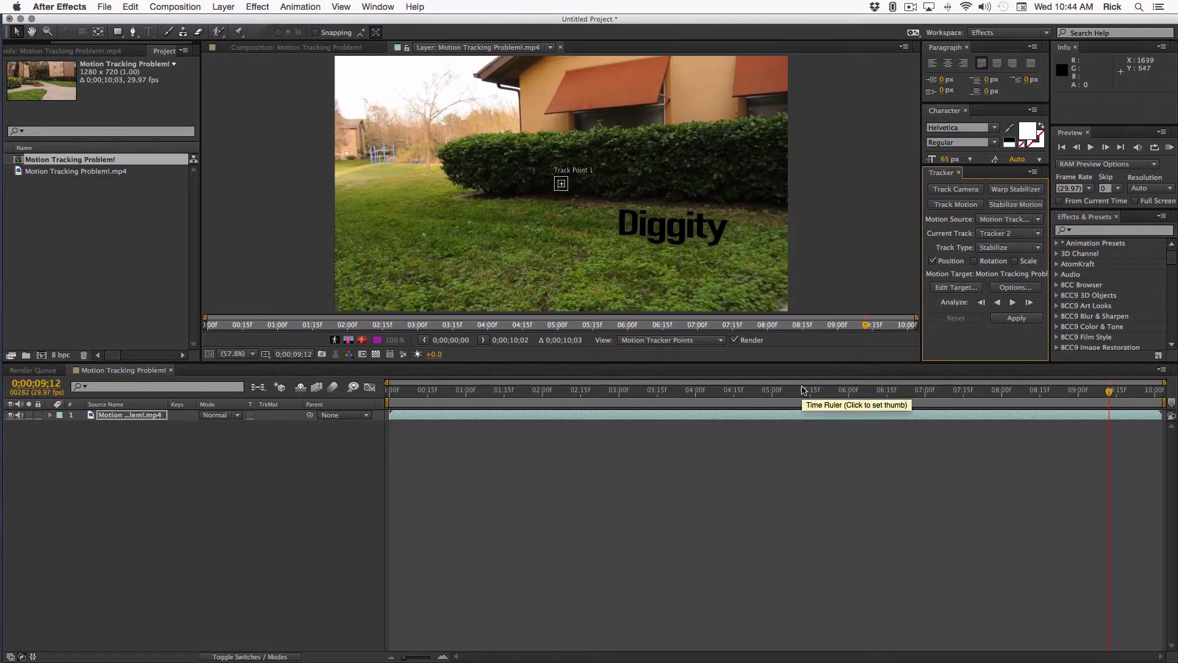
mouse_move(678, 331)
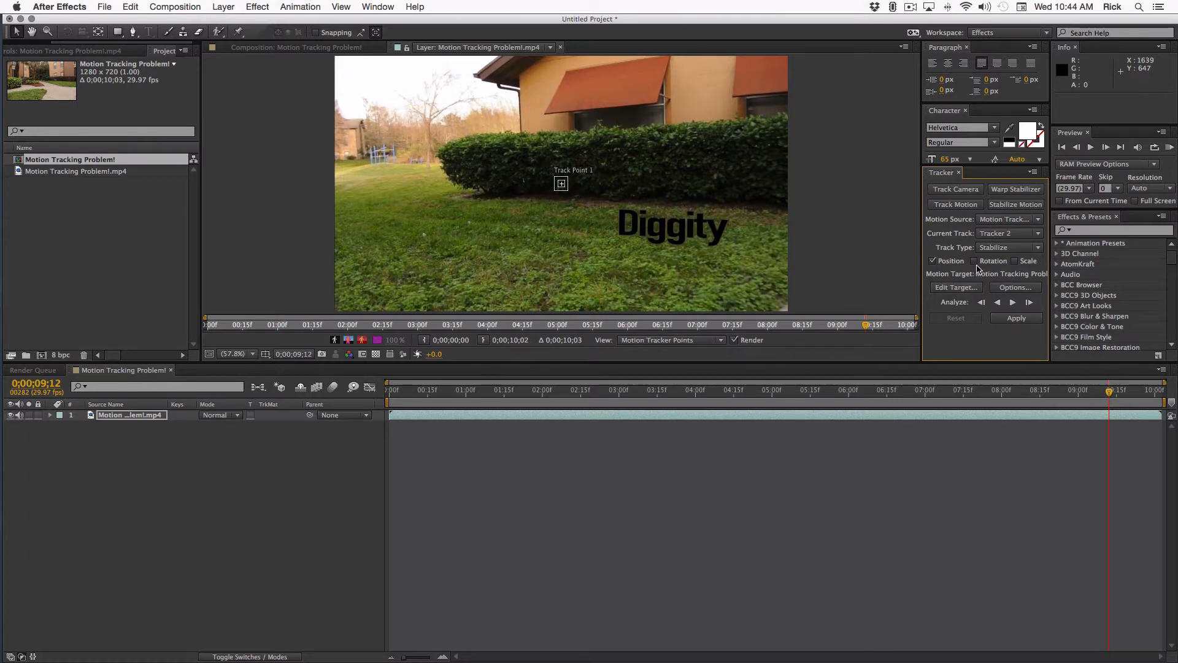
mouse_move(1013, 265)
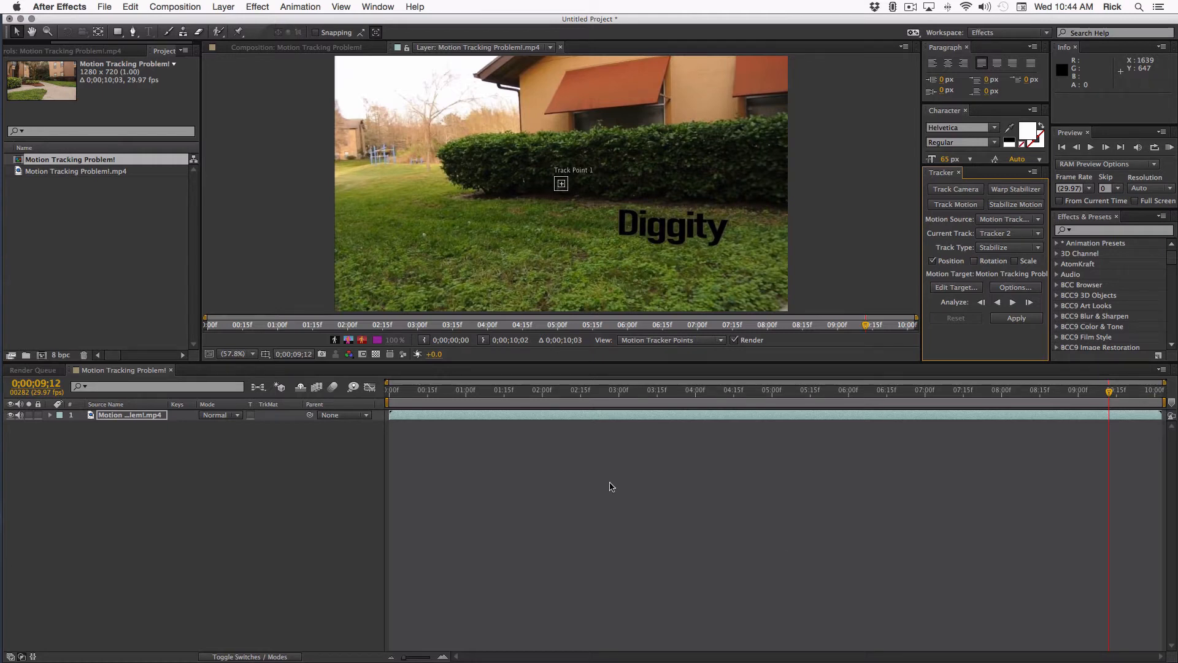
mouse_move(730, 272)
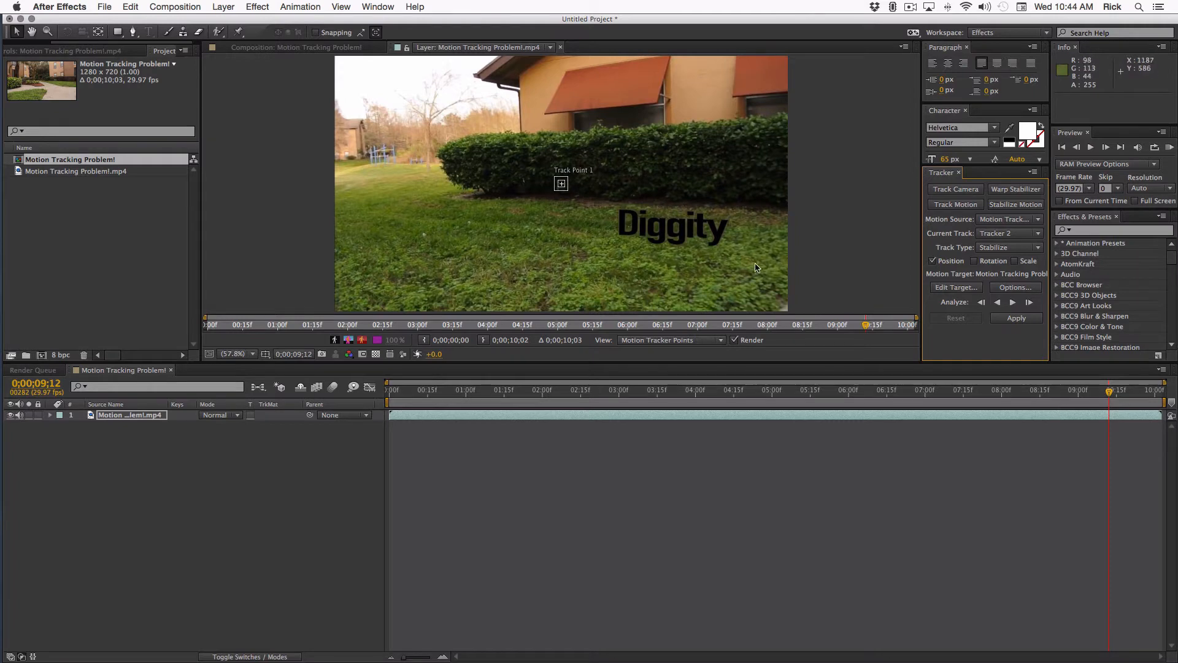
mouse_move(735, 255)
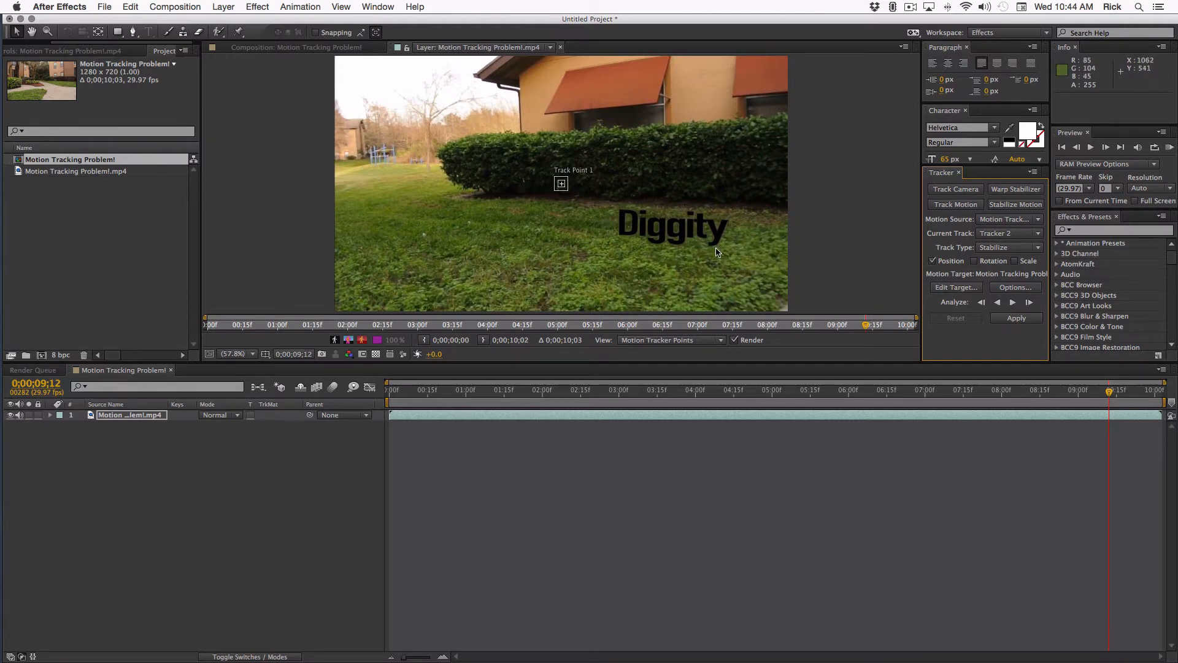
mouse_move(755, 252)
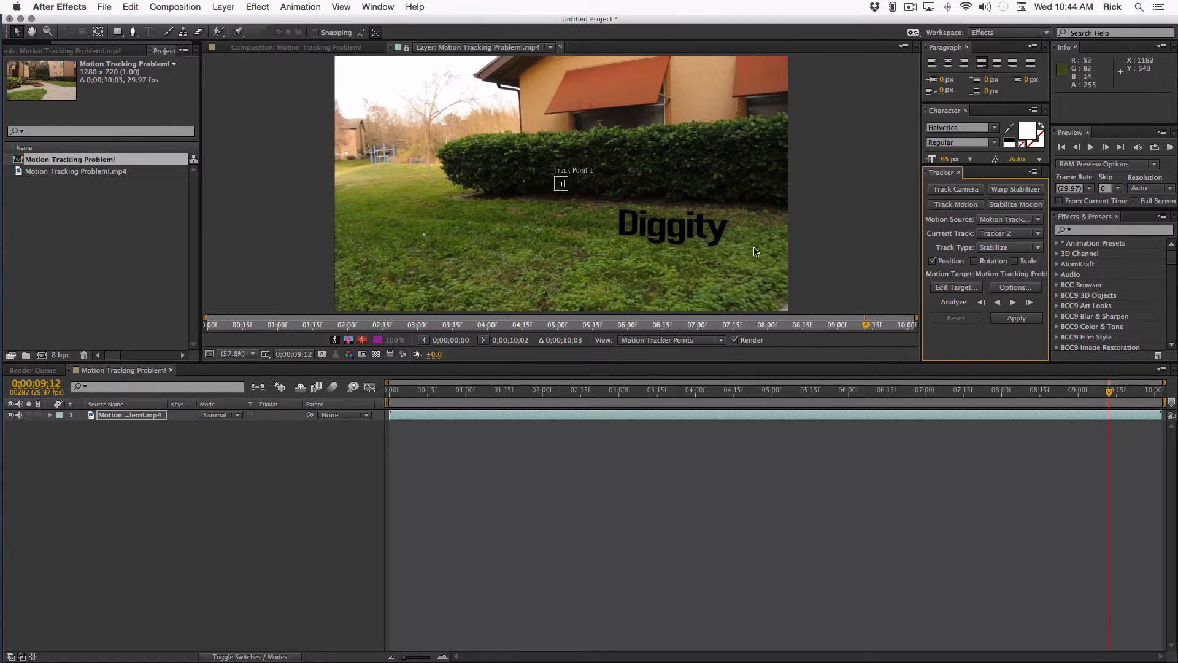
mouse_move(457, 186)
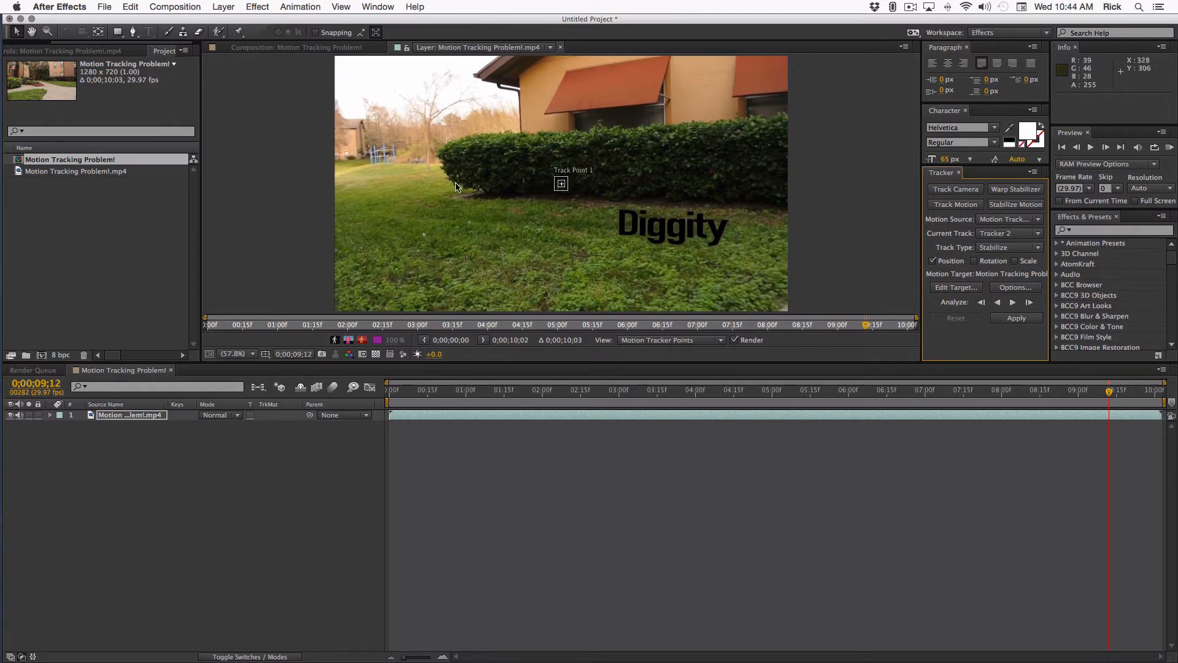
Step: Move the time indicator to about 8 seconds where the hedge is in frame
left_click(1057, 390)
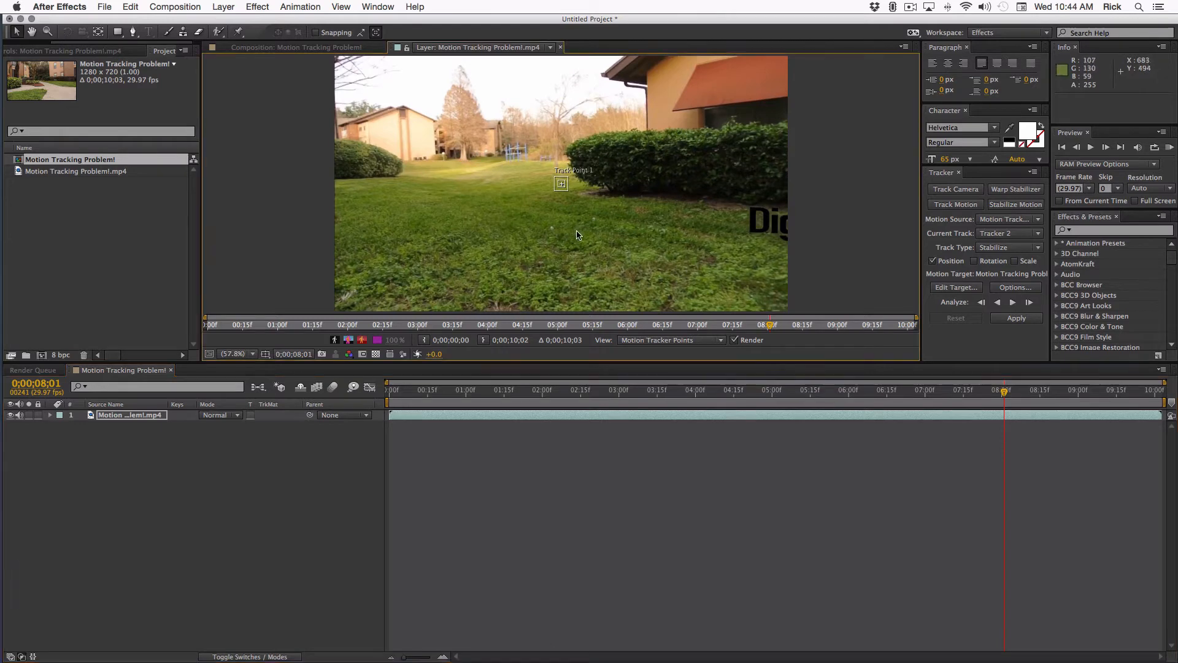
mouse_move(575, 206)
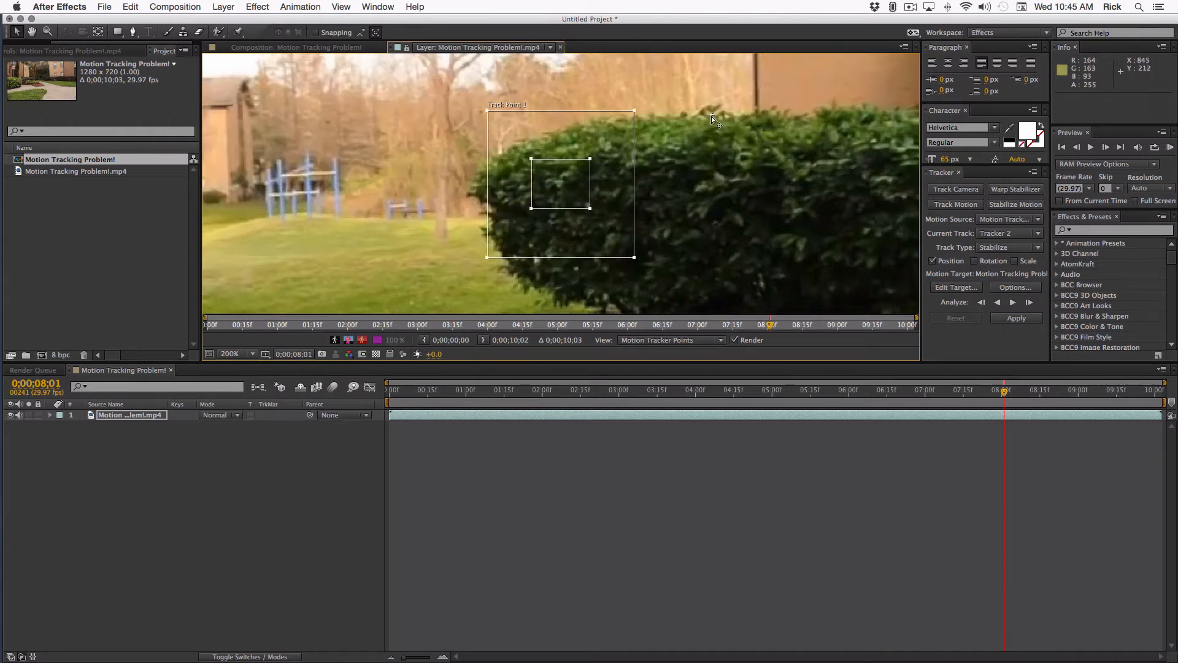
mouse_move(563, 183)
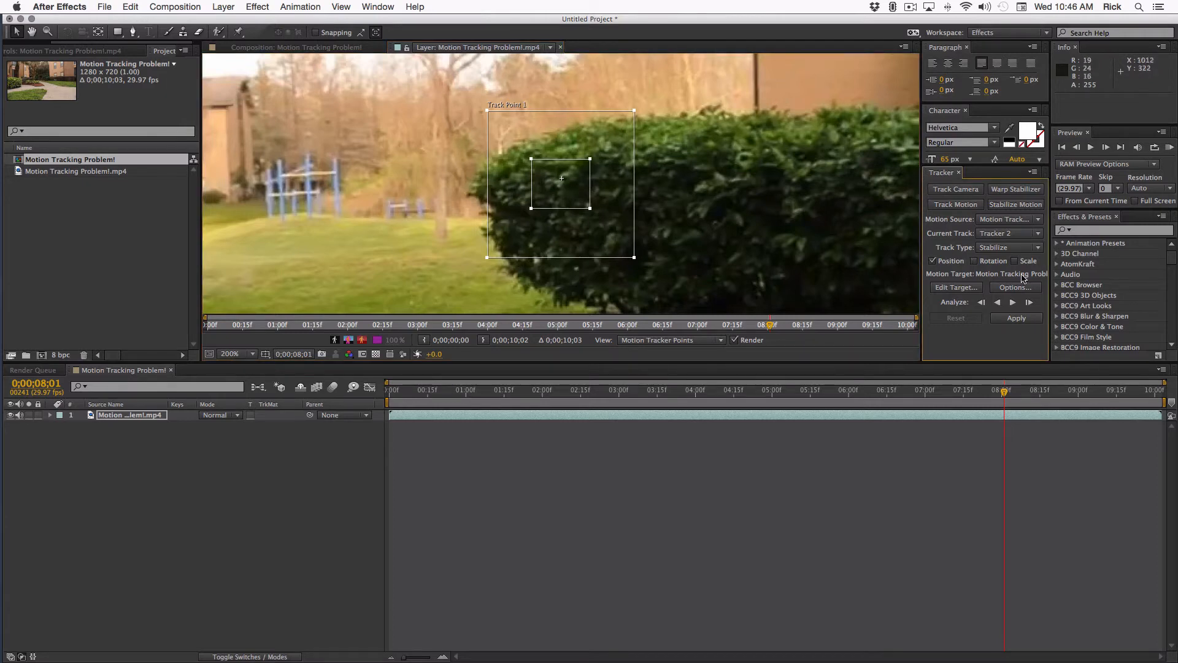
Step: Analyze the hedge track point forward until keyframes reach the last frame of the clip
left_click(1012, 302)
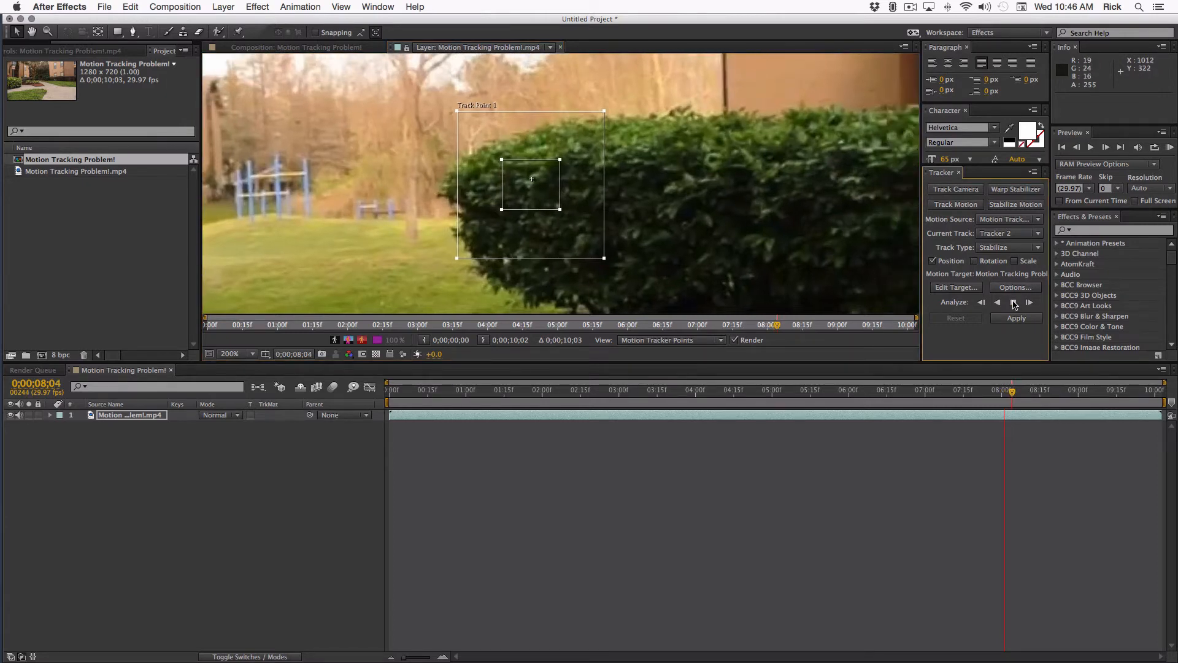
left_click(1013, 302)
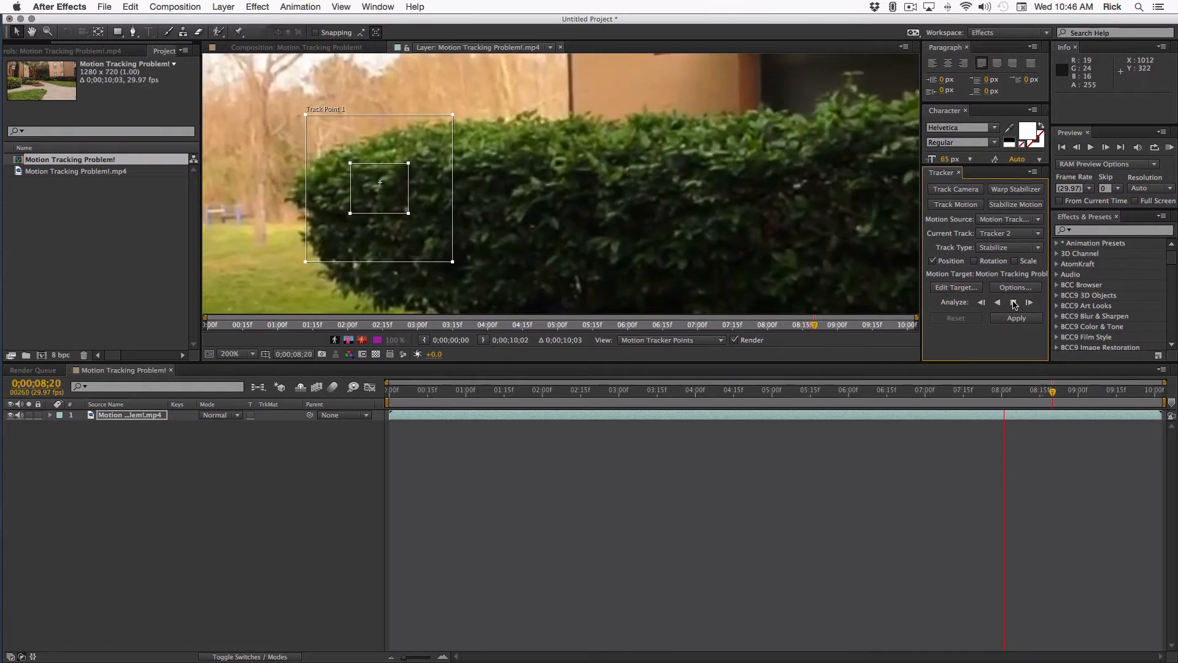
left_click(1014, 302)
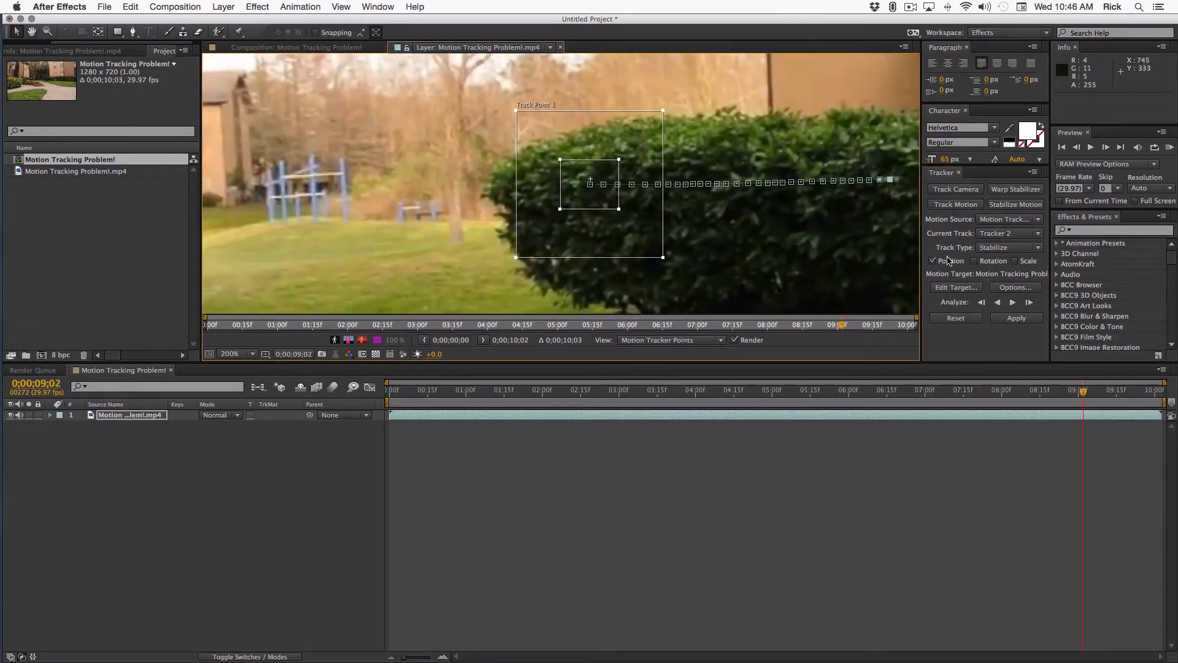
left_click(1013, 302)
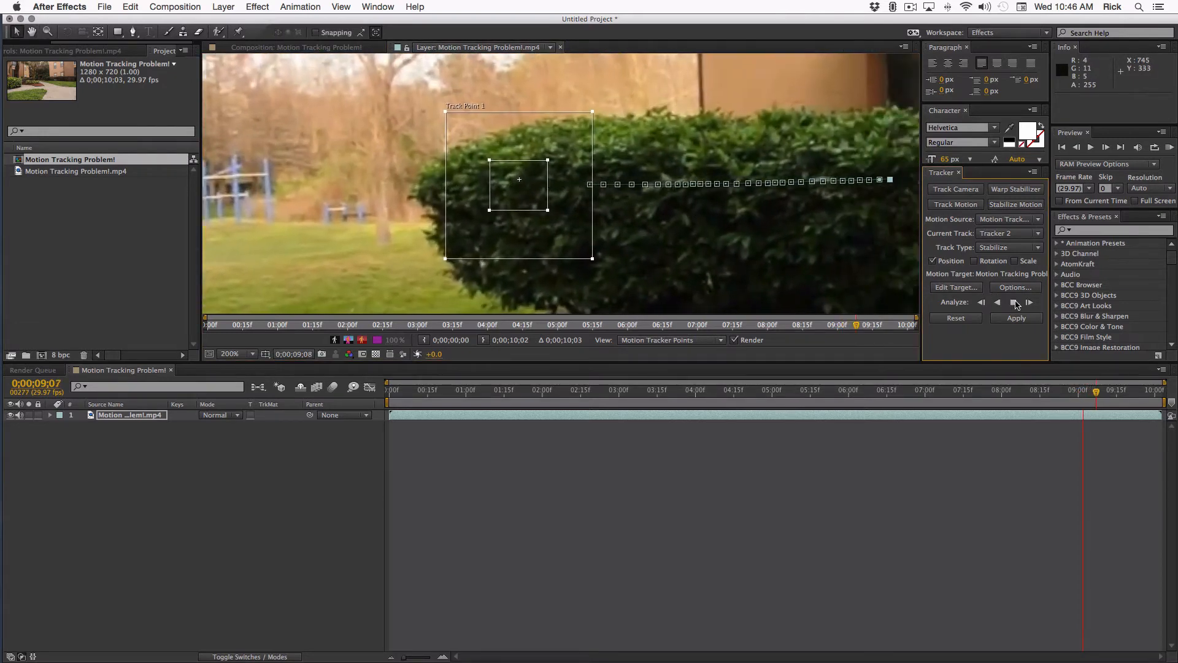
left_click(1014, 301)
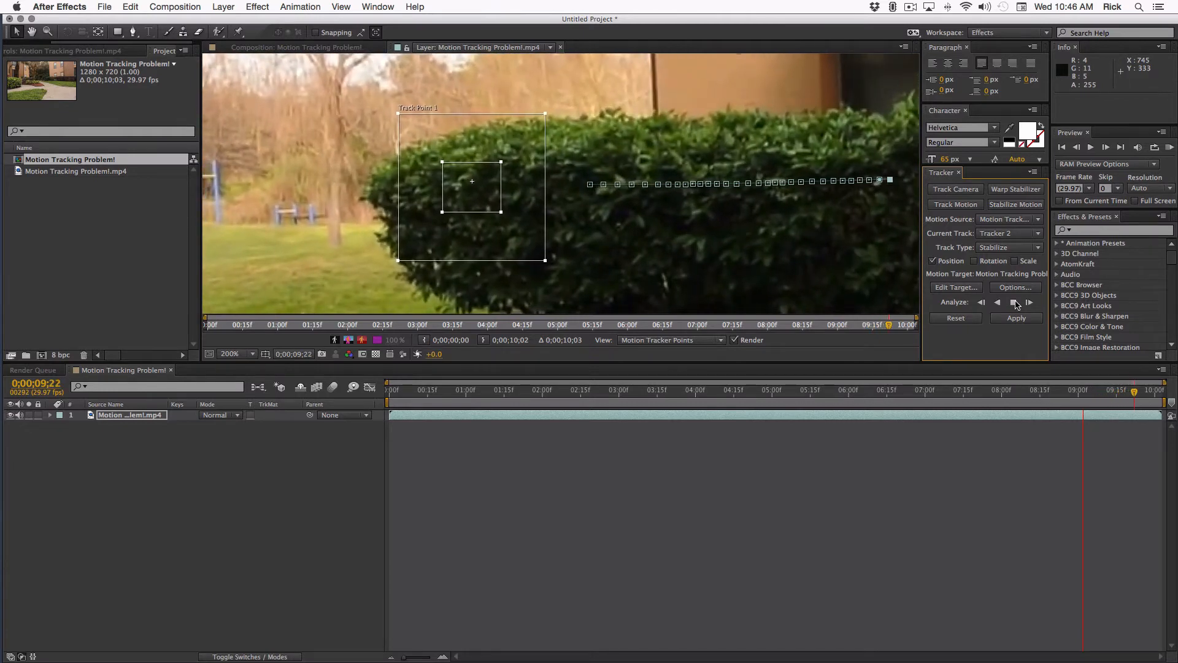
left_click(1013, 302)
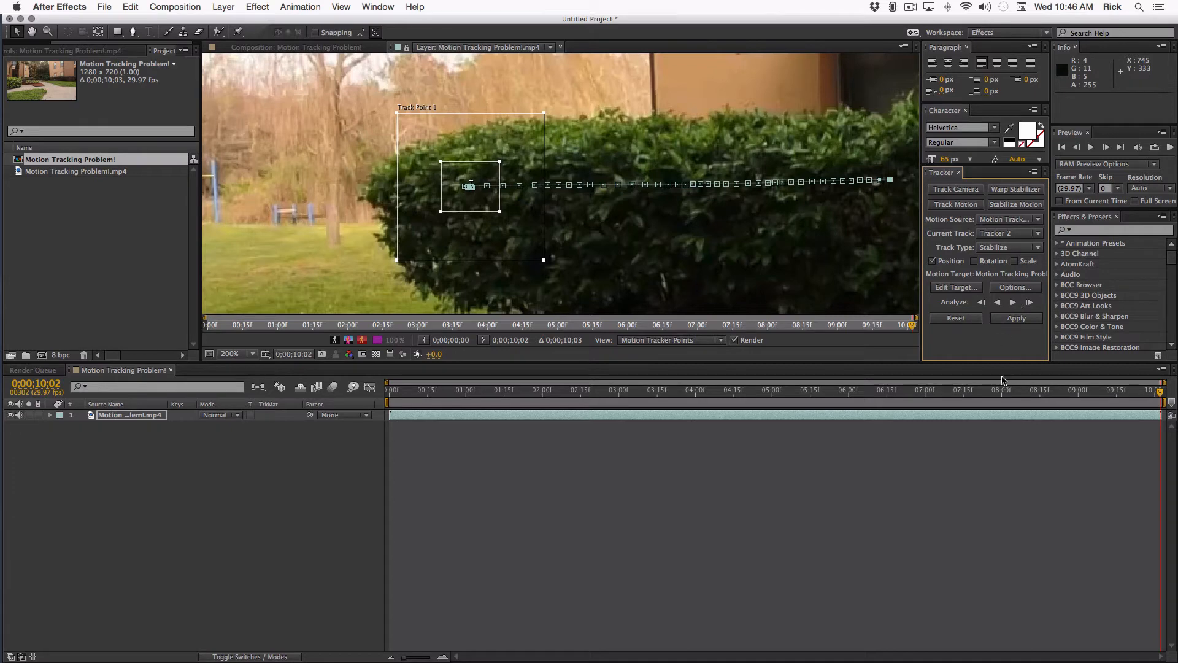
Step: Apply the stabilize track on X and Y and check the frame shift around 8–9 seconds
left_click(1016, 318)
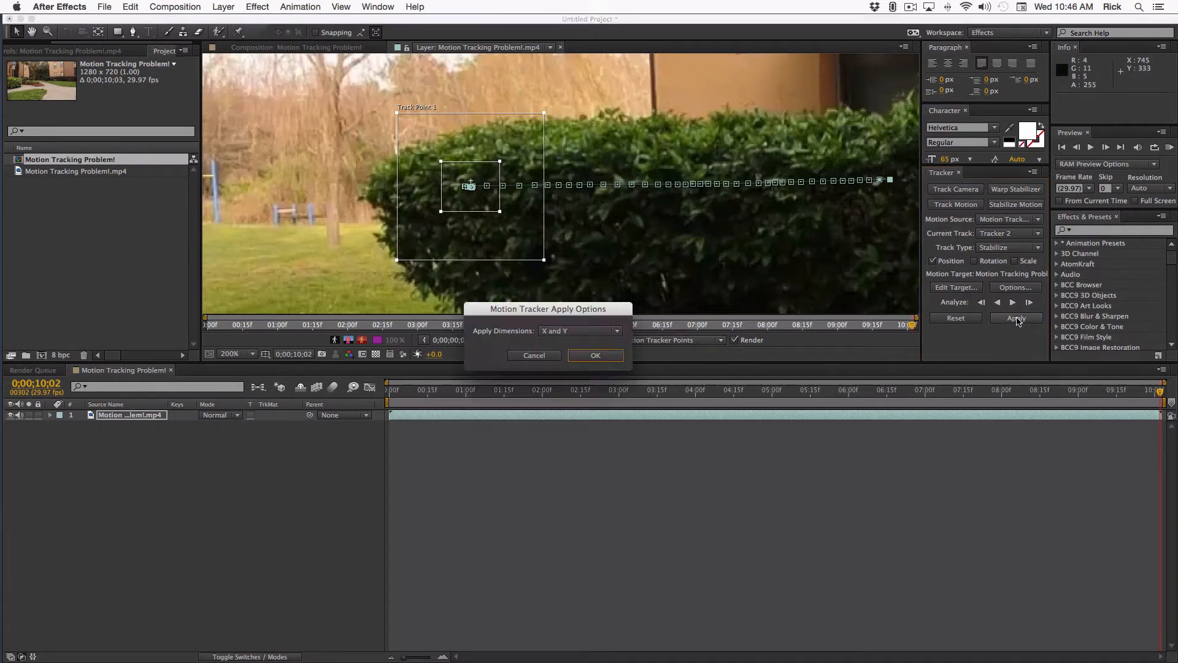
left_click(595, 355)
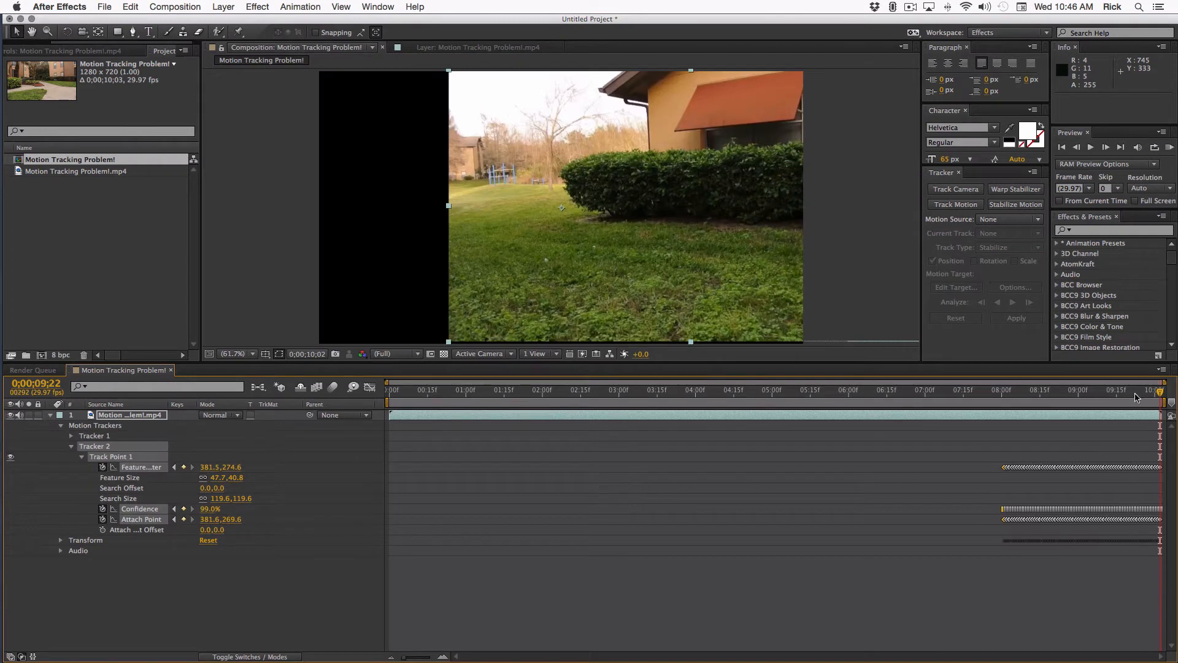
left_click(940, 390)
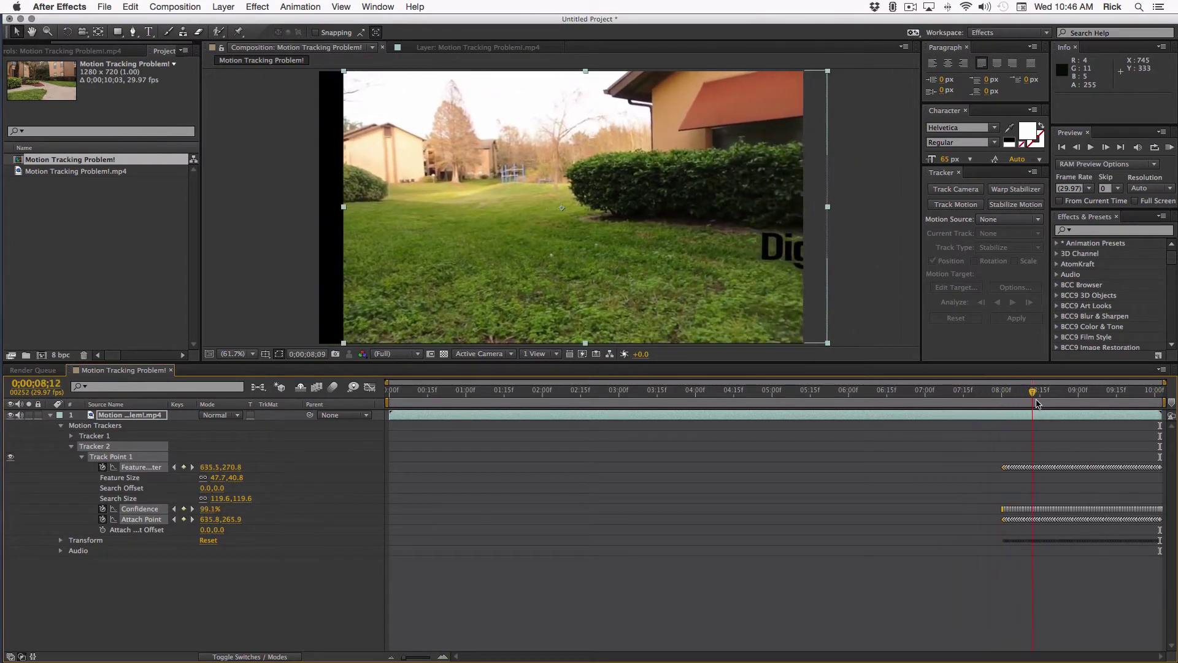
left_click(1070, 390)
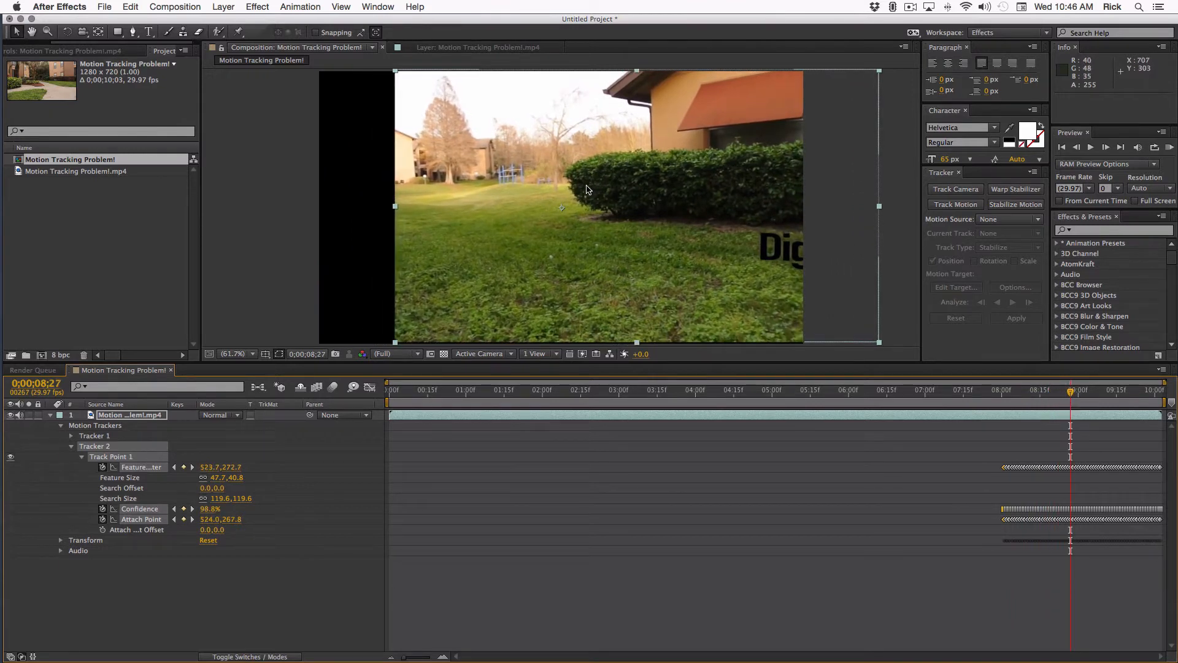
left_click(1101, 390)
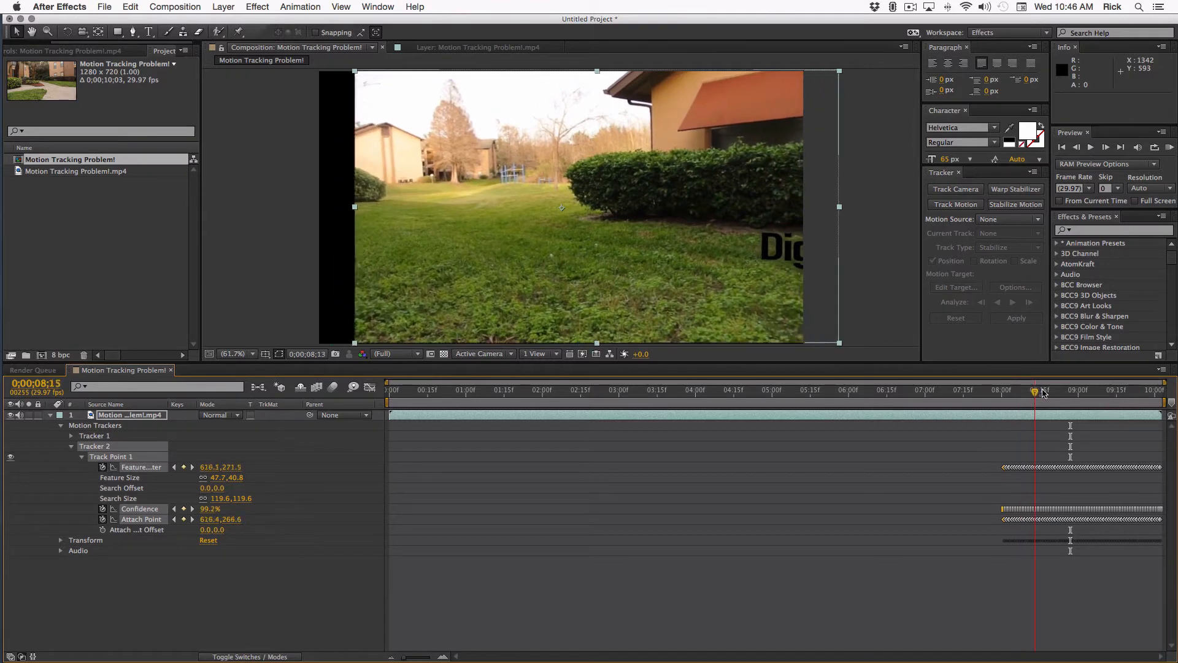
left_click(1055, 390)
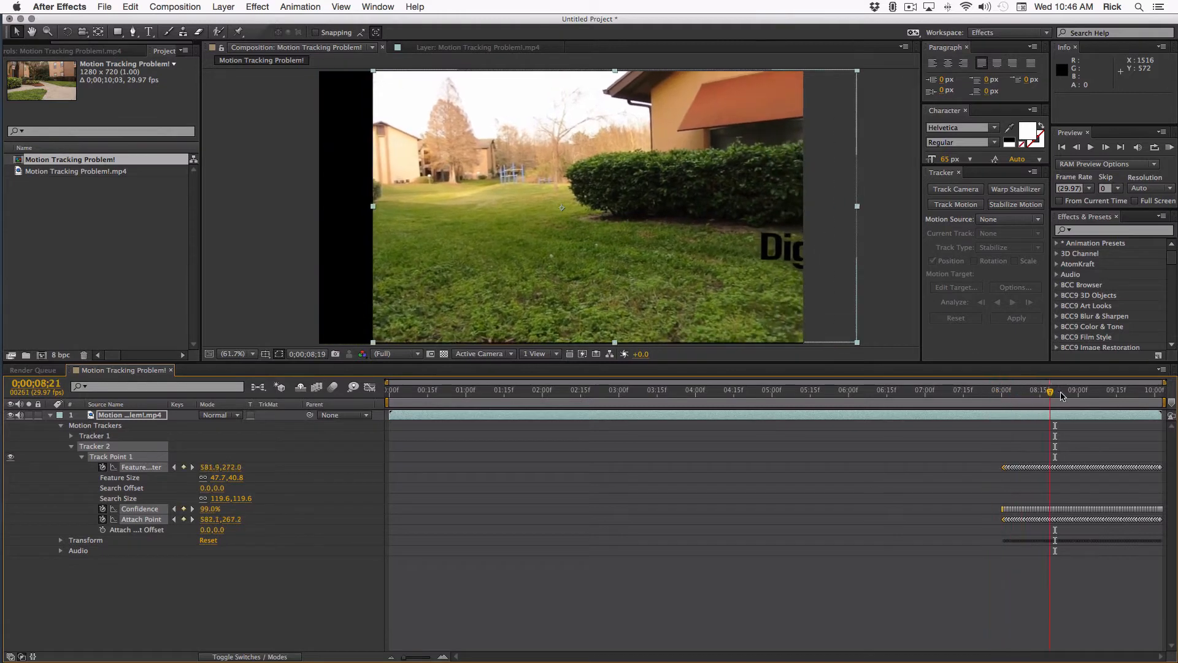
Step: Review the clip end, then undo the tracker so the footage sits unstabilized near 8 seconds
left_click_drag(1050, 394, 1029, 394)
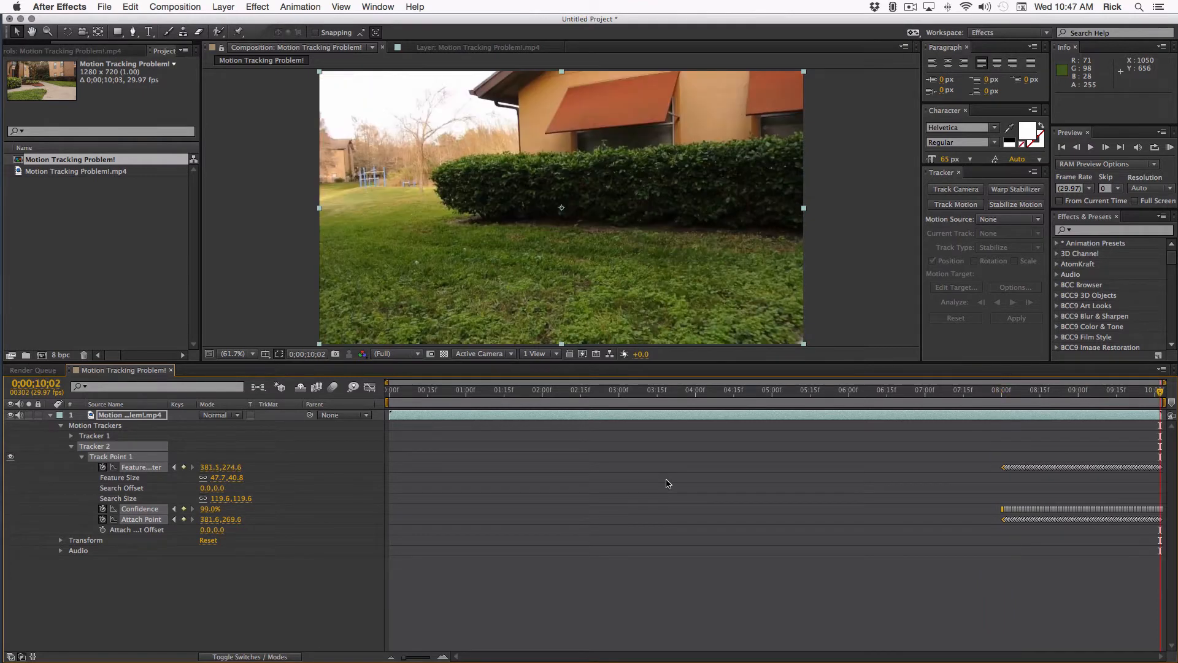
left_click(1003, 390)
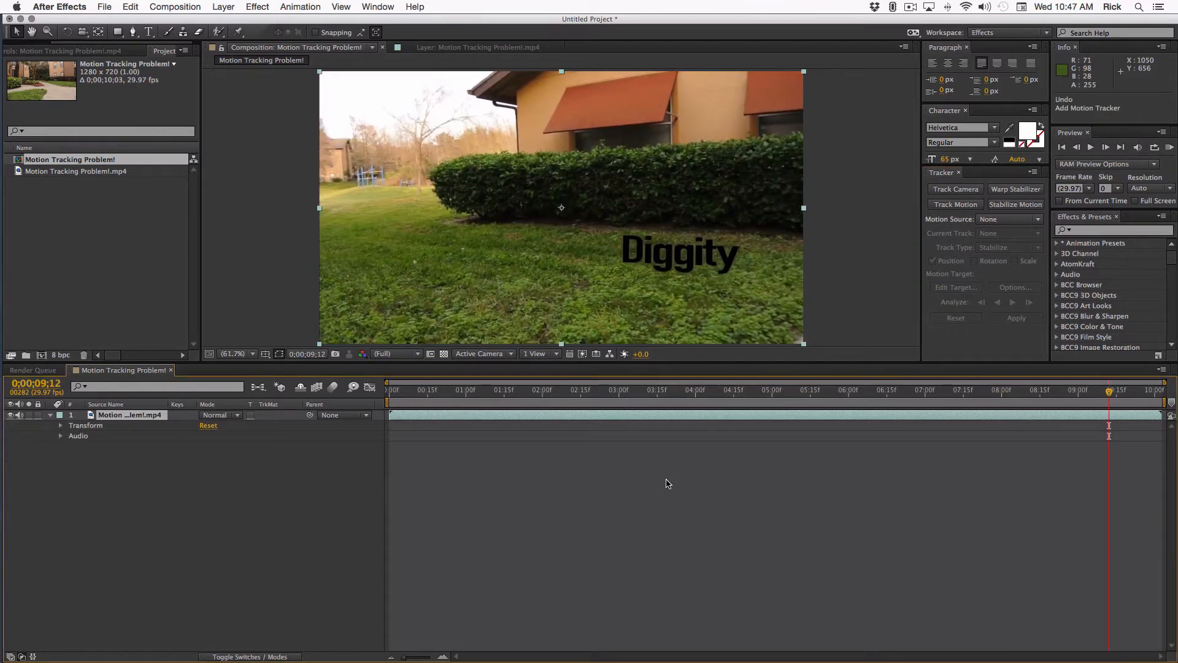
mouse_move(552, 531)
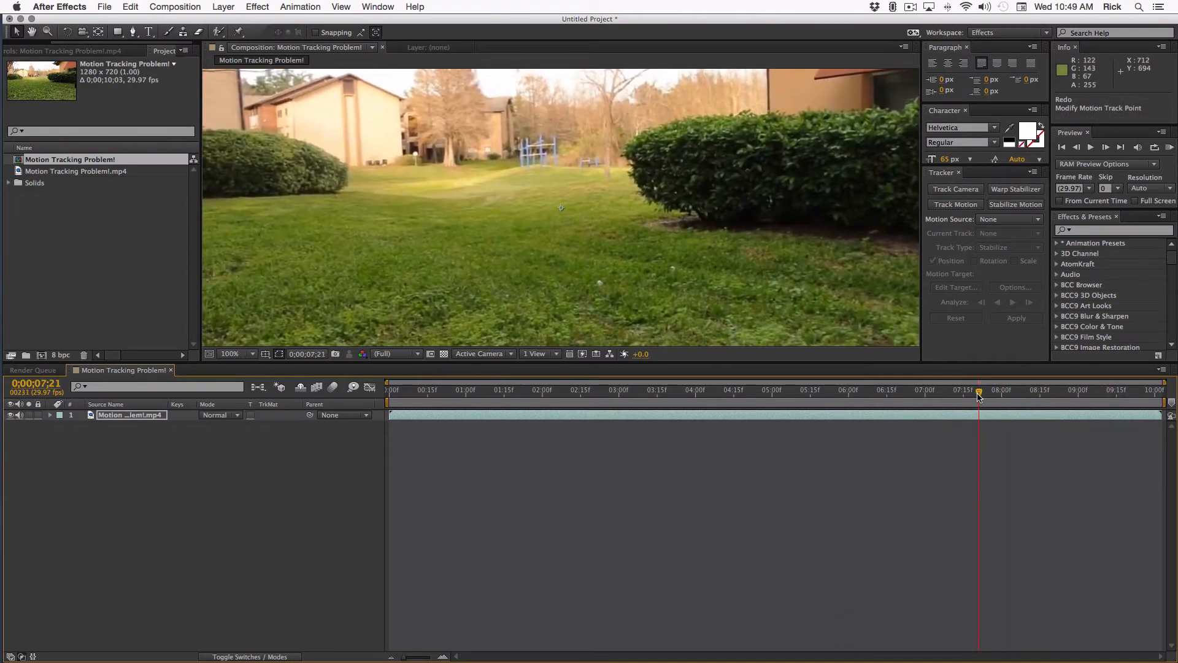
left_click_drag(978, 394, 986, 394)
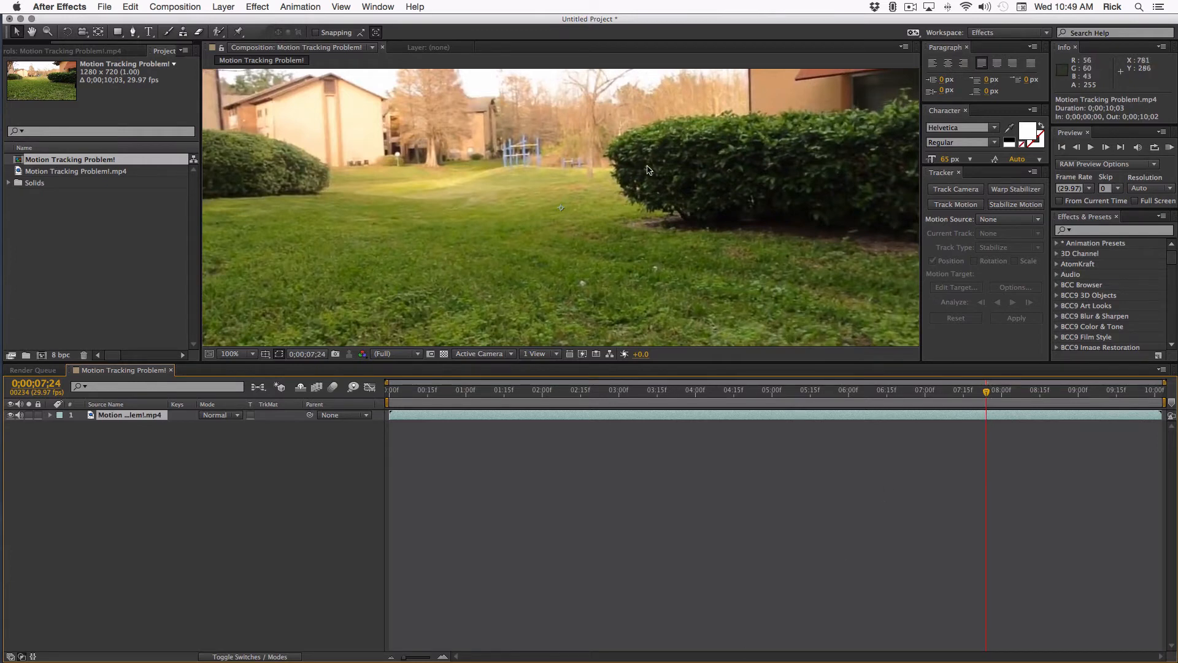
mouse_move(690, 150)
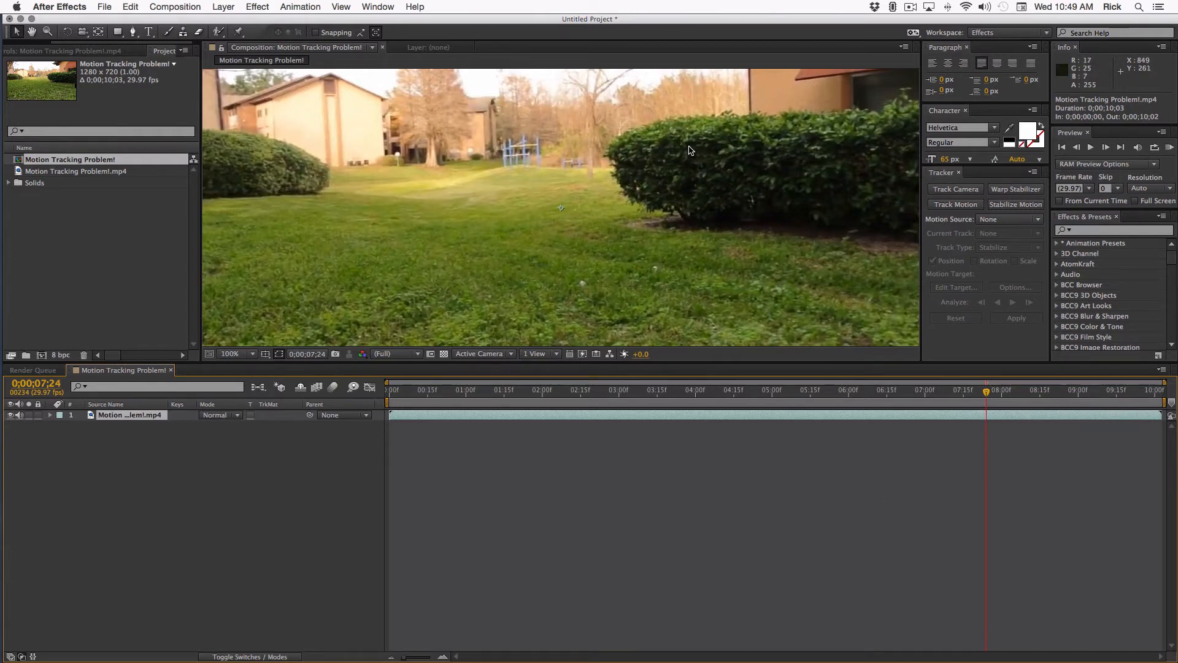
mouse_move(893, 215)
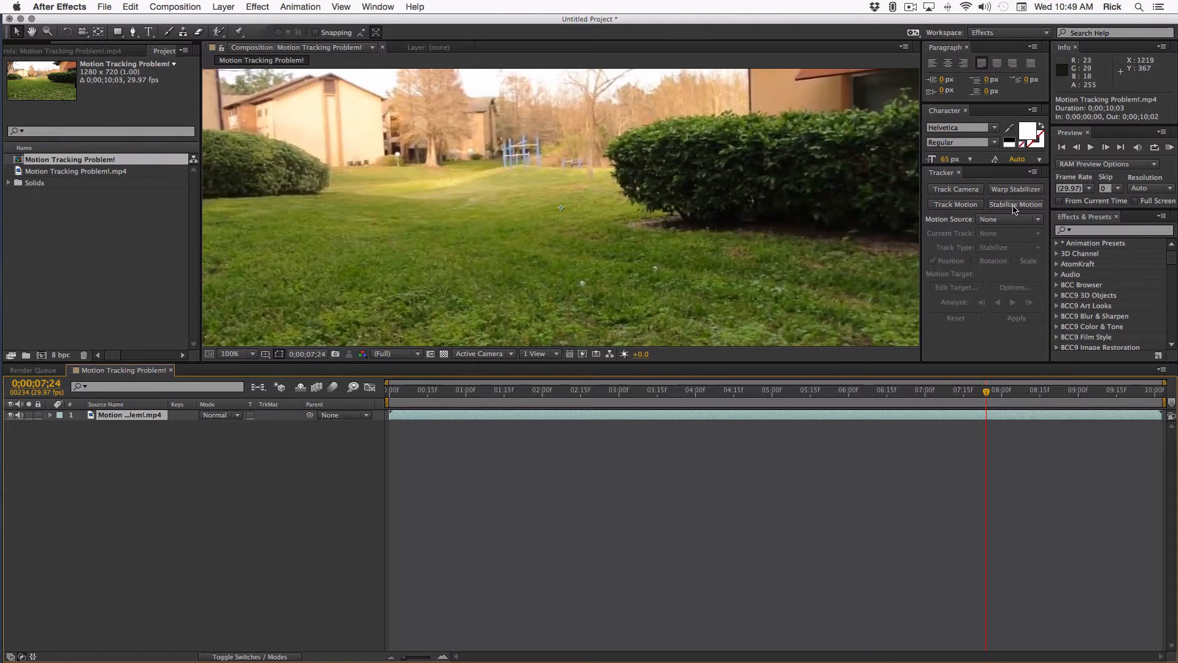
Step: Start a Stabilize Motion track with Rotation and Scale, placing both track points on the hedge
left_click(954, 203)
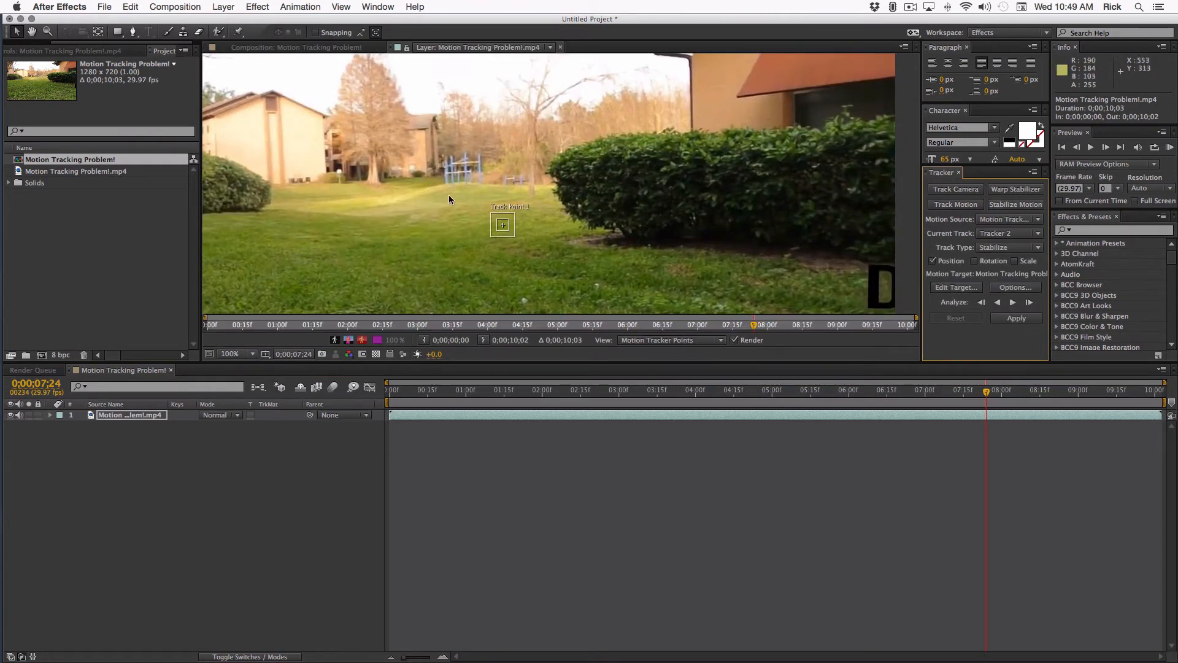
mouse_move(974, 263)
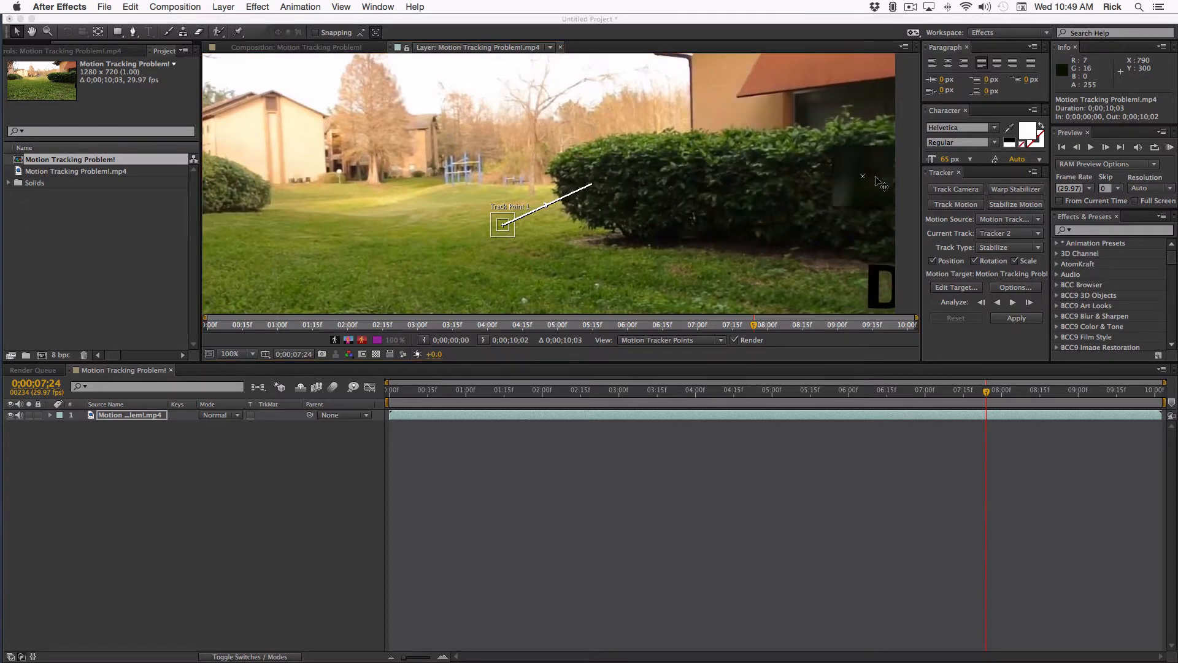
left_click_drag(863, 175, 879, 162)
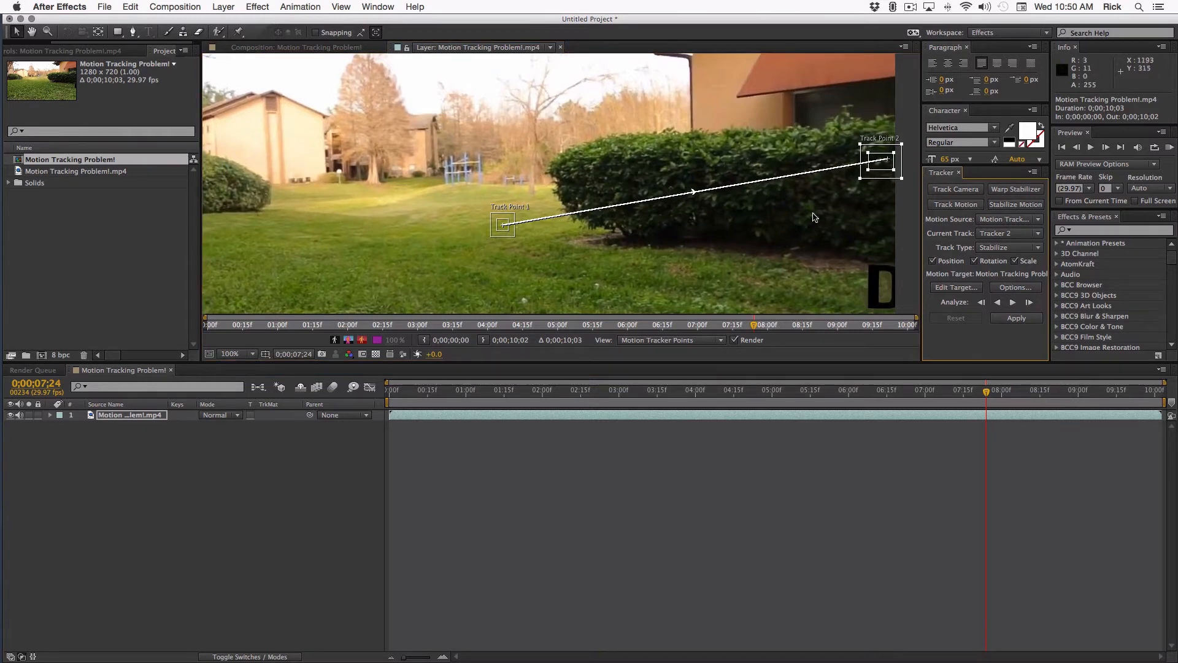
mouse_move(508, 238)
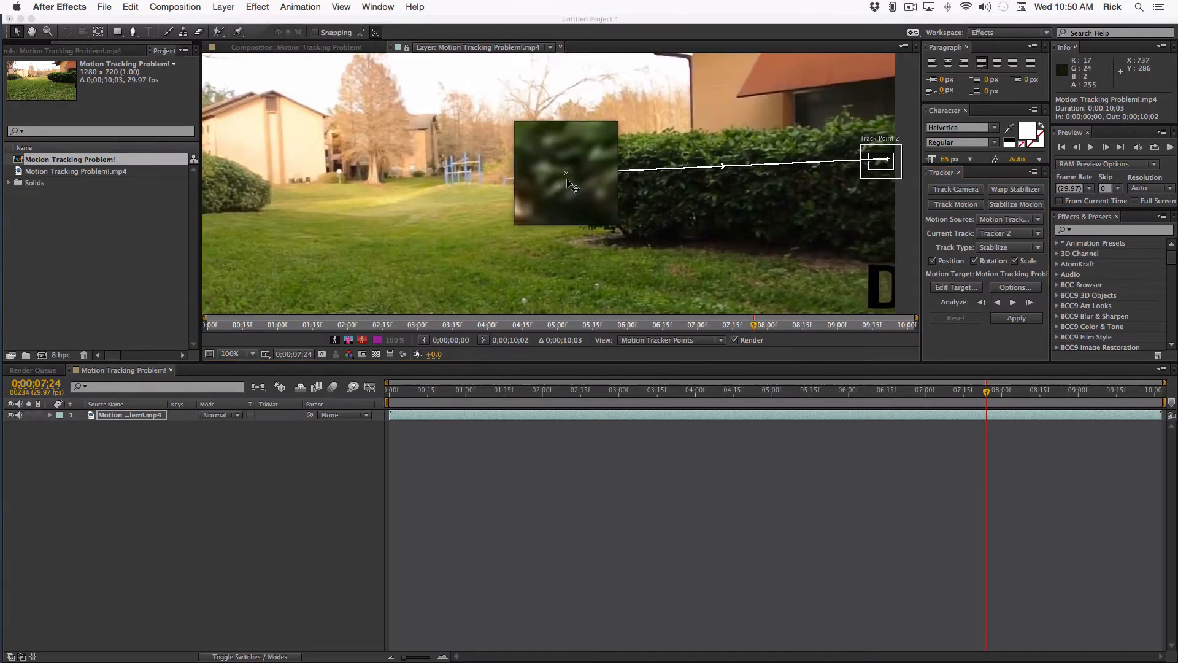
left_click_drag(565, 173, 566, 172)
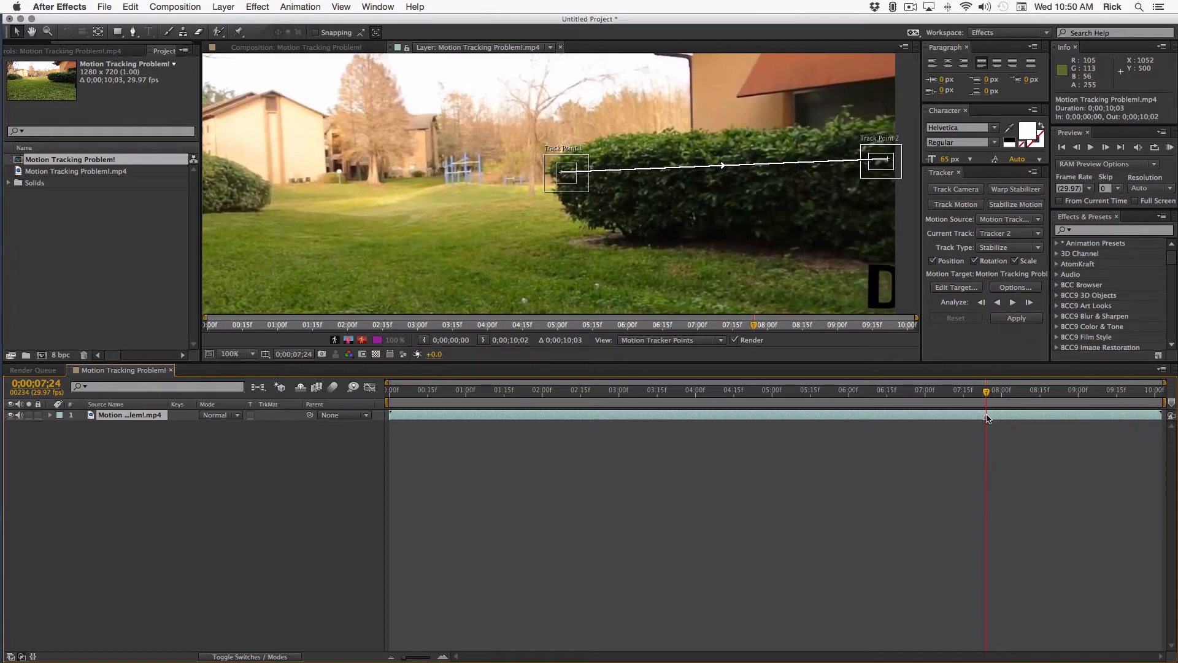
mouse_move(1013, 302)
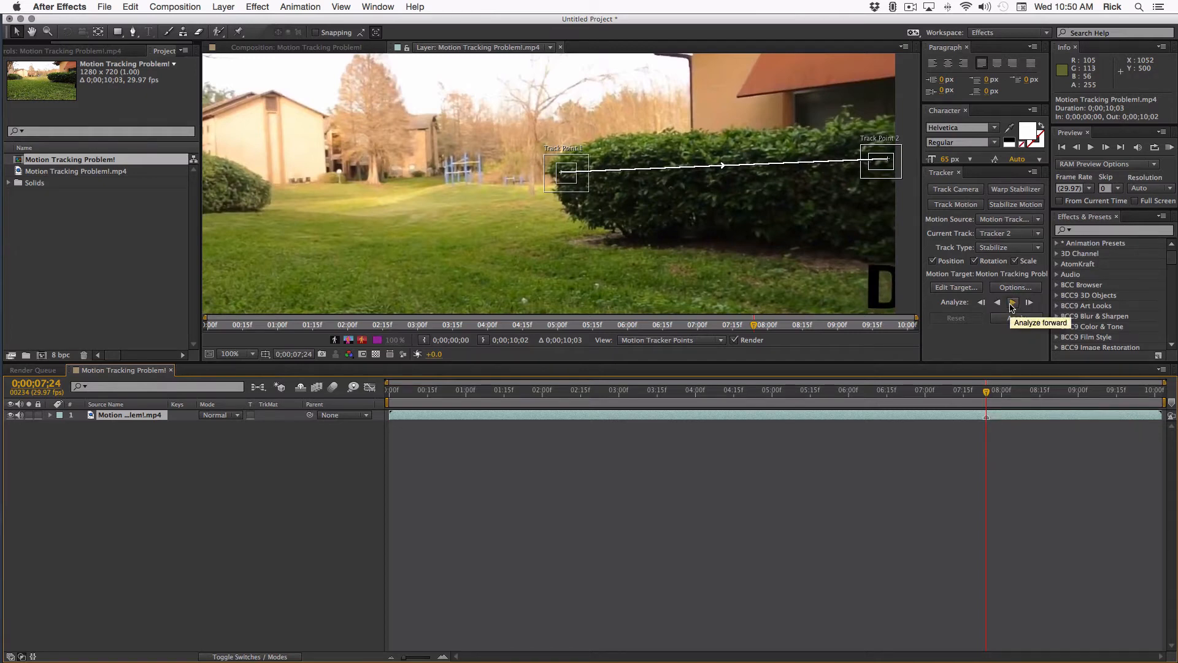
Step: Analyze the two-point hedge track forward and apply it to the footage on X and Y
left_click(1014, 302)
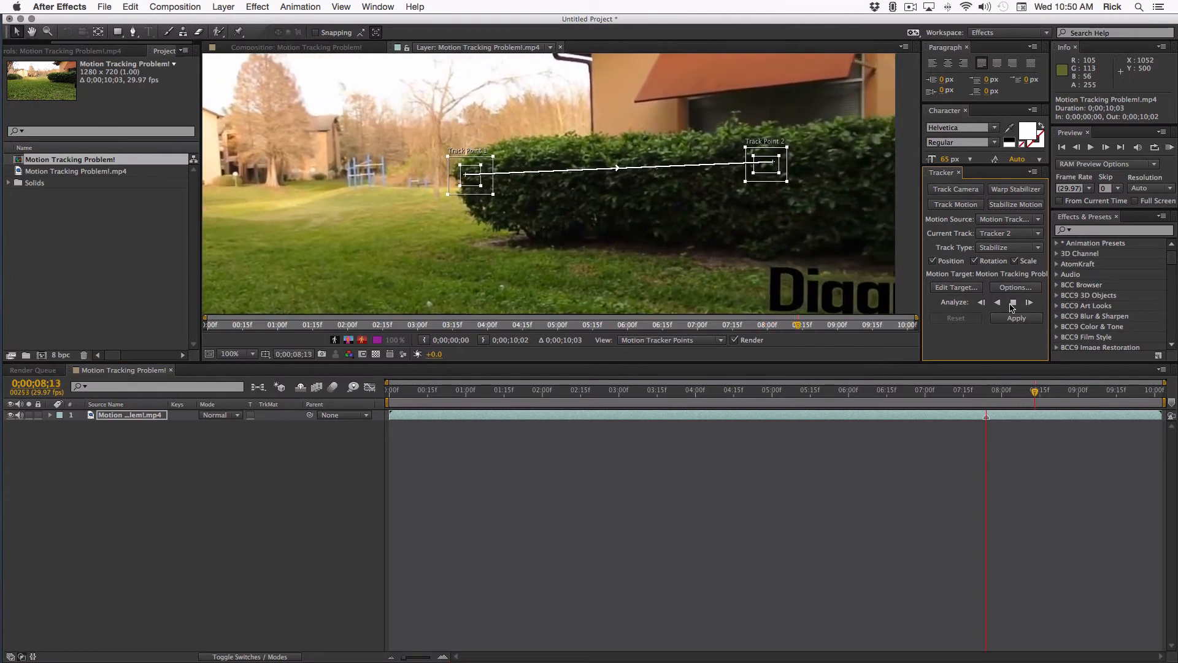
left_click(1029, 302)
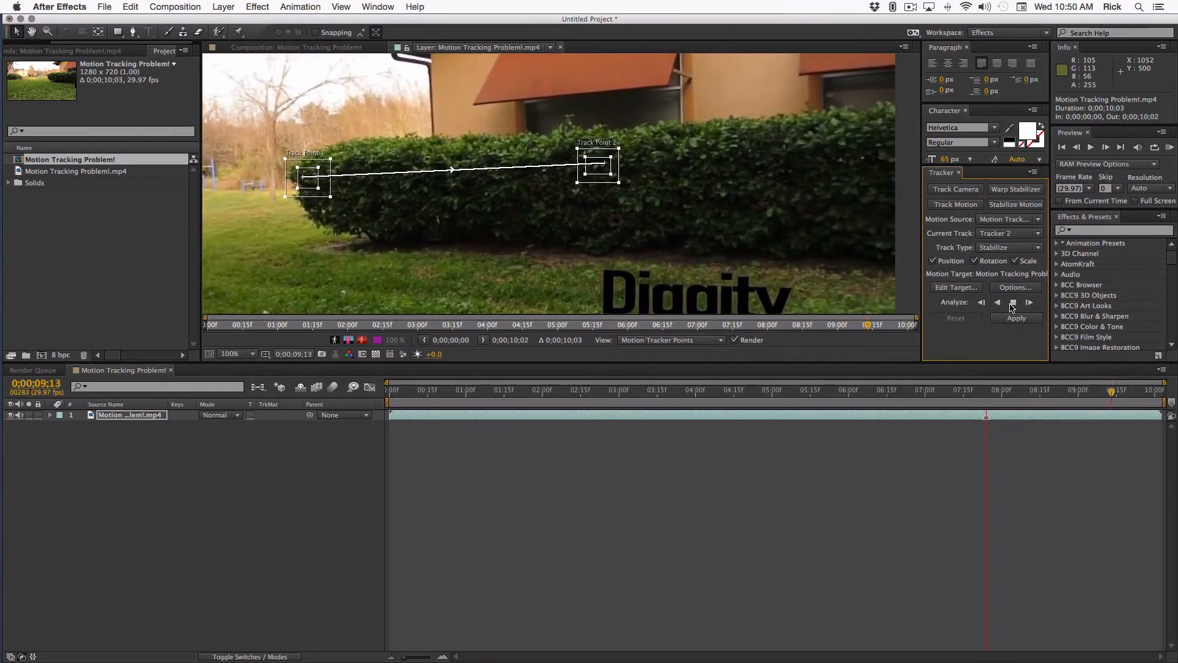
left_click(1013, 302)
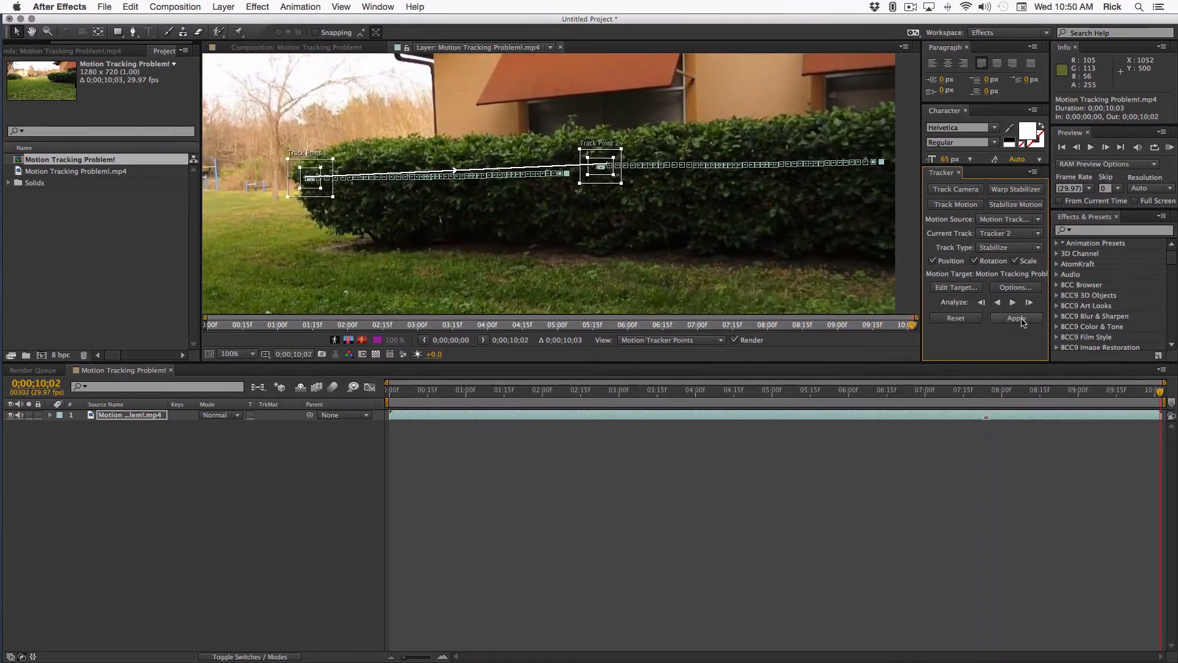
left_click(1016, 318)
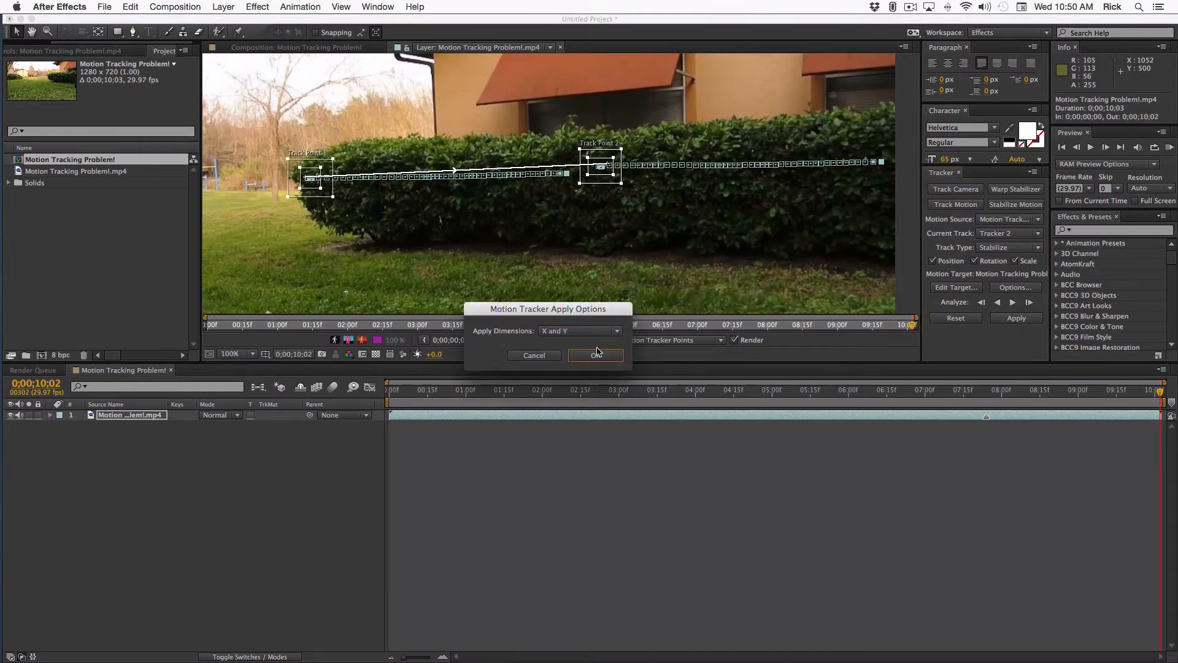
left_click(595, 355)
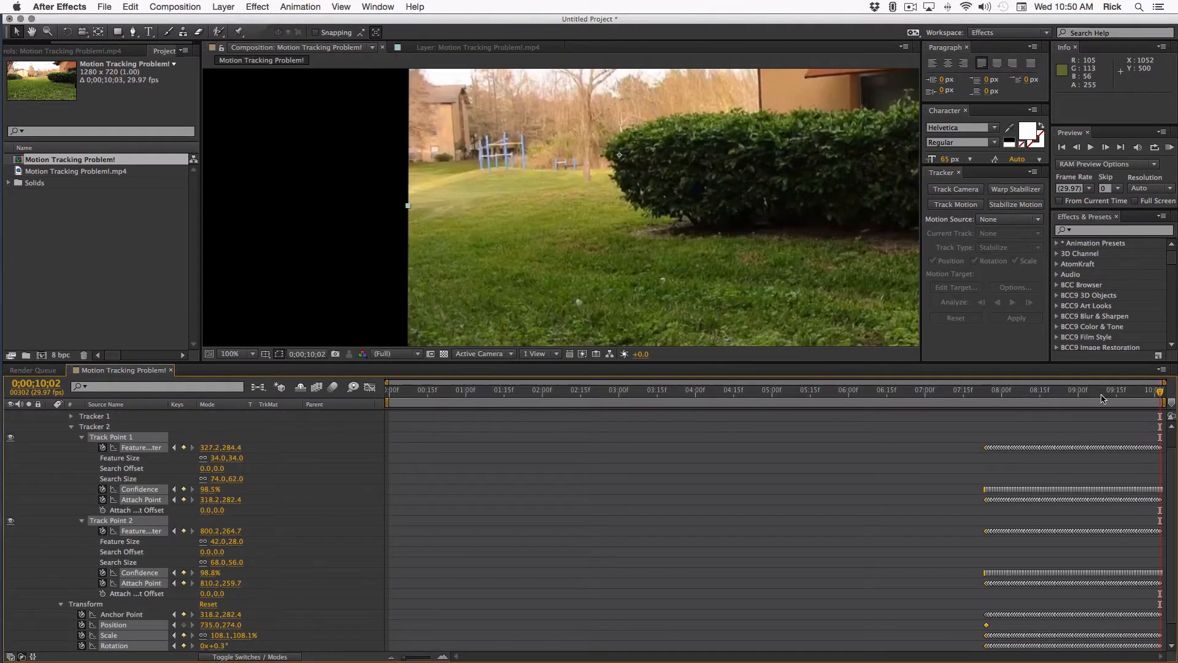
Step: Scrub between the track start and about 9 seconds to review the stabilized clip
left_click(972, 390)
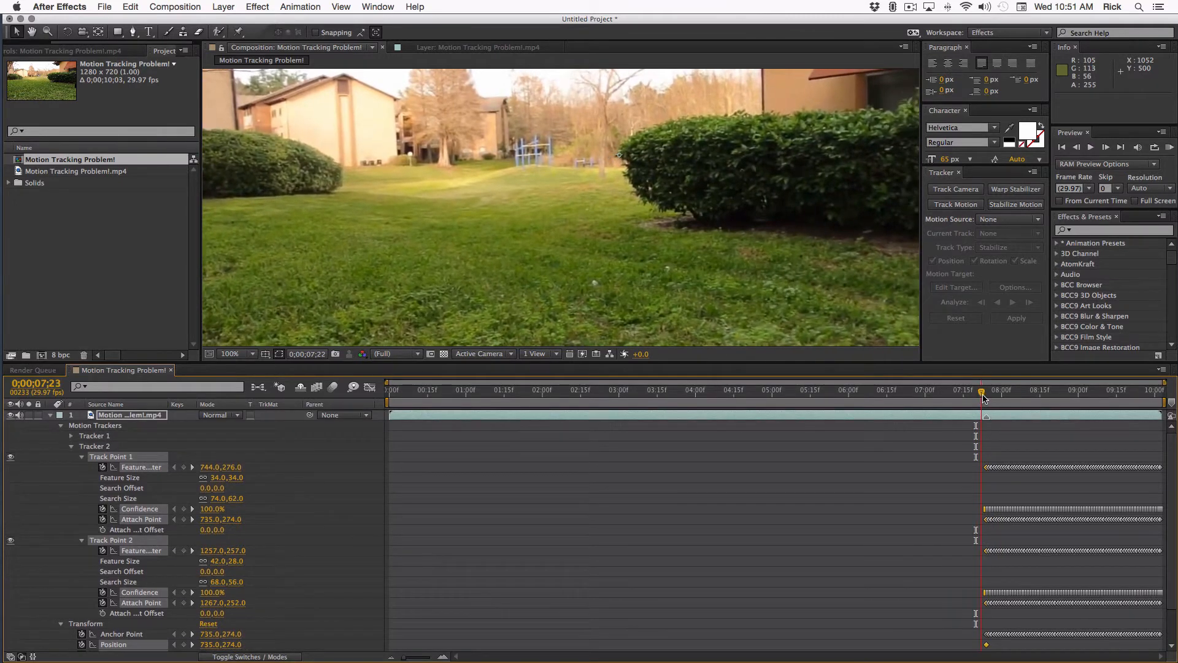
left_click_drag(982, 389, 1041, 389)
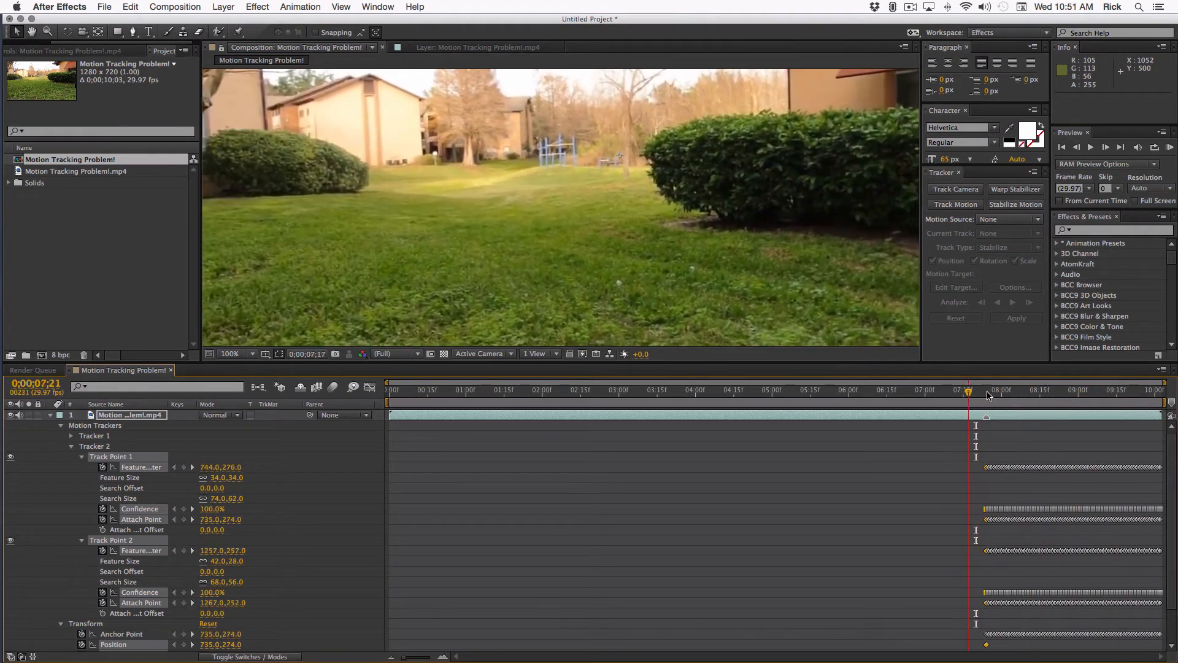
left_click(1129, 390)
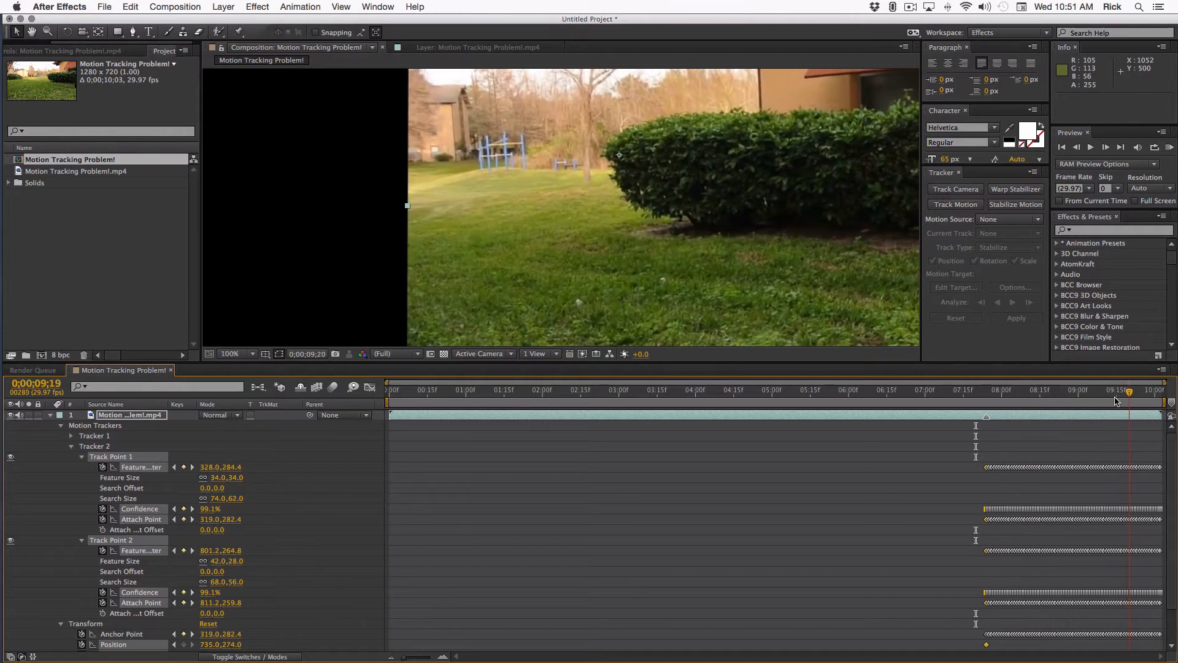
left_click(976, 390)
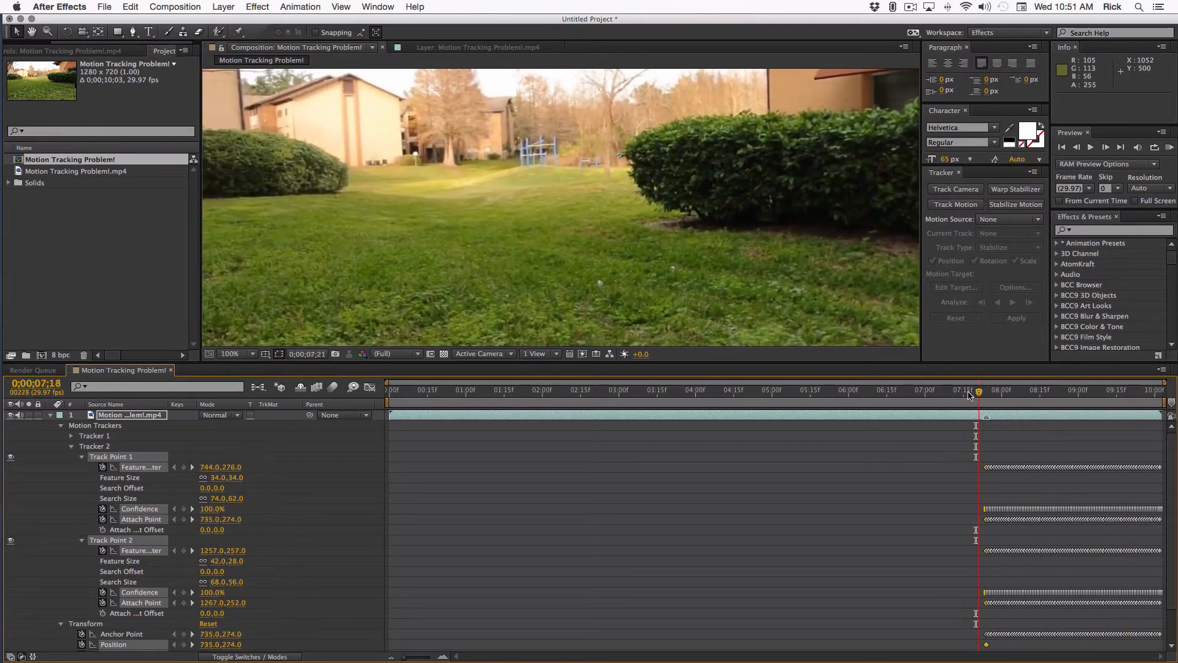
left_click_drag(972, 388, 1066, 389)
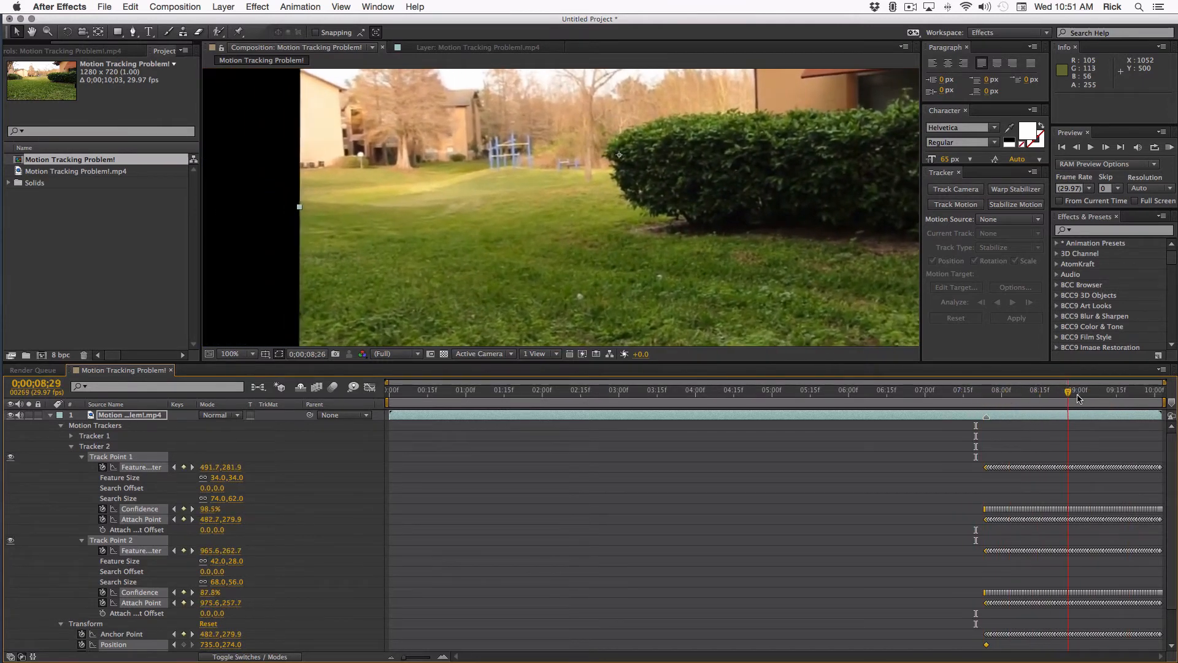
left_click(1050, 391)
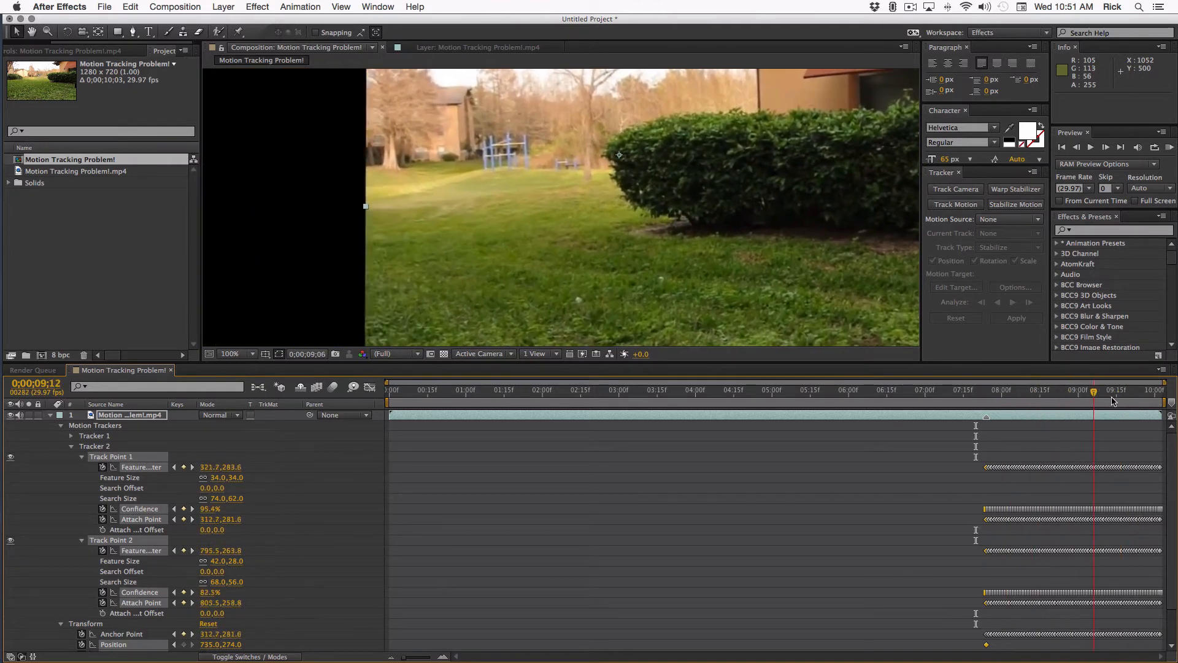
left_click(976, 390)
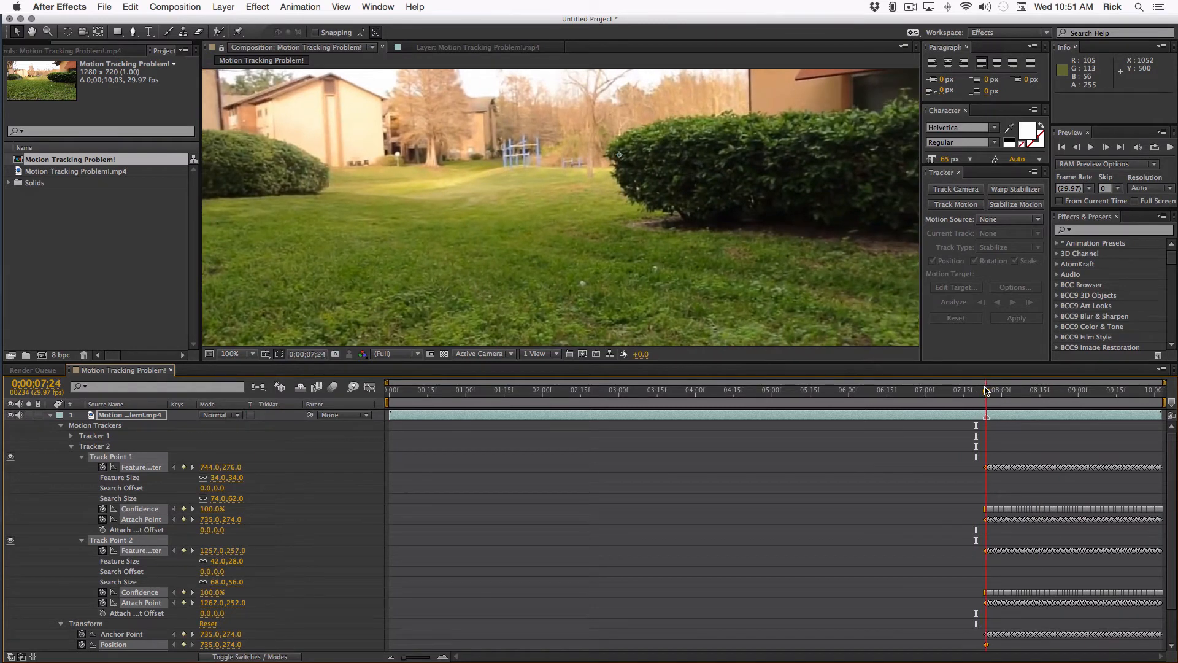
mouse_move(660, 408)
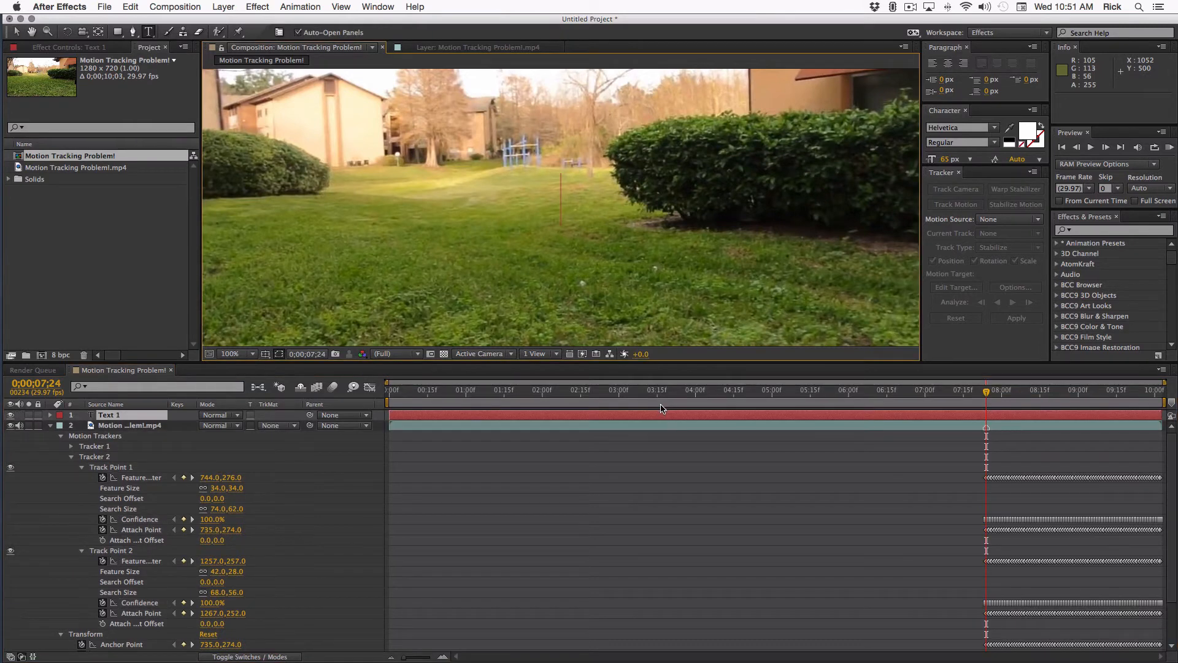
Step: Create a 'Test Text' layer, place it over the right-hand hedge and check it around 8–9 seconds
type("Tes")
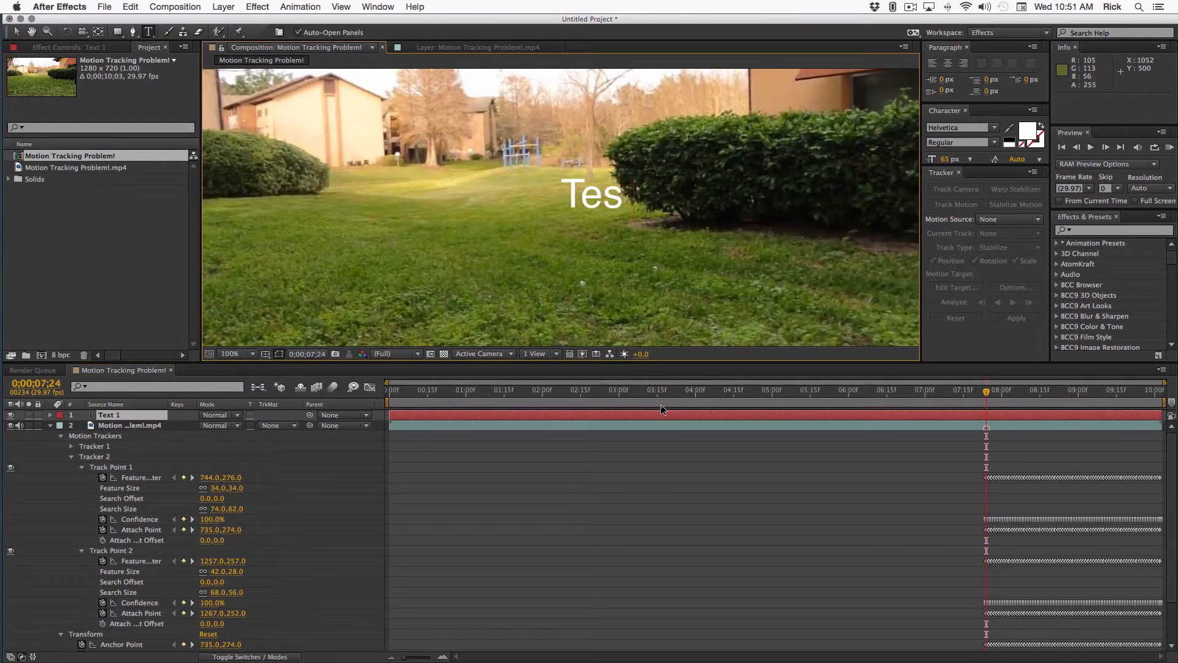
type("t Text")
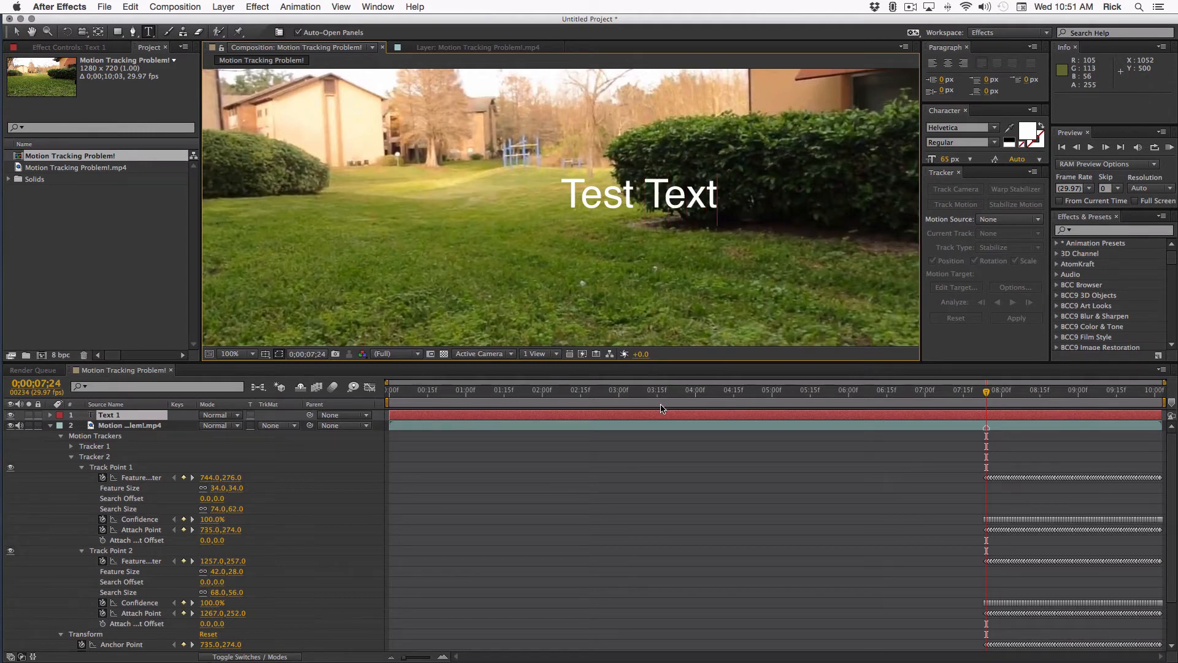
left_click(109, 414)
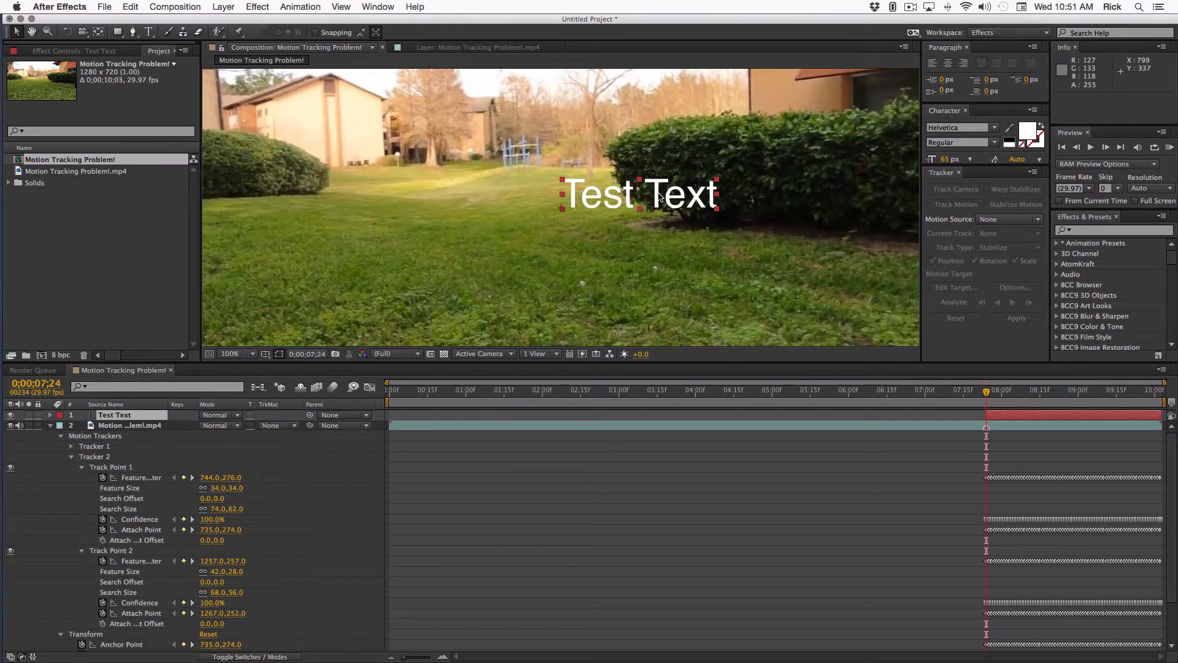
left_click_drag(638, 194, 724, 163)
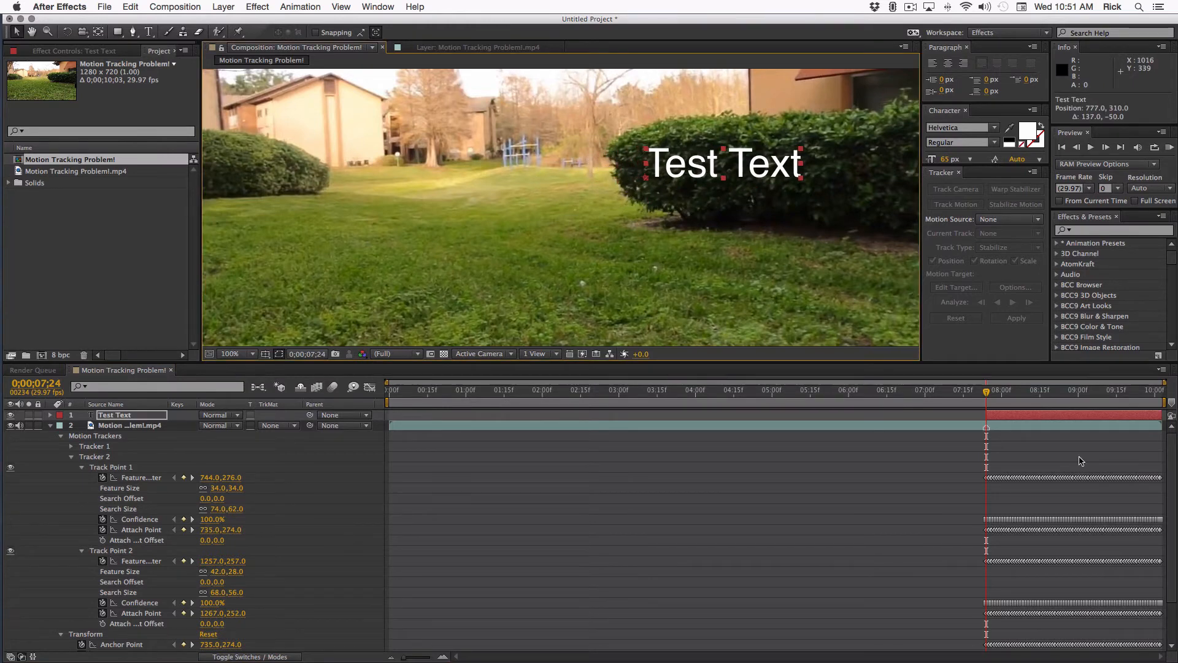
left_click(1032, 390)
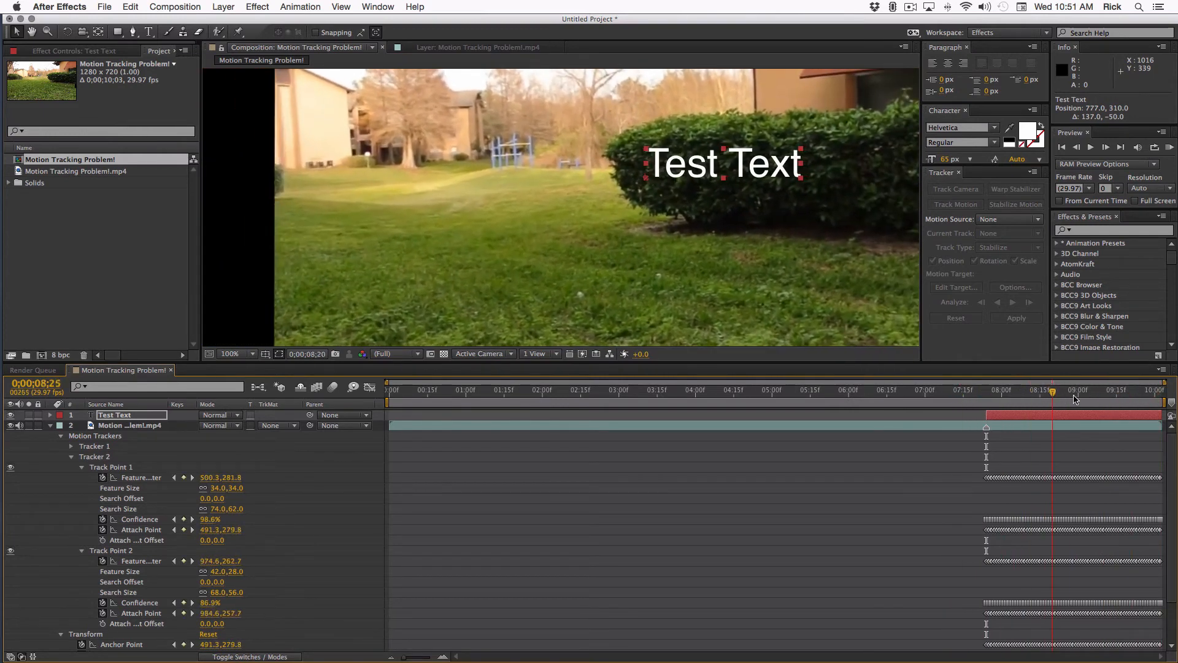
left_click(1058, 391)
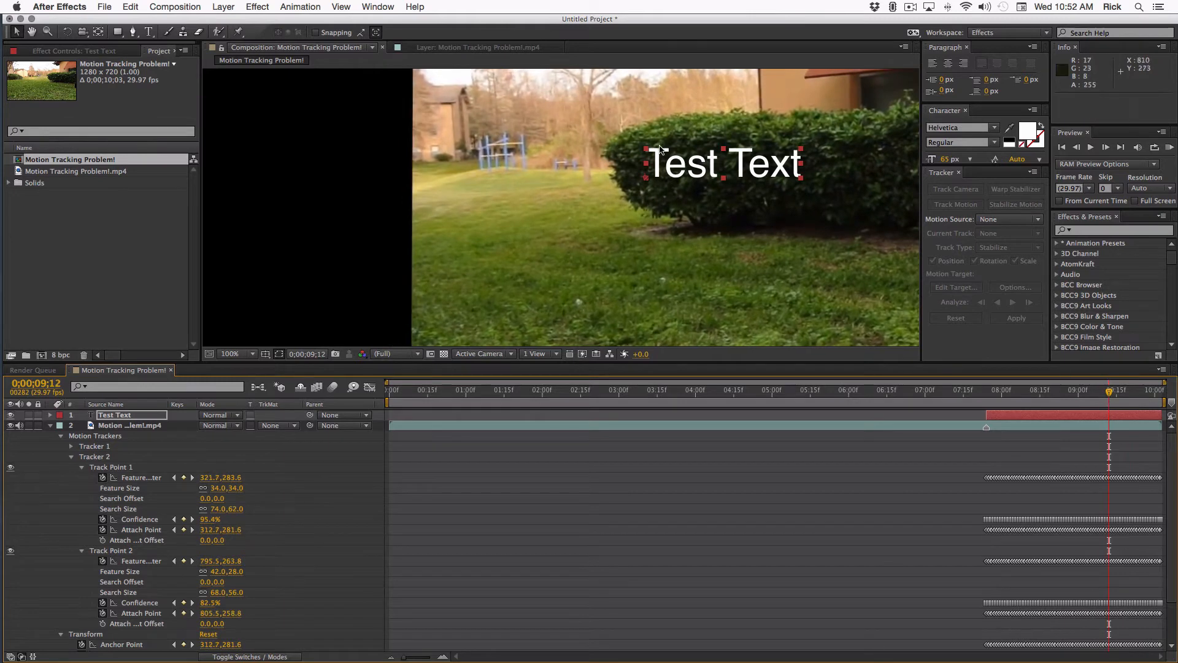
left_click_drag(723, 163, 698, 158)
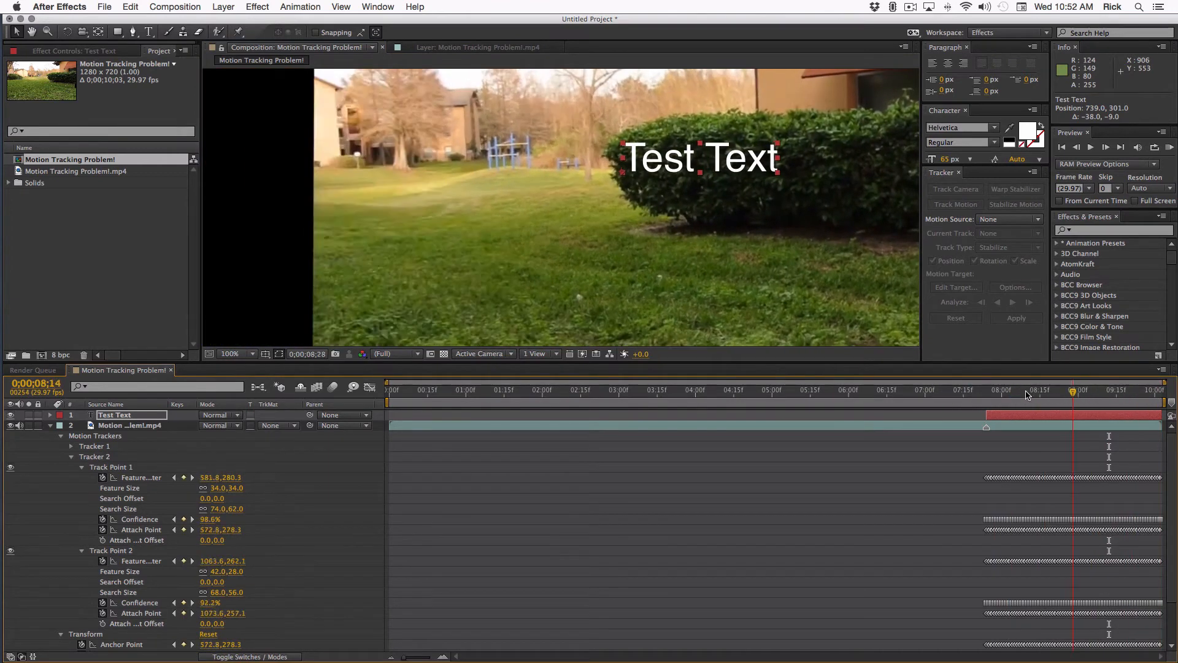
left_click(1095, 390)
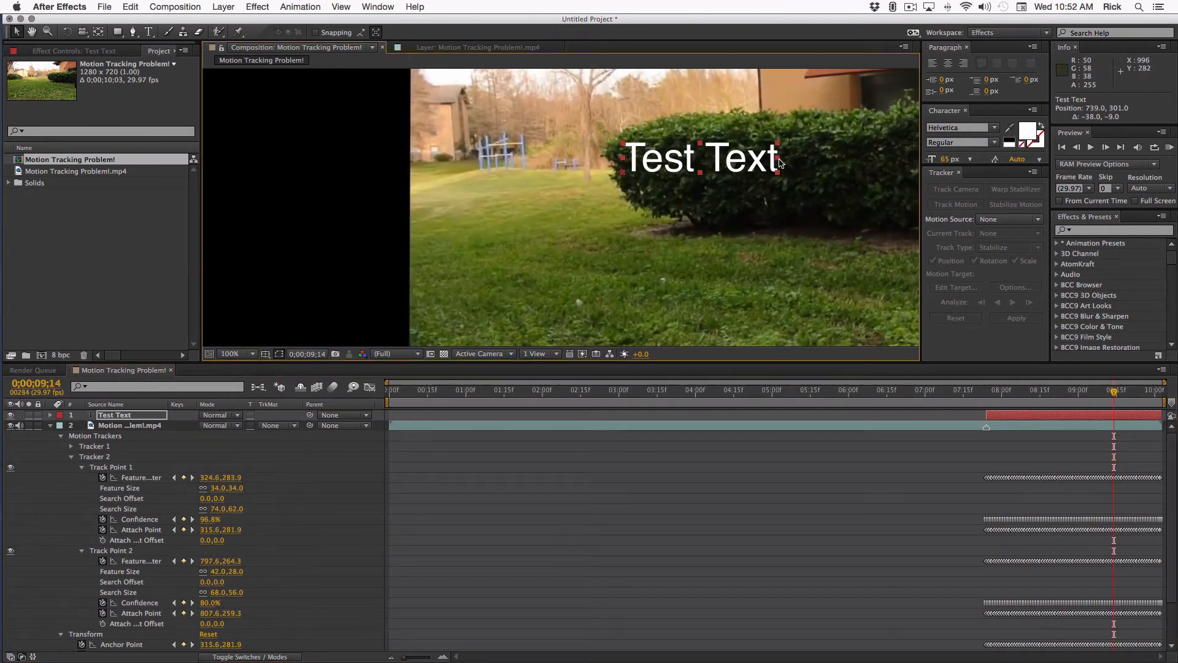
Step: Adjust the width of Test Text to fit the hedge while scrubbing from 7 seconds to the clip end
left_click_drag(784, 158, 914, 159)
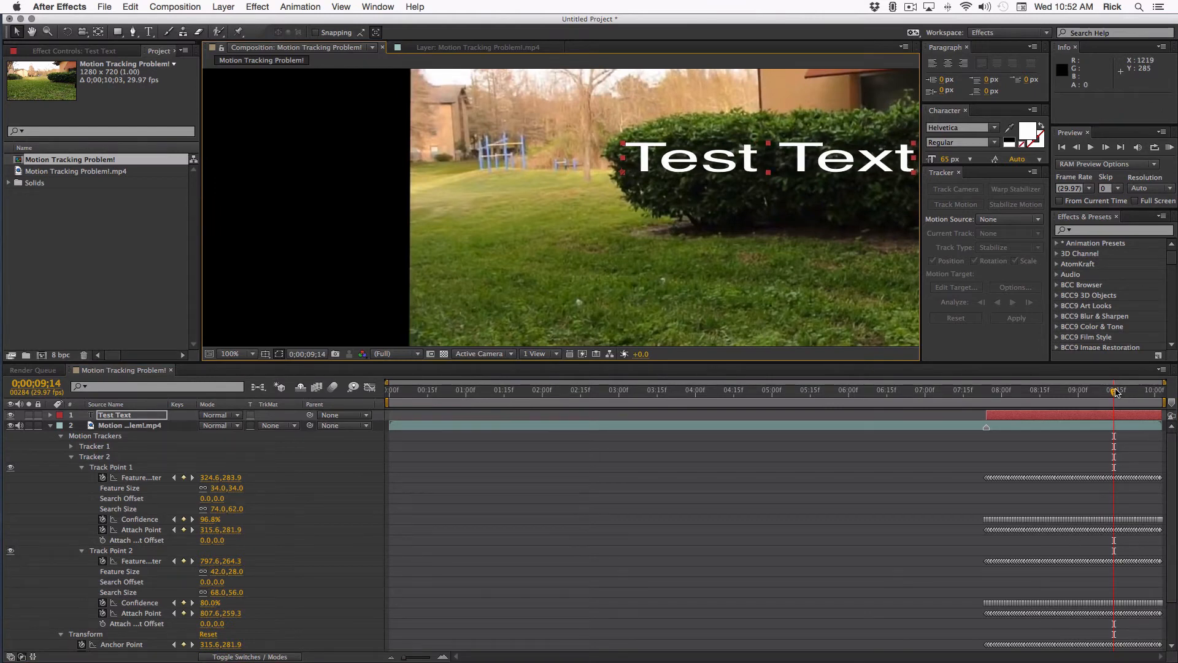
left_click_drag(1116, 397, 925, 398)
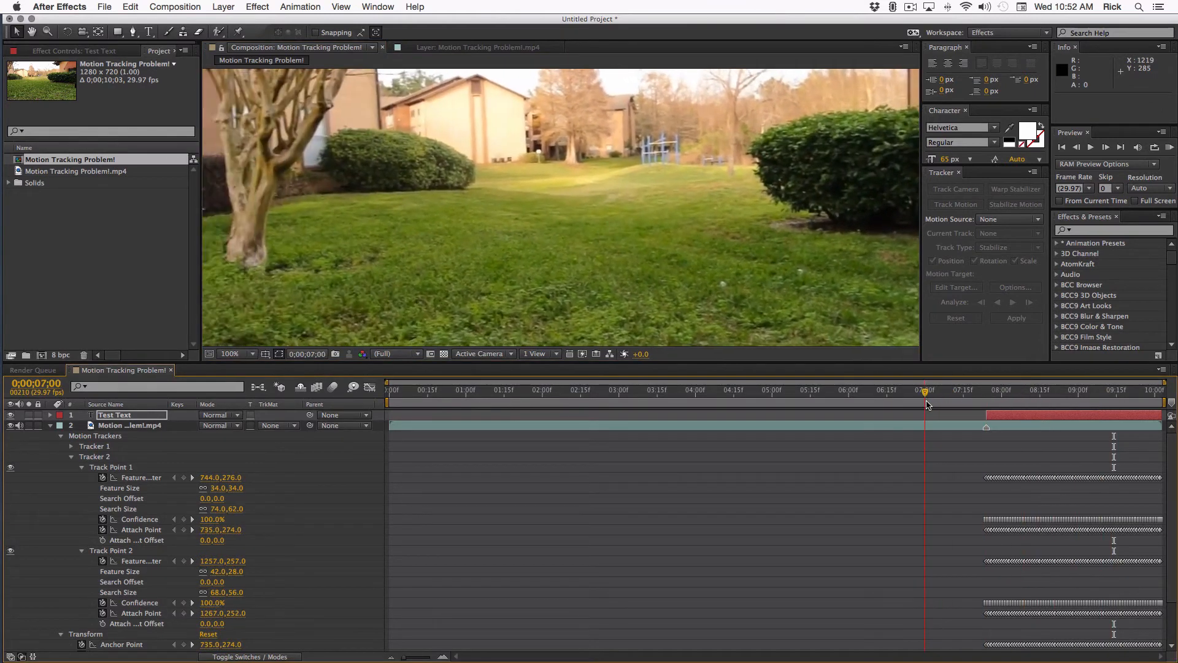
left_click(1143, 391)
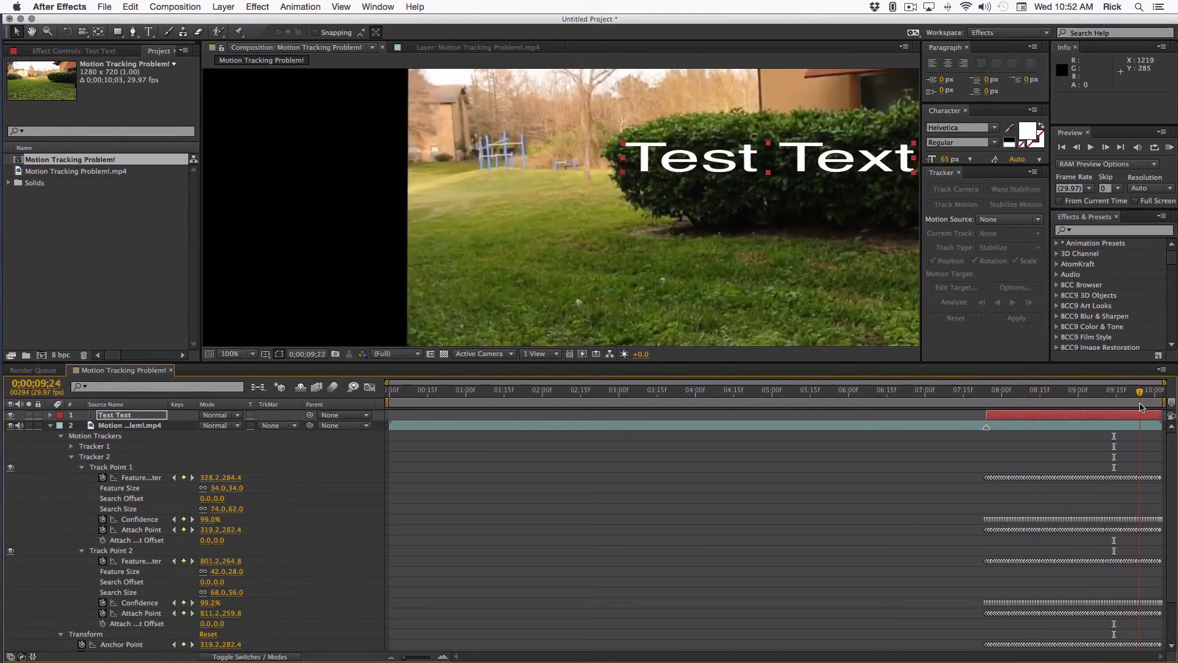
left_click_drag(1142, 400, 1098, 400)
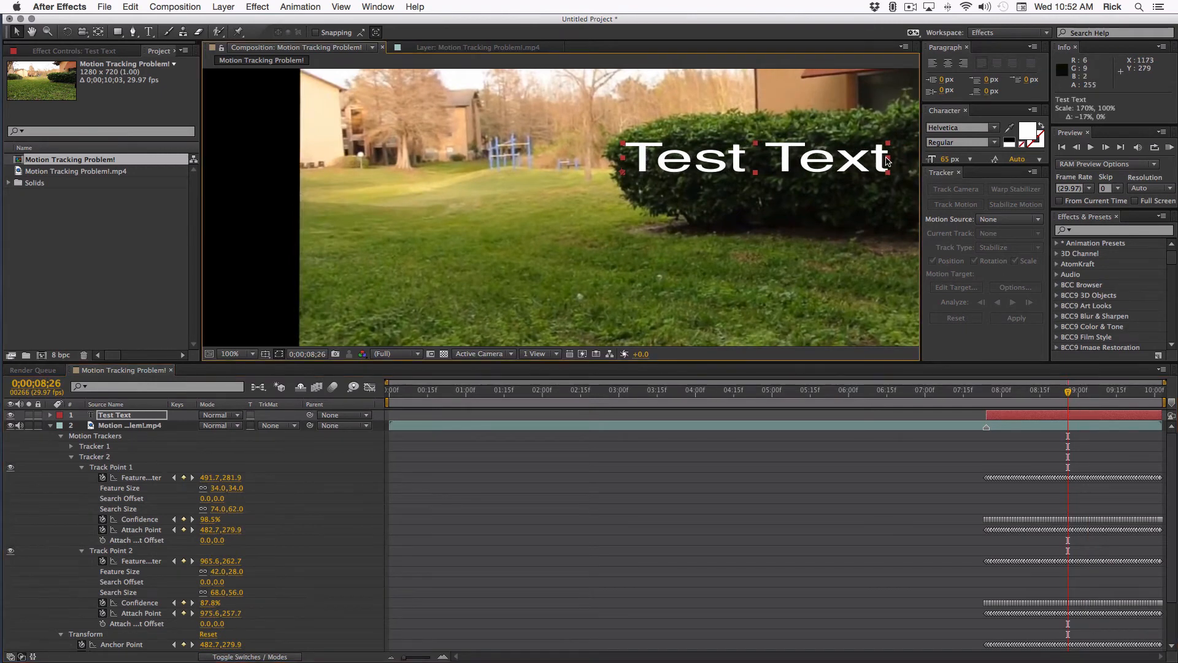
left_click_drag(886, 162, 822, 162)
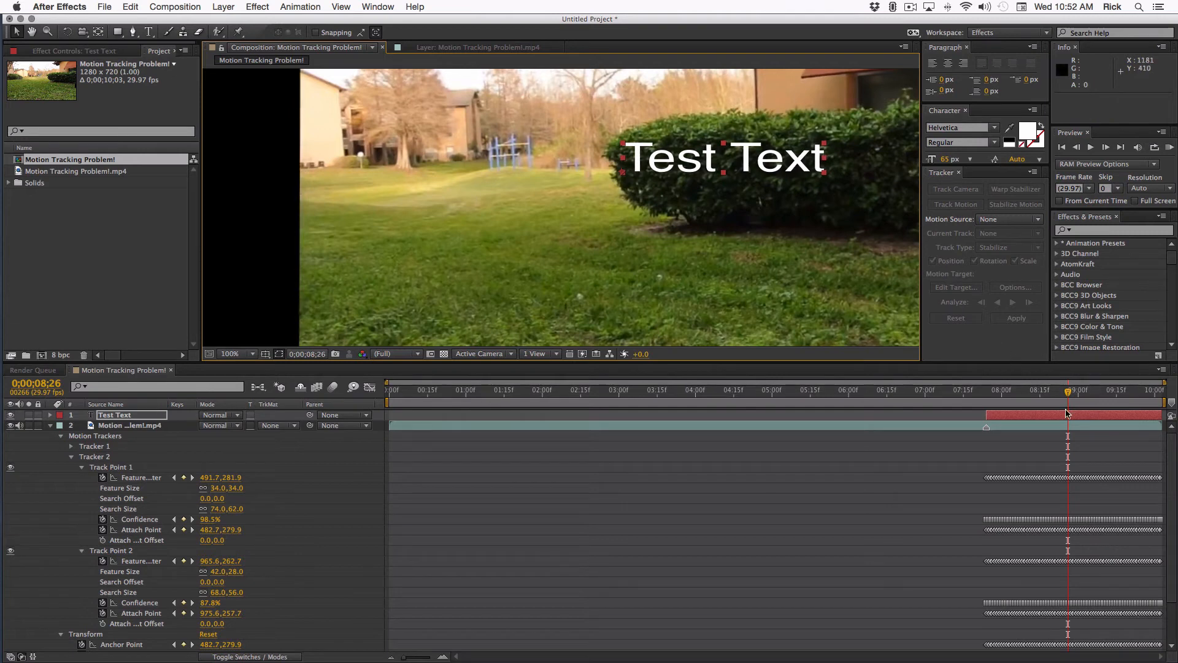
left_click(974, 391)
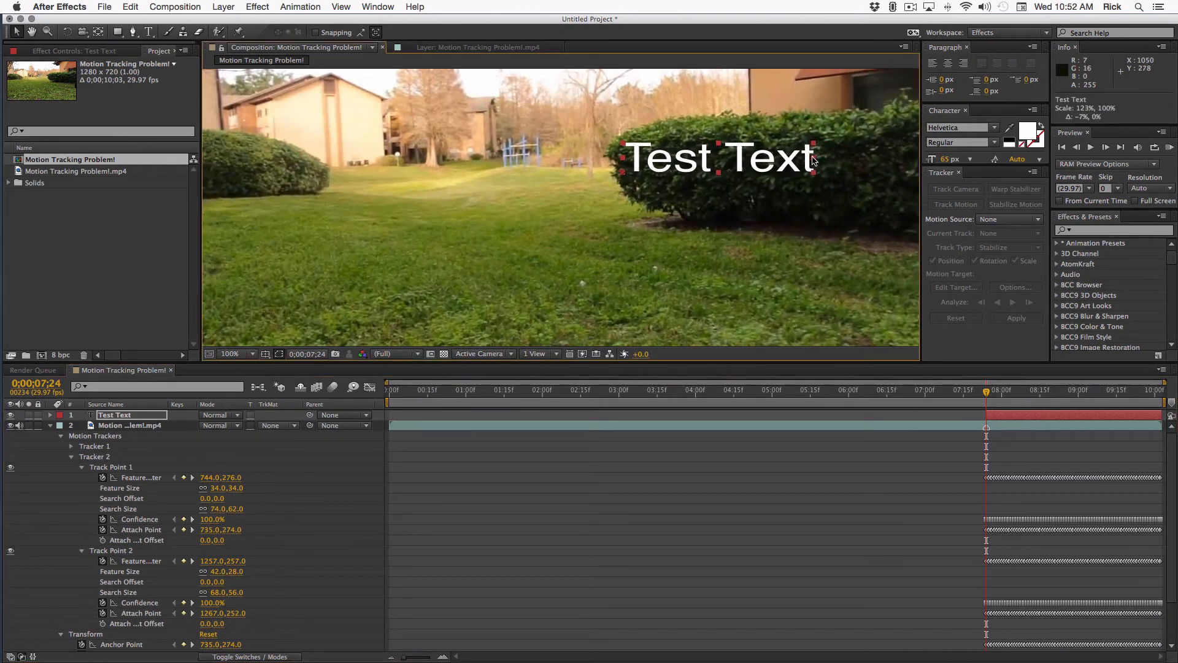
Step: Zoom in on Test Text and add Scale keyframes stretching it wider toward the clip end
left_click(251, 354)
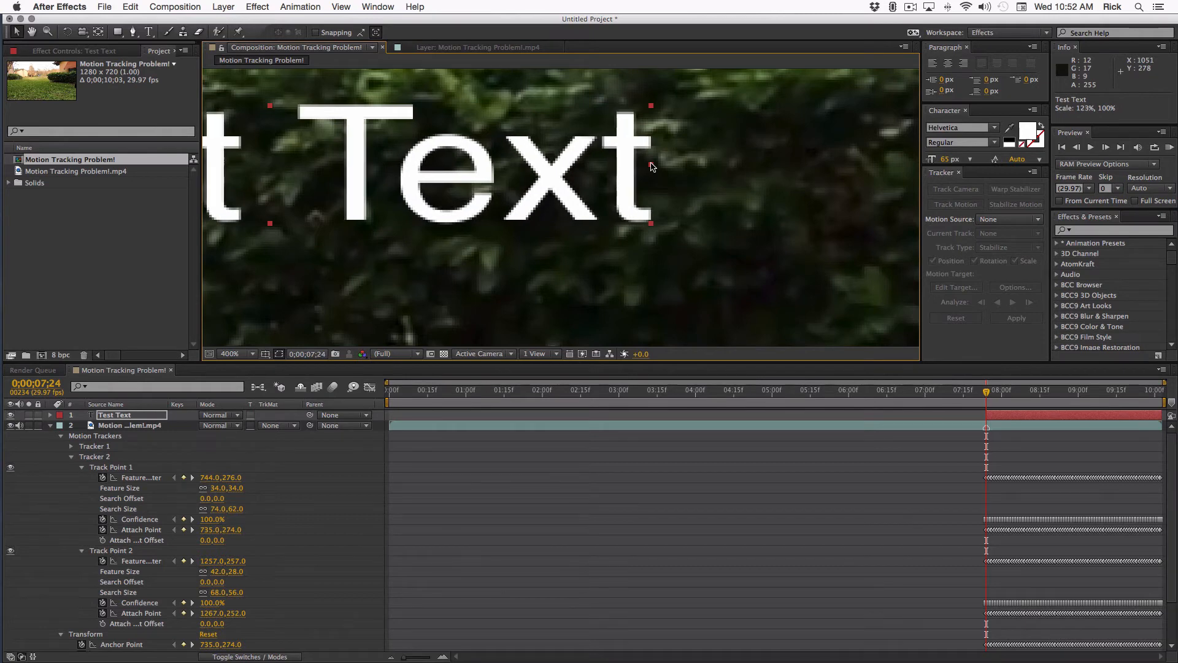
left_click_drag(651, 222, 661, 223)
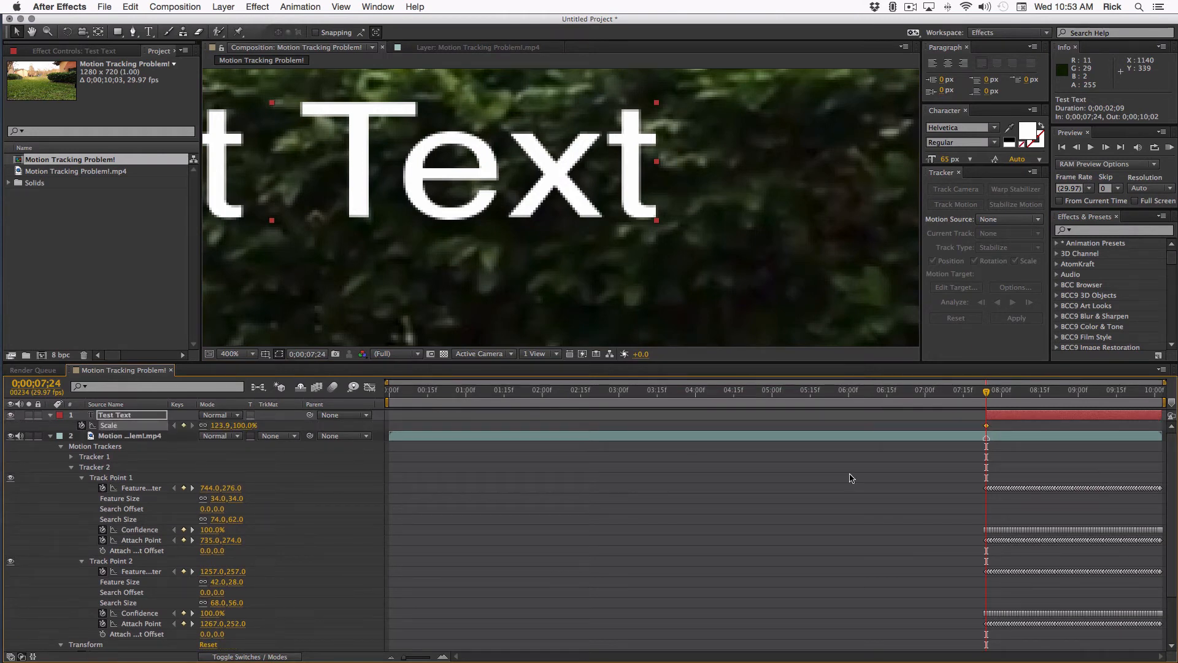
mouse_move(1011, 395)
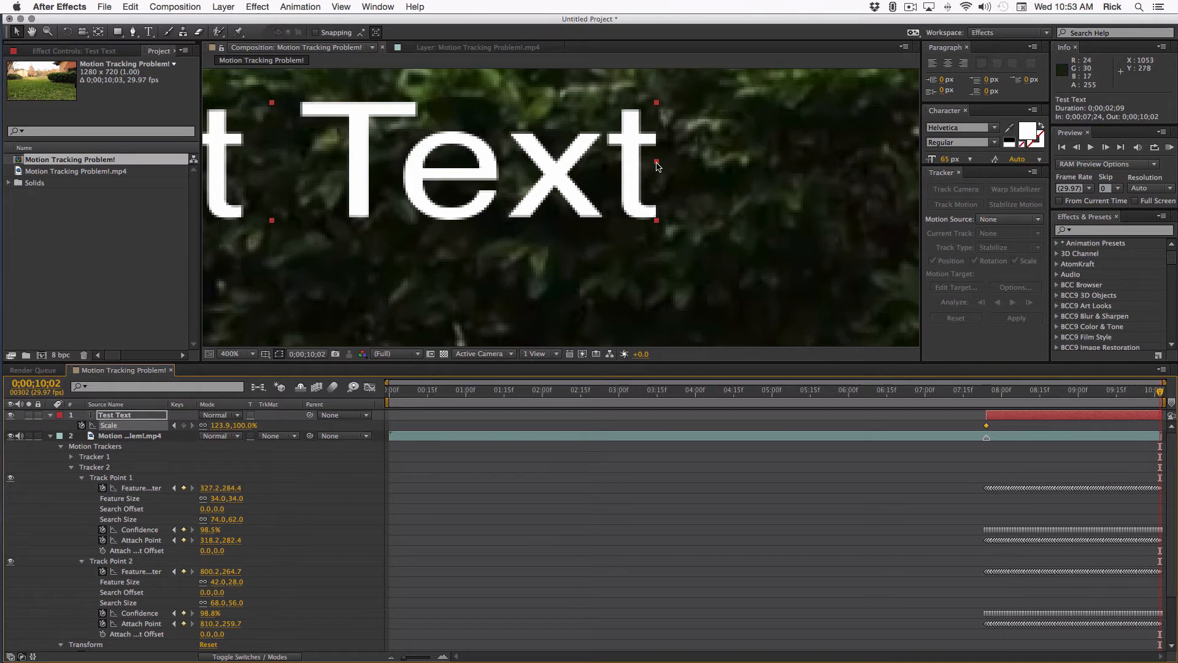
left_click_drag(655, 165, 705, 172)
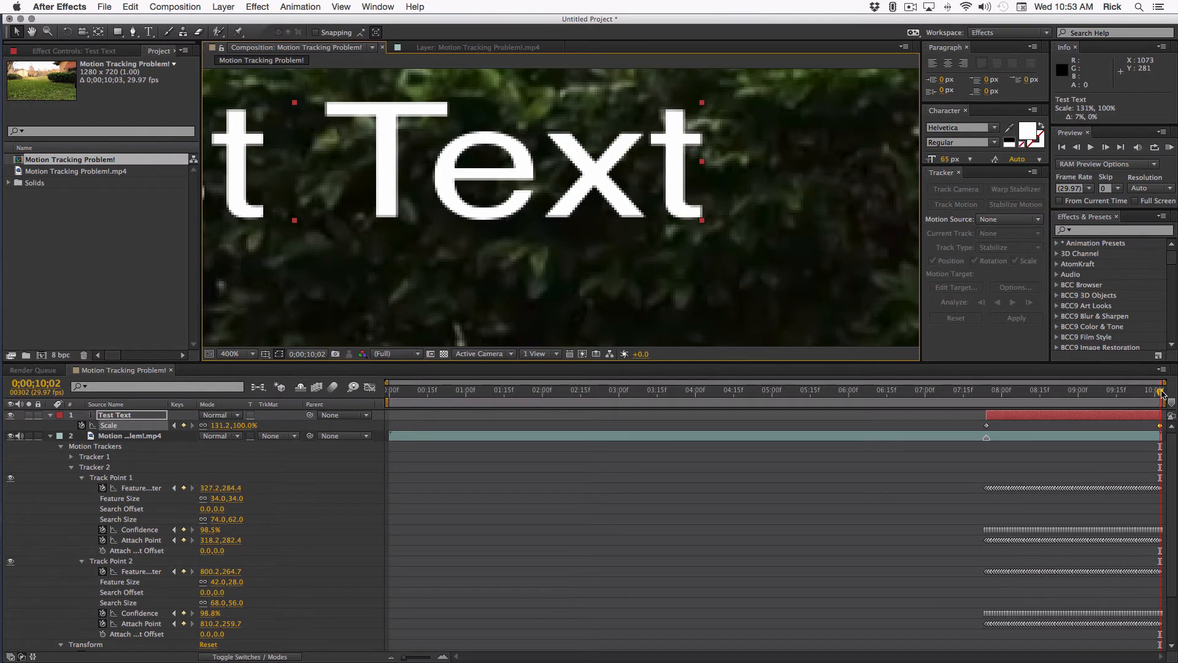
left_click(1112, 390)
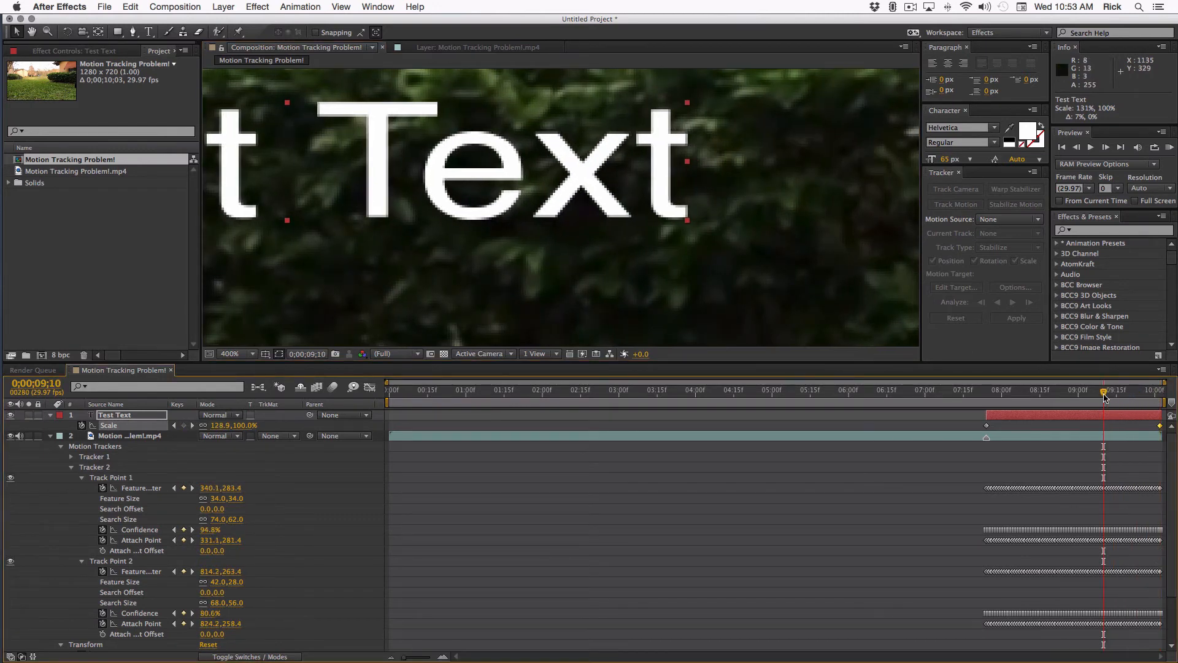
left_click_drag(1103, 393, 1122, 394)
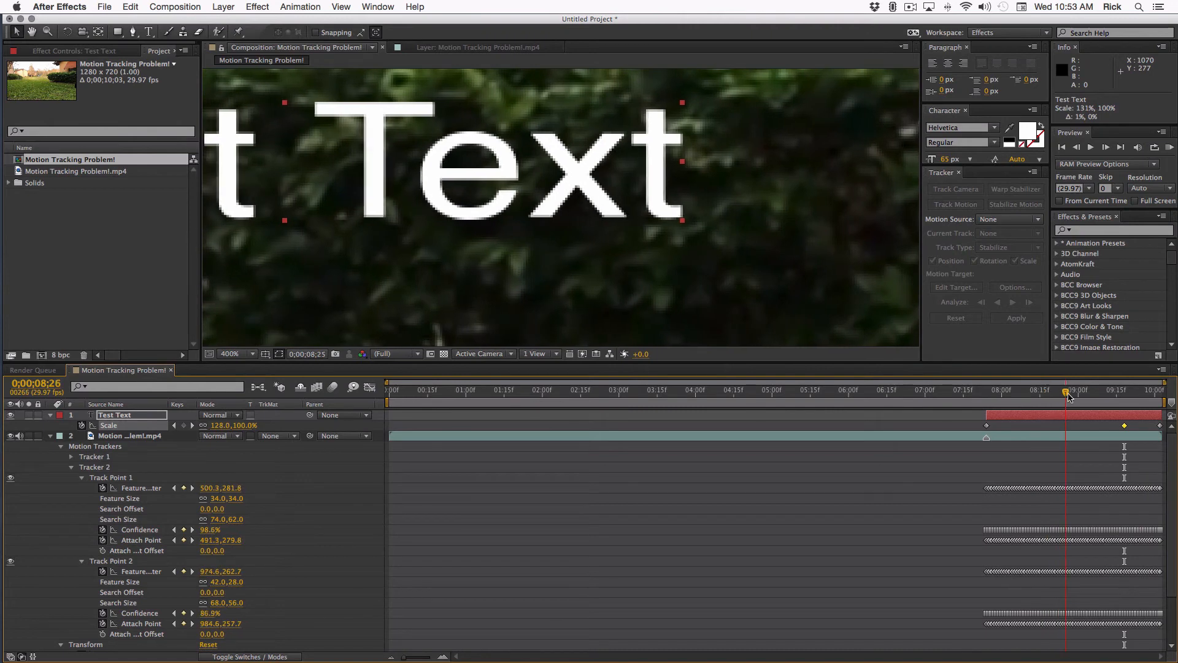
Step: Zoom back to fit the frame and check the text at 9;17 and the track start
left_click(233, 353)
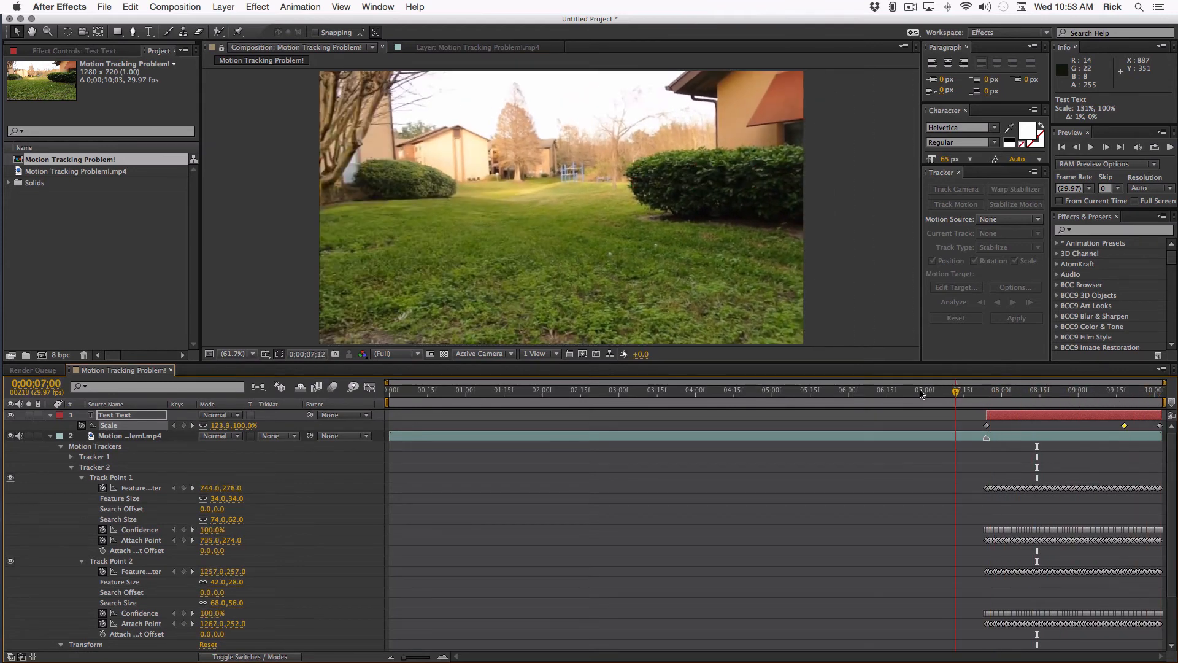
left_click(1124, 390)
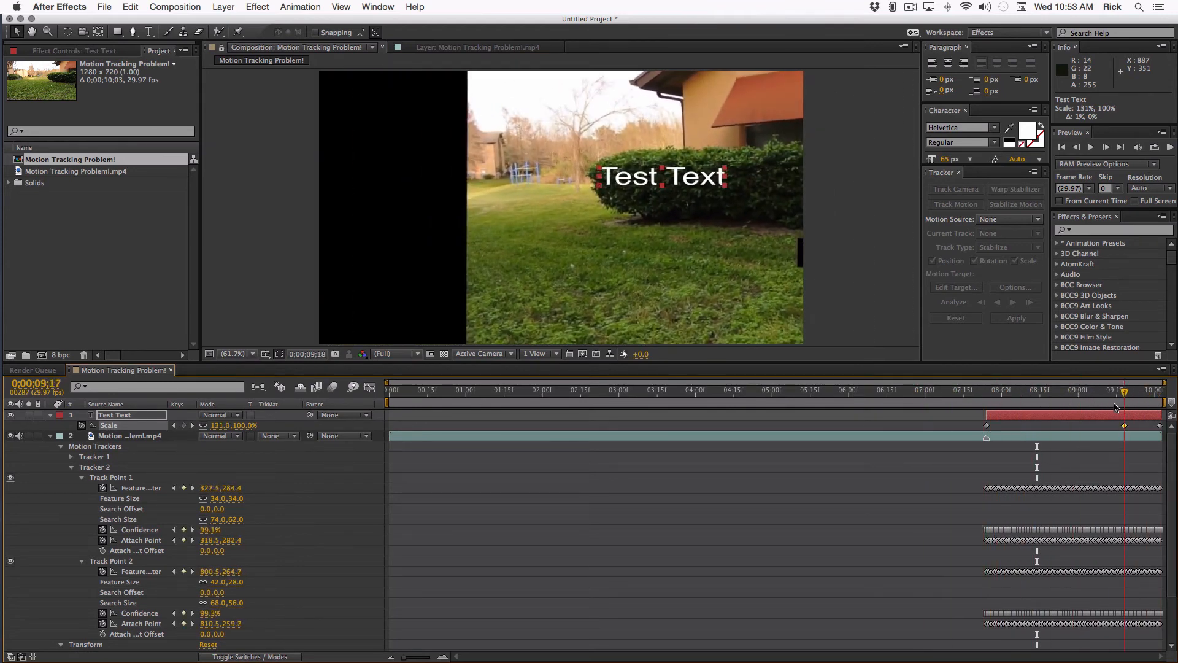
left_click(980, 392)
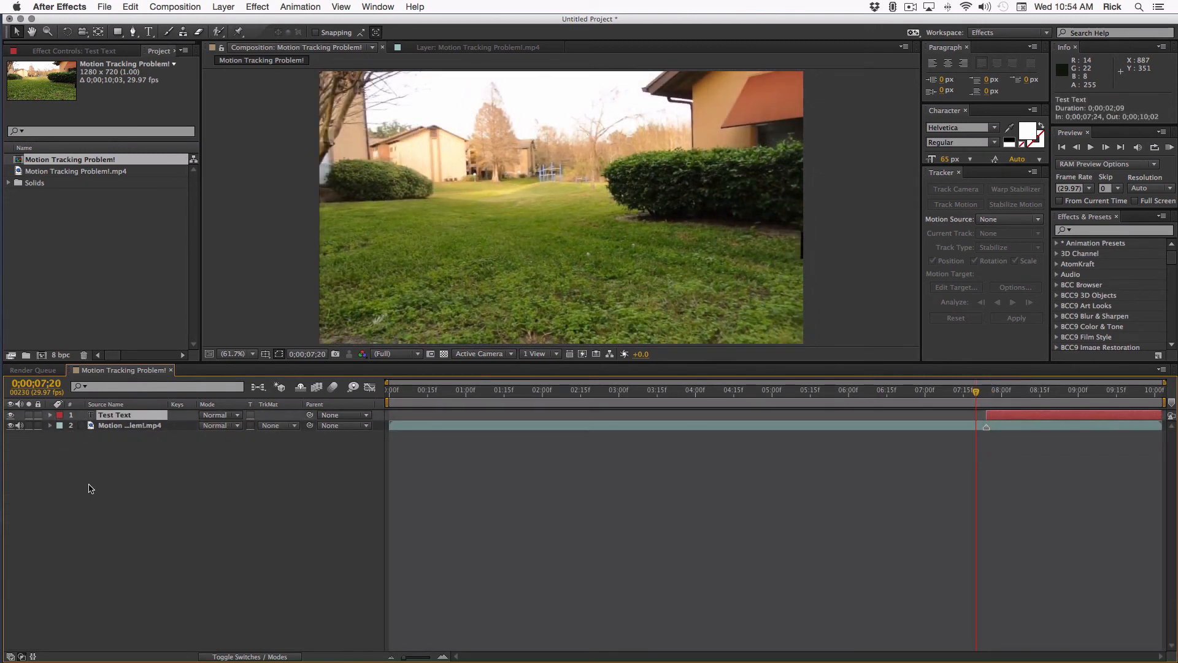
mouse_move(94, 488)
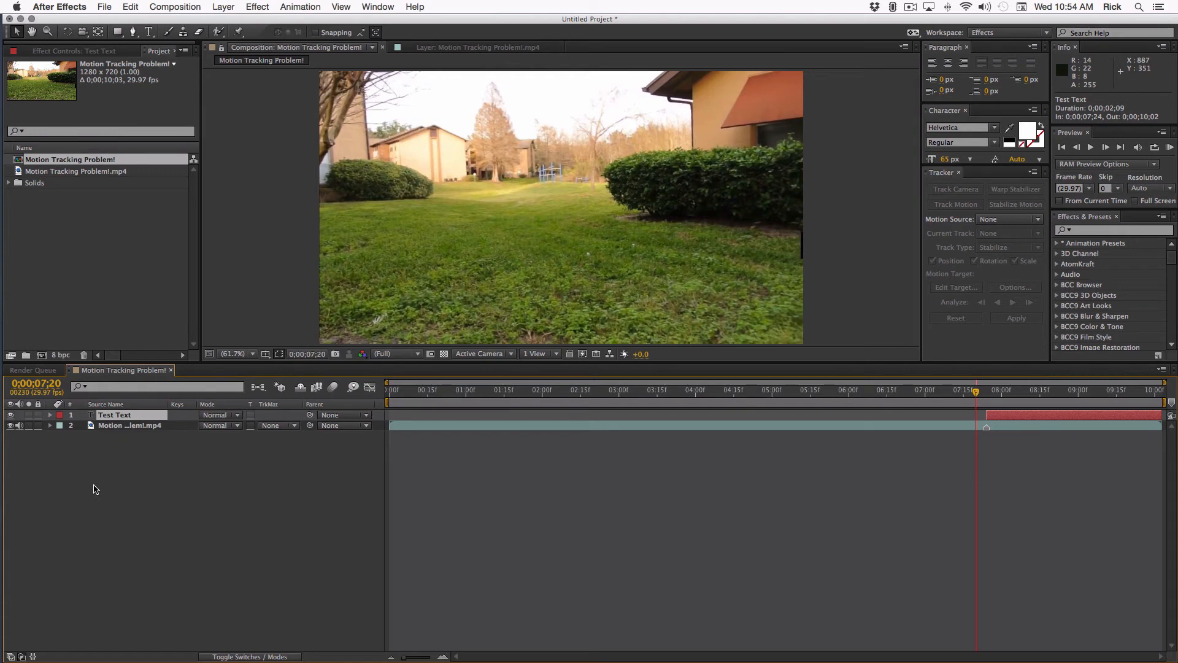
Step: Create Null 1 above the text and twirl open its transform and the footage's tracked transform keyframes
left_click(223, 6)
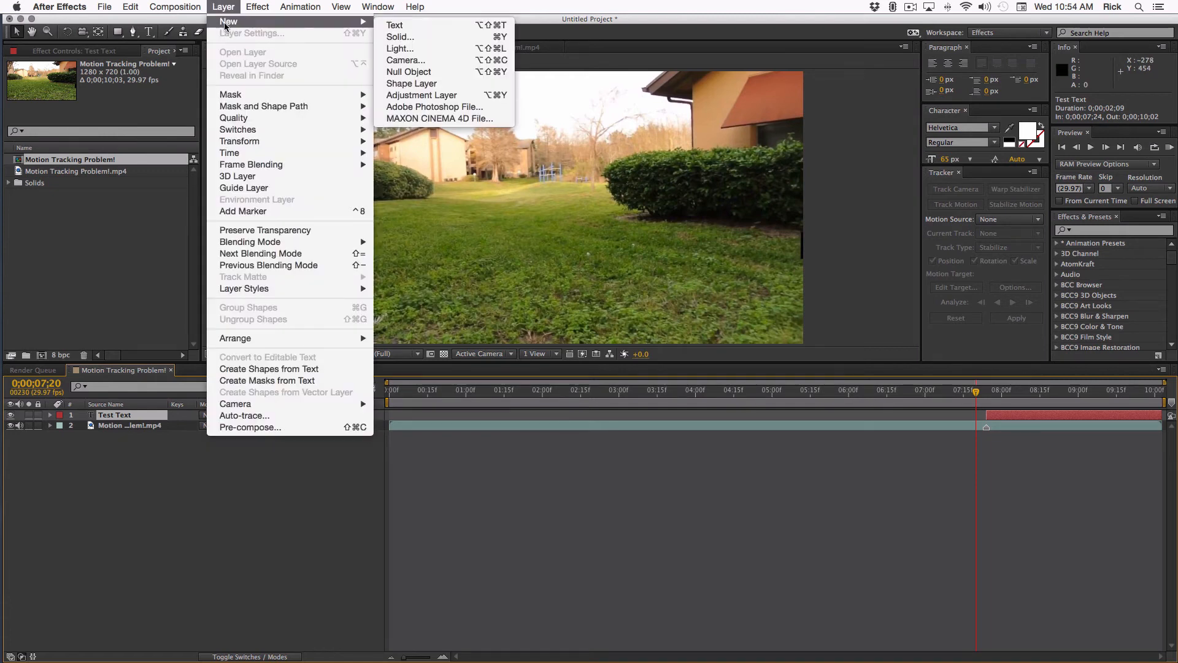
mouse_move(430, 75)
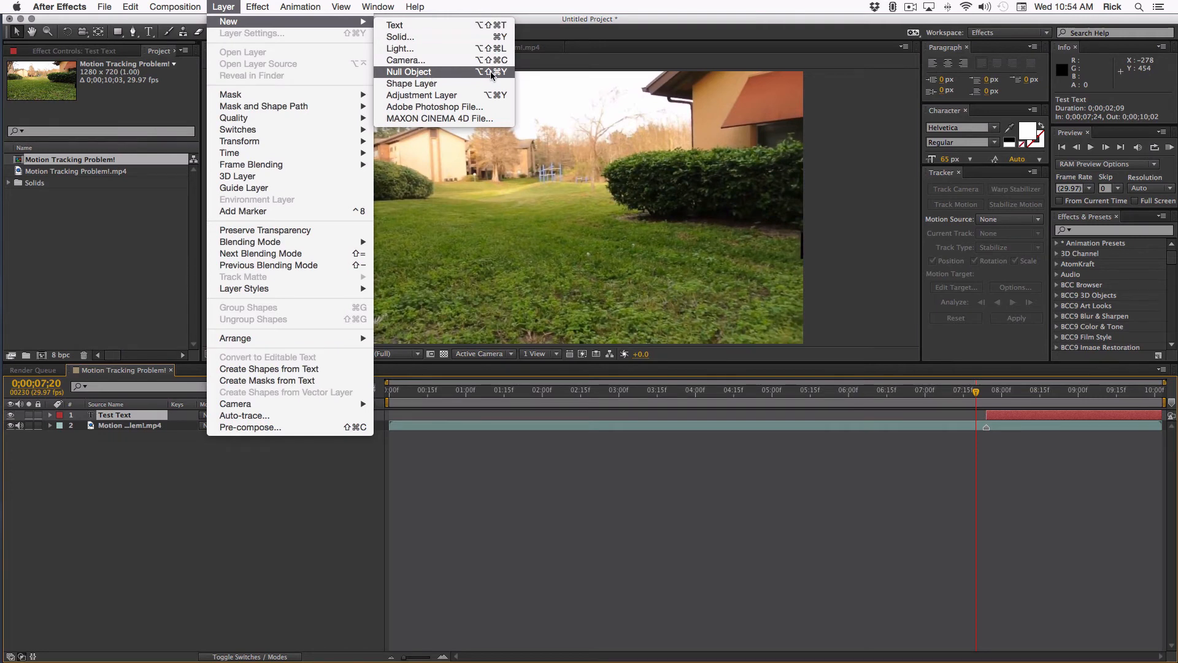
left_click(408, 71)
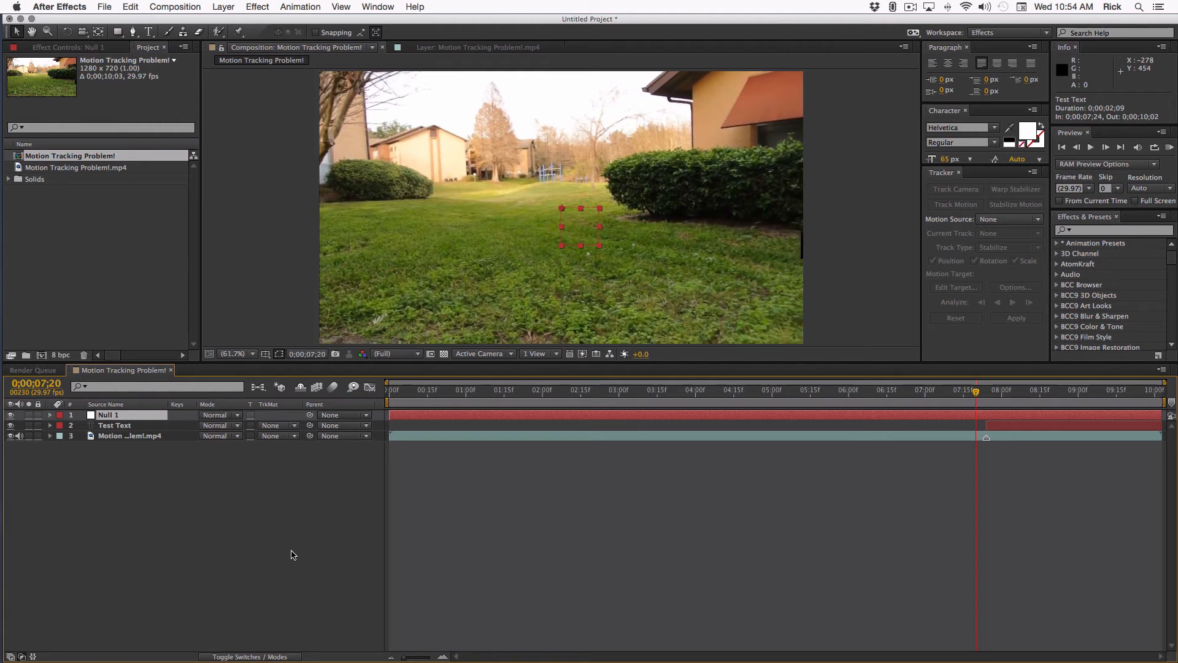
left_click(49, 414)
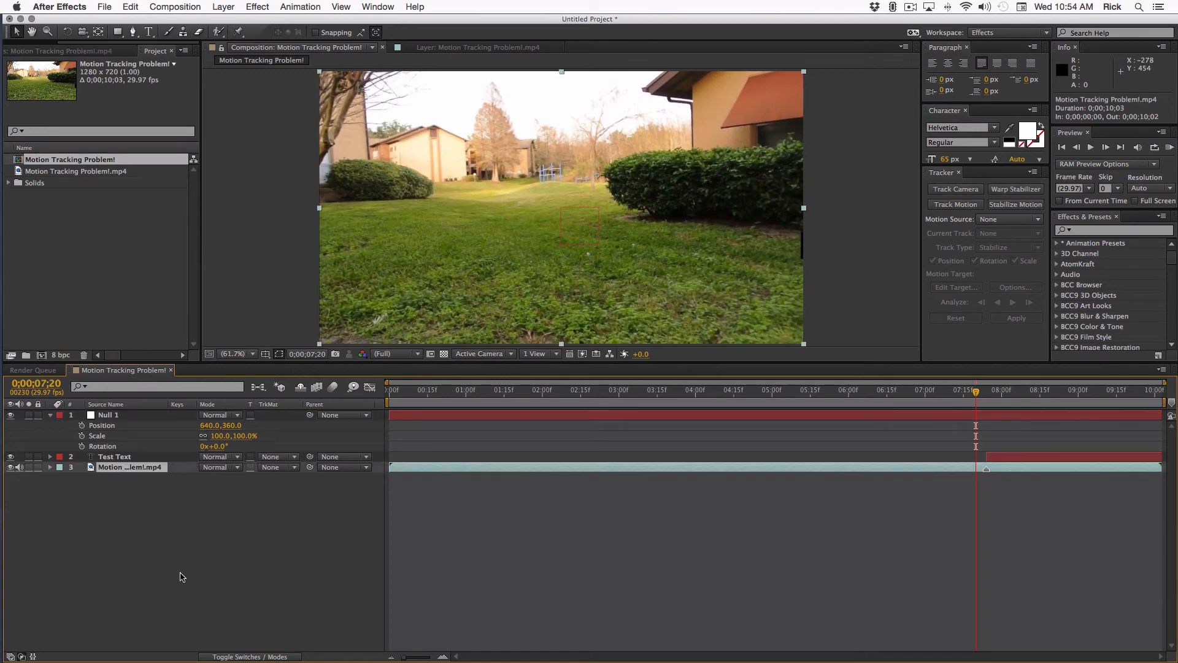
left_click(49, 466)
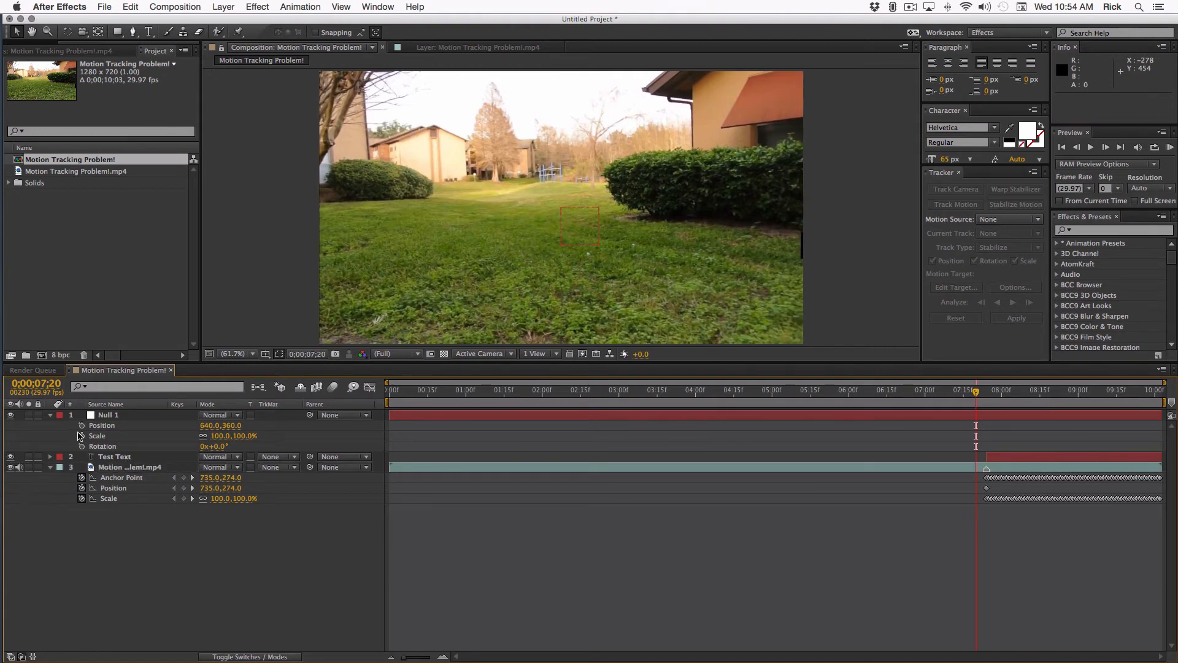
Step: Write the null's Scale expression as [100,100] minus the footage layer's transform.scale plus value
left_click(81, 424)
type("c = ")
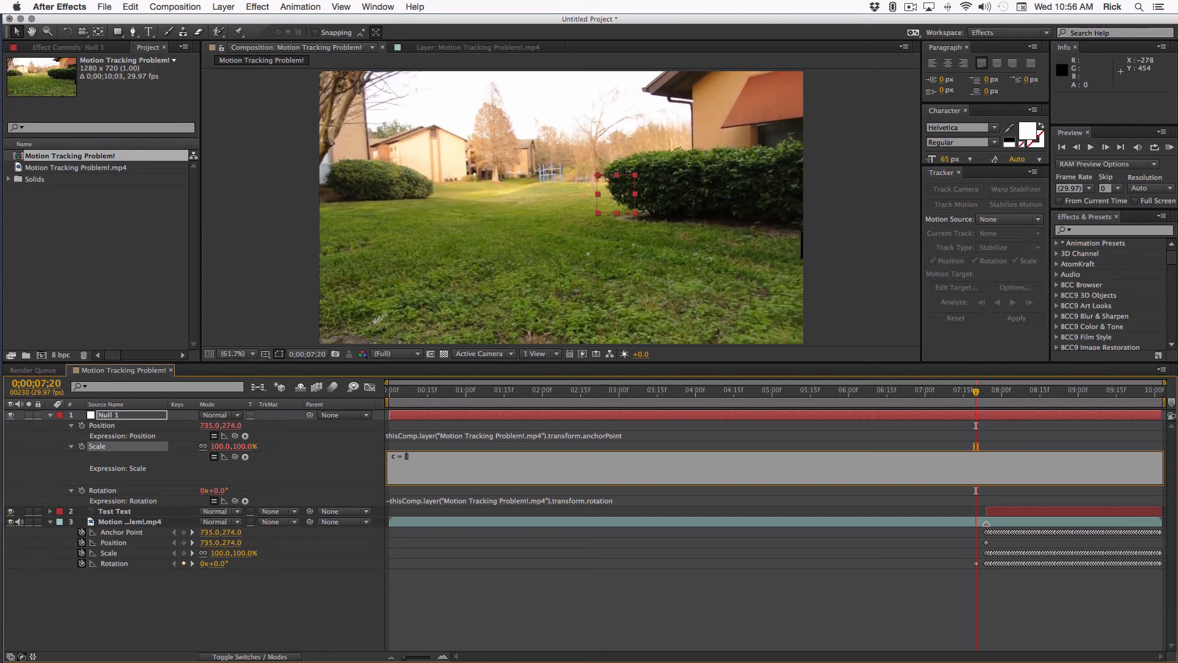
type("[100")
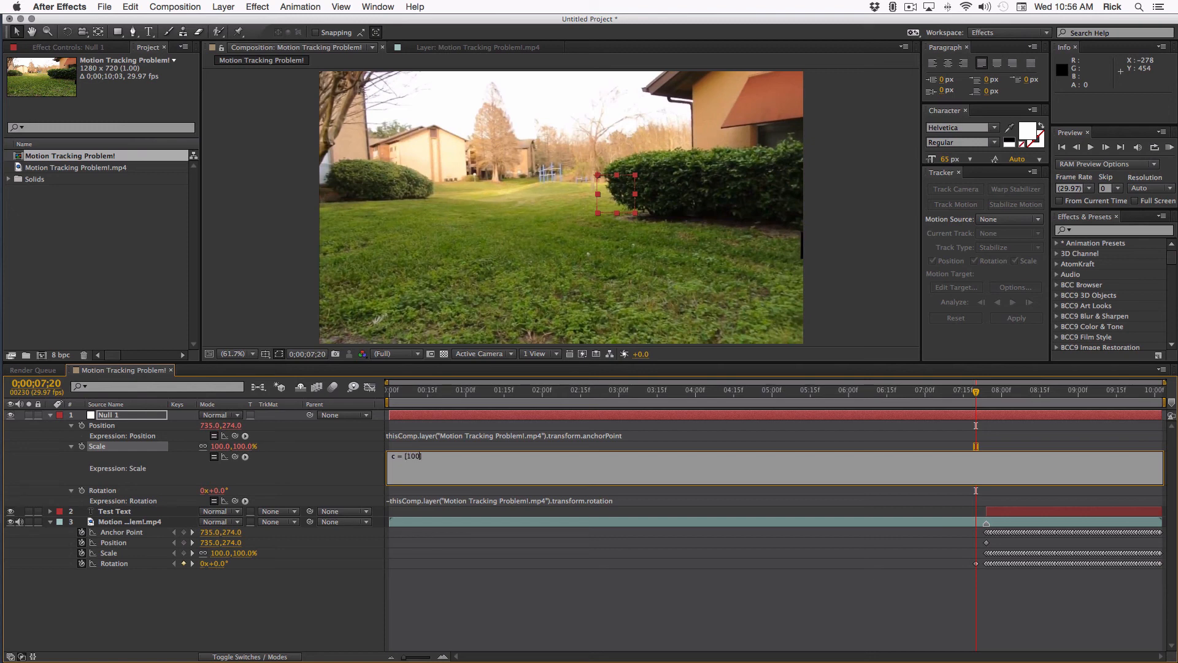
type(",")
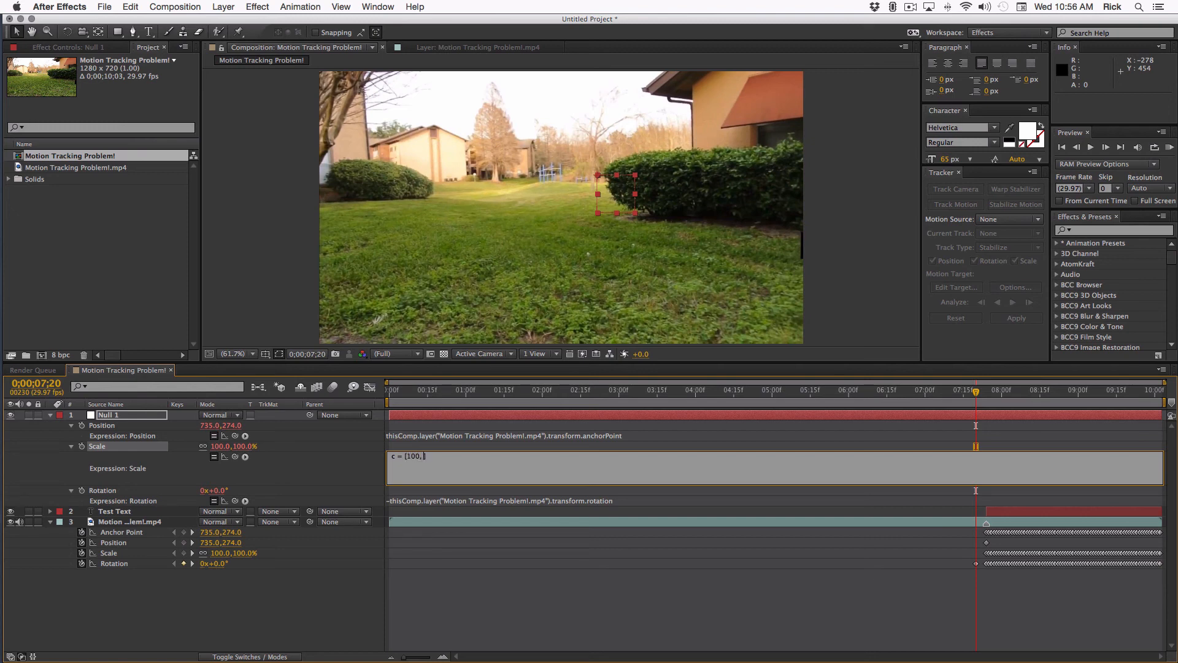
type("100")
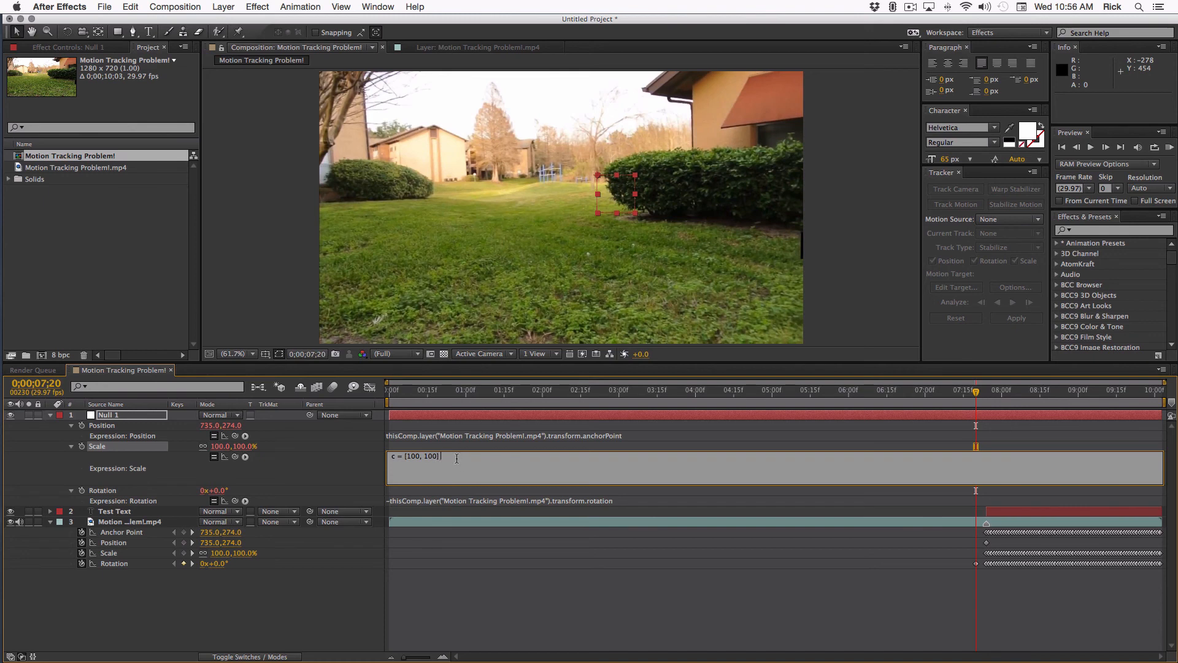
type("-")
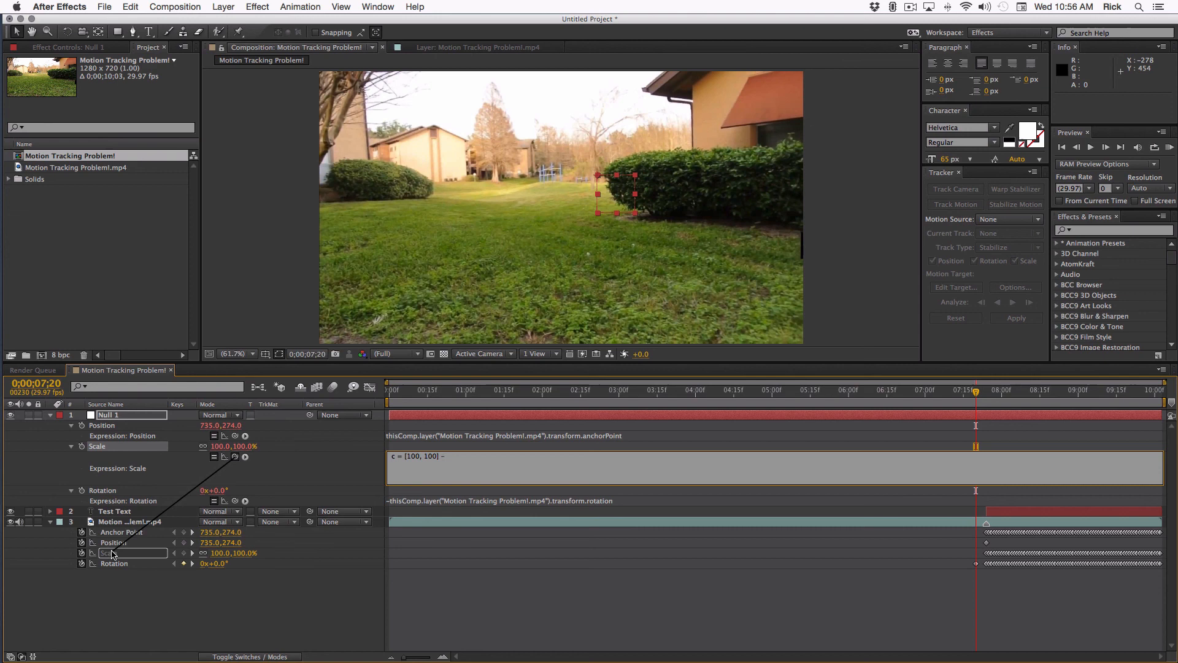
type("thisComp.layer(\"Motion Tracking Problem!.mp4\").transform.scale;")
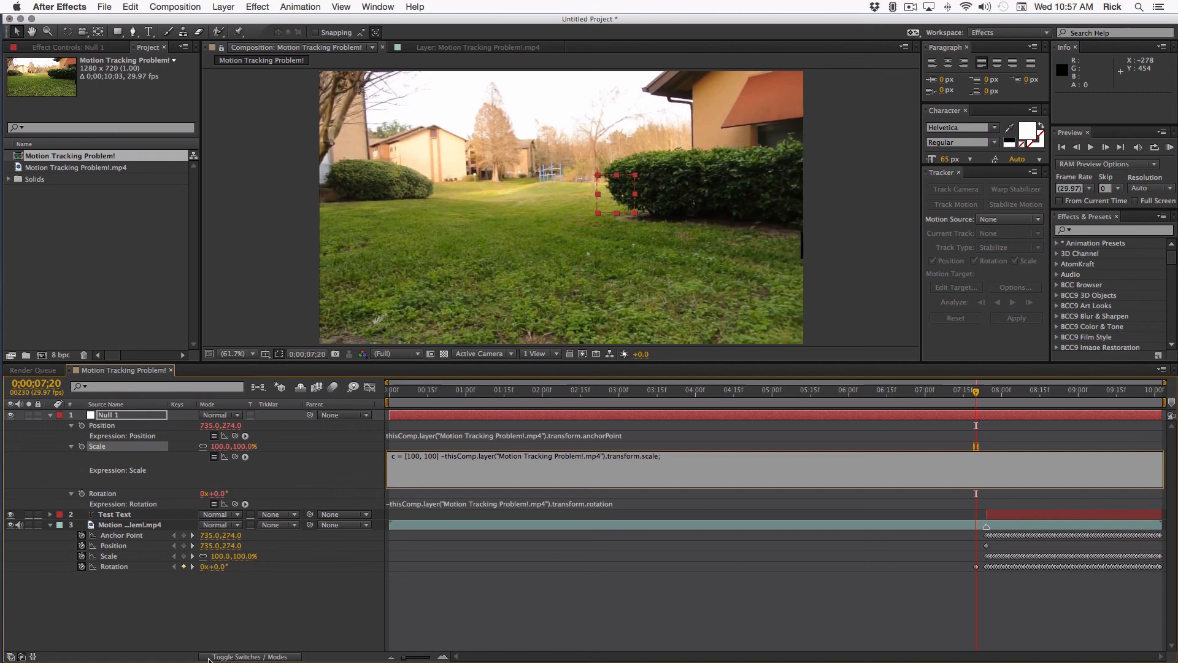
type("value")
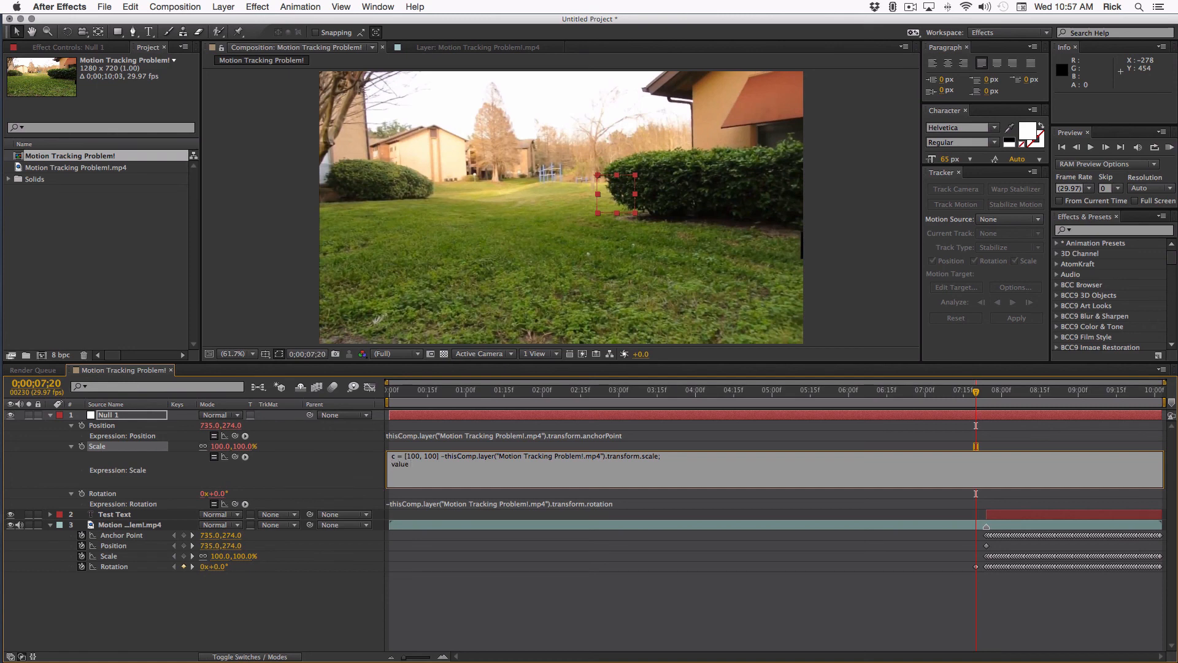
type("+")
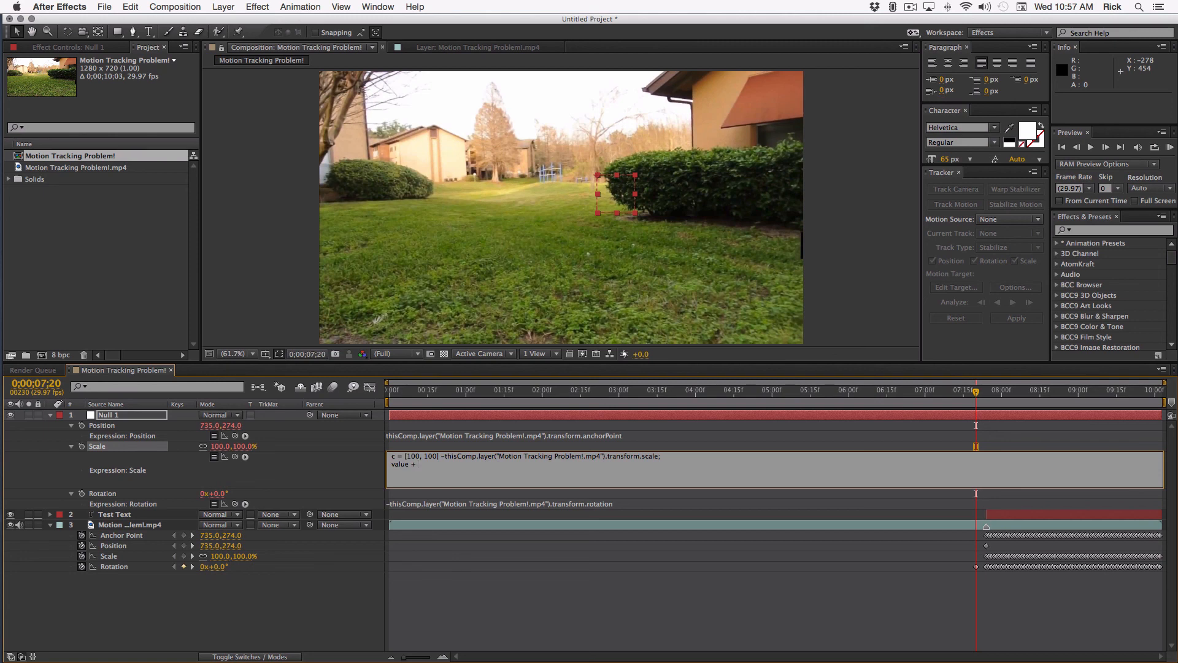
Step: Finish the scale expression and scrub to about 8 s and just before to confirm 'Test Text' stays on the hedge
type("c")
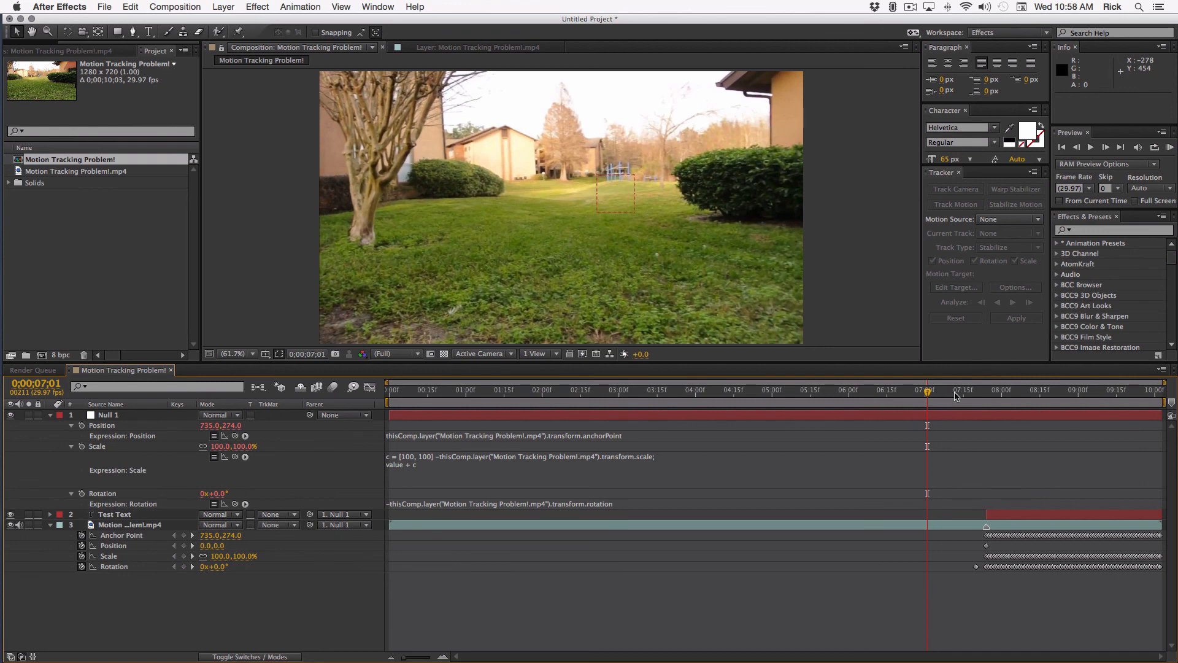
left_click(1094, 390)
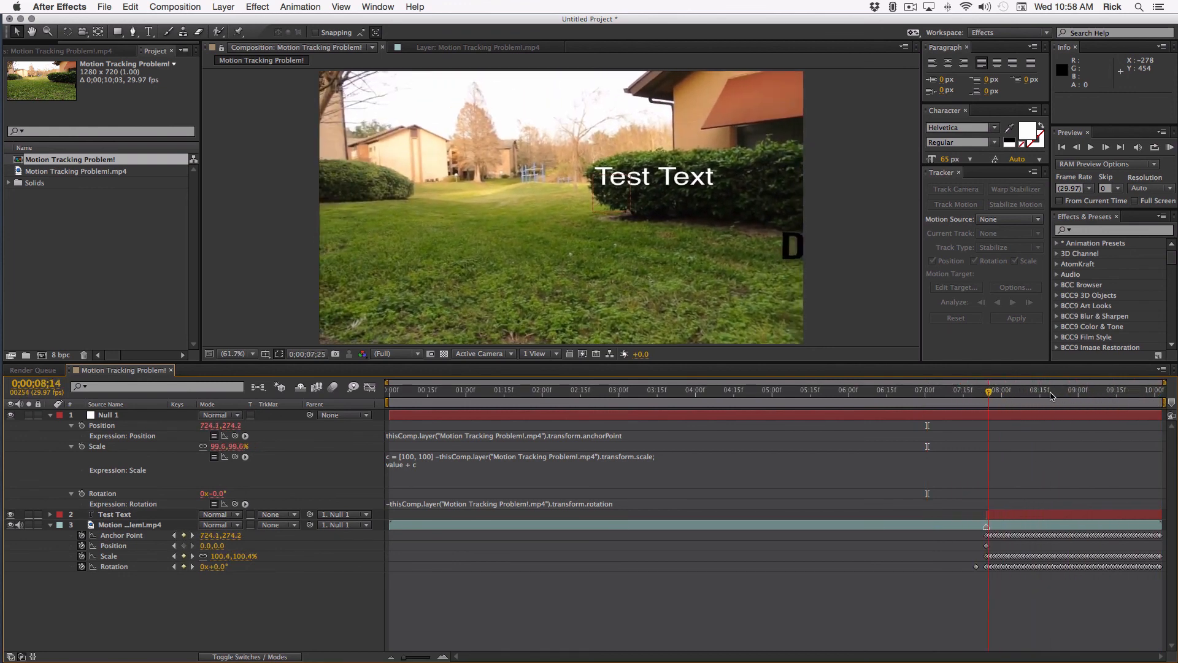
left_click(971, 391)
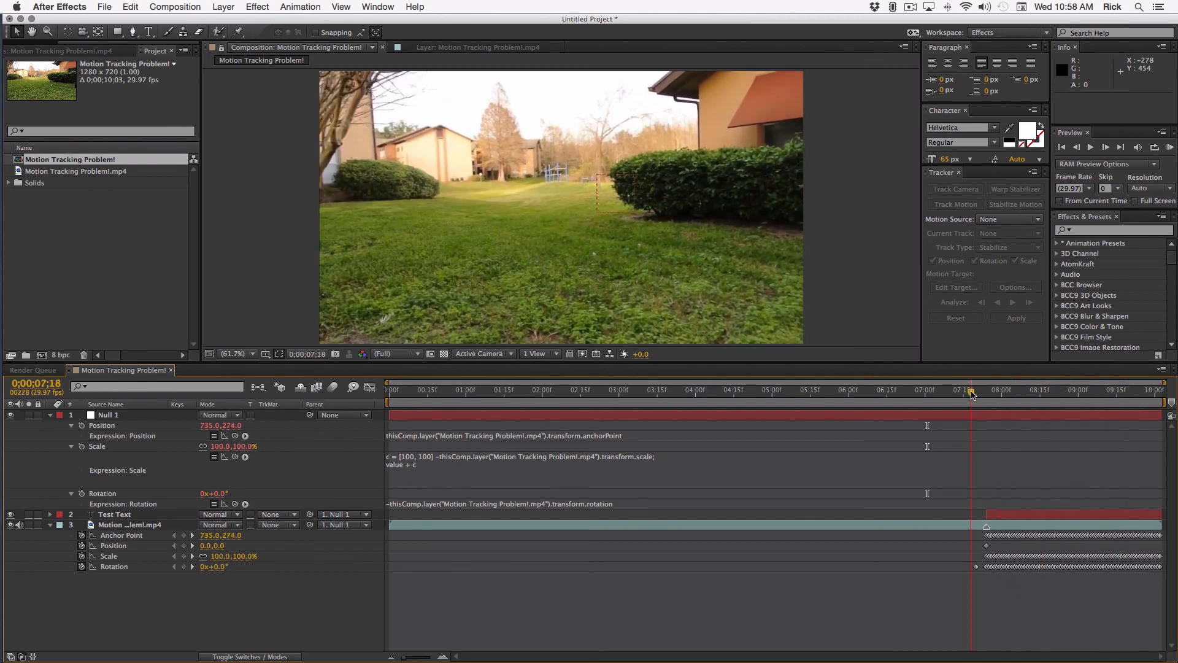